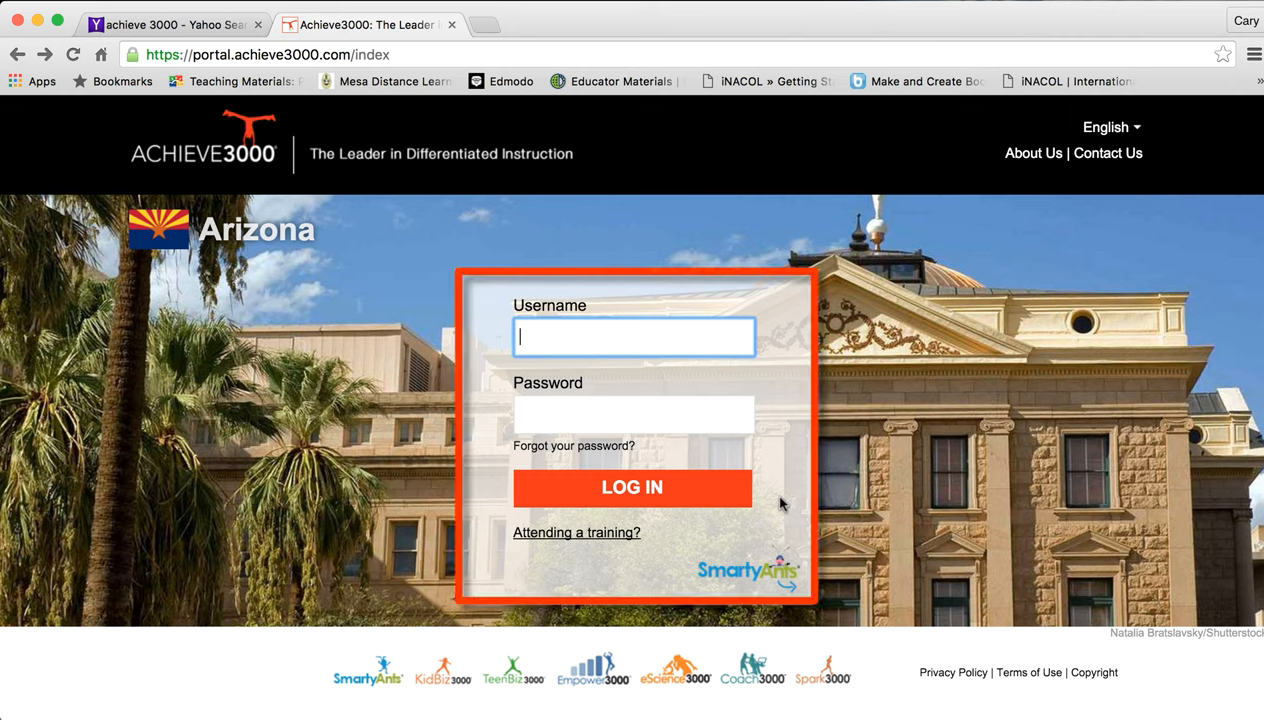
# Enter the student's username and password and submit the login form.
pyautogui.write('eduardo10077191')
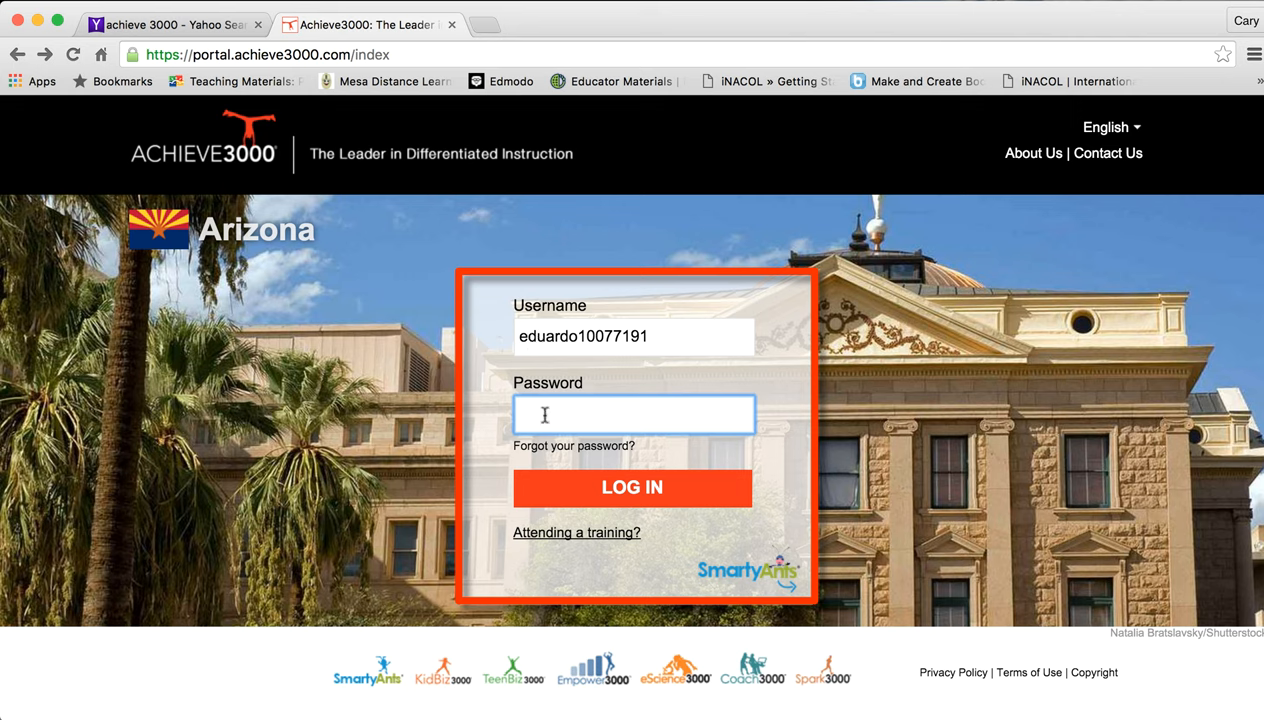
pyautogui.write('•')
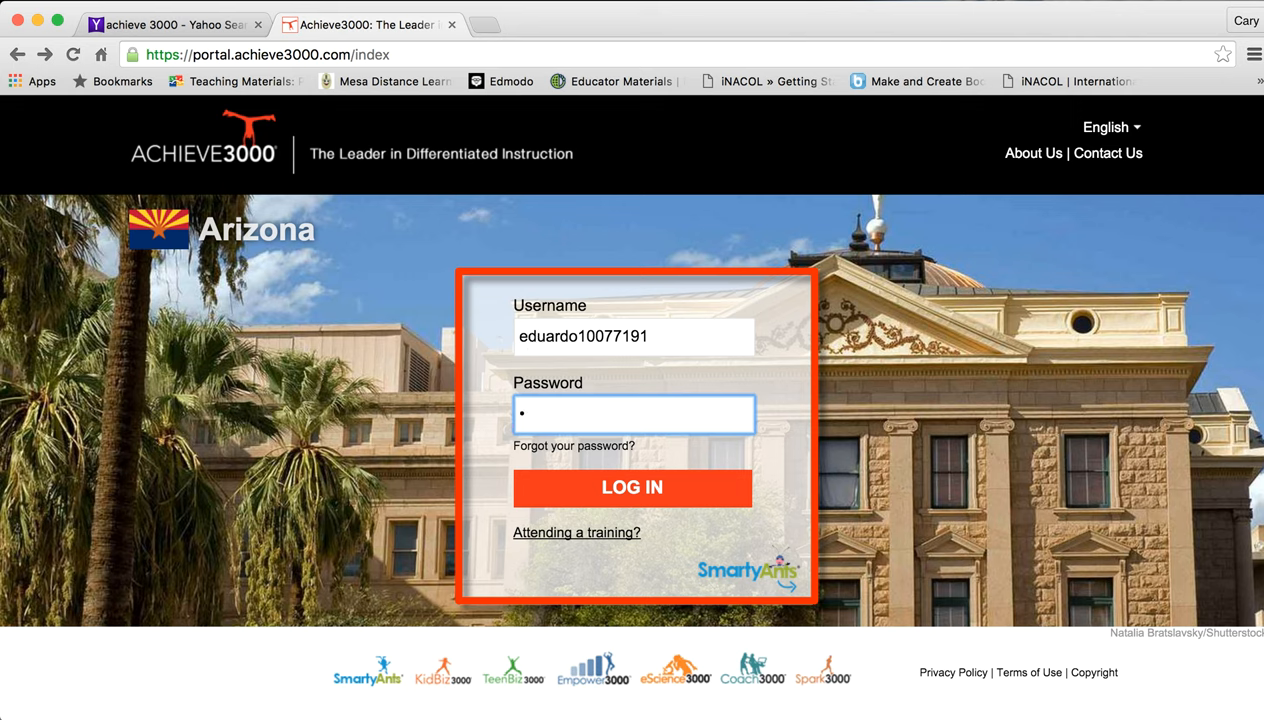
pyautogui.write('•')
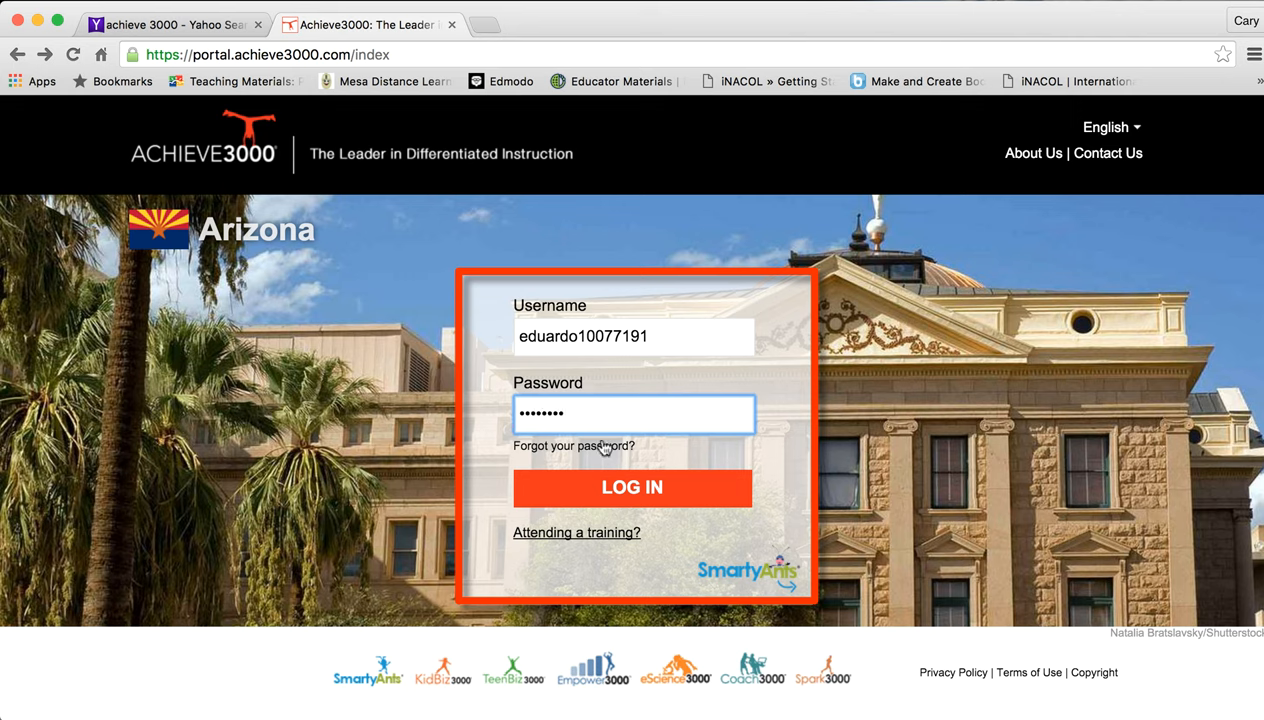
pyautogui.click(632, 488)
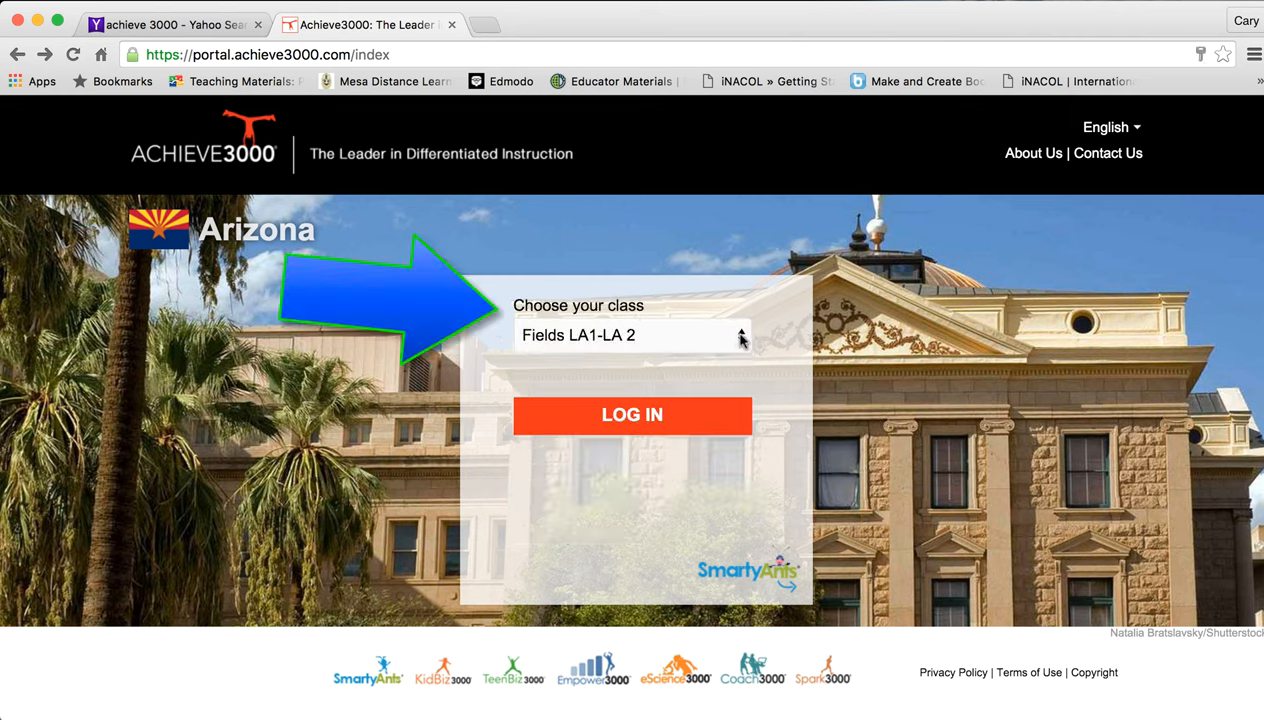
# Choose the Fields LA1-LA 2 class and complete login to reach the home page.
pyautogui.click(632, 336)
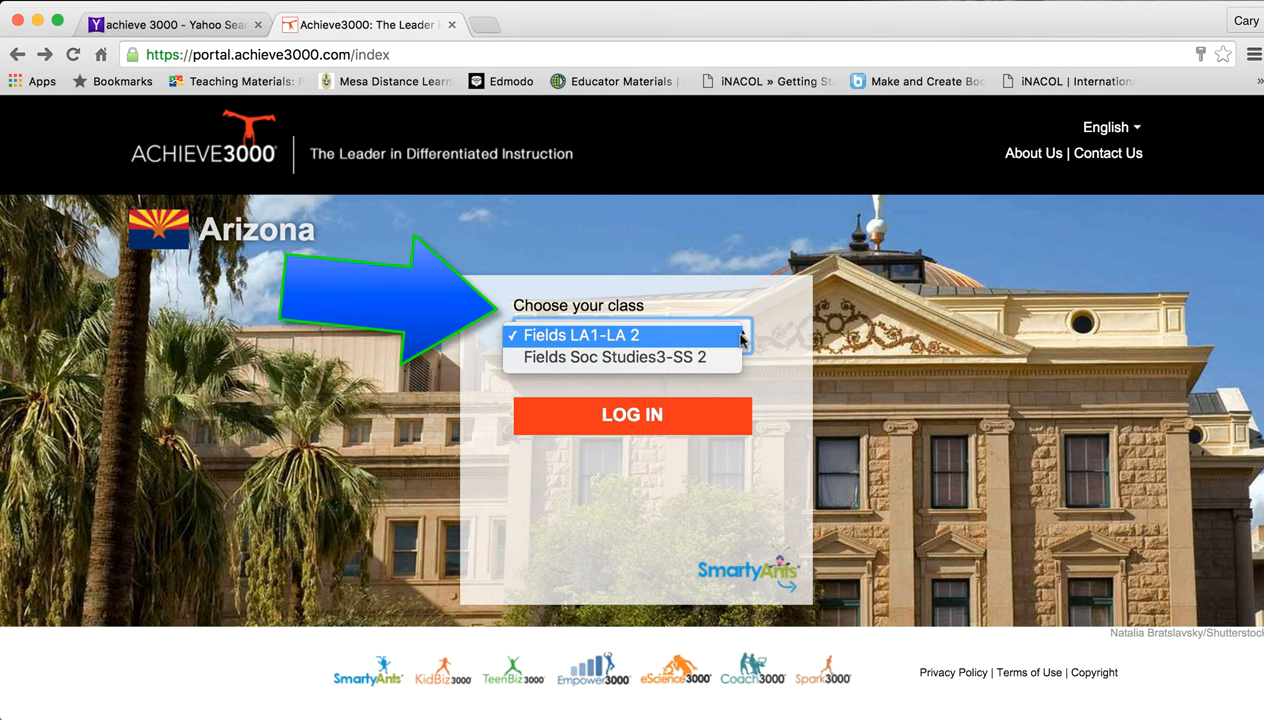
pyautogui.click(580, 336)
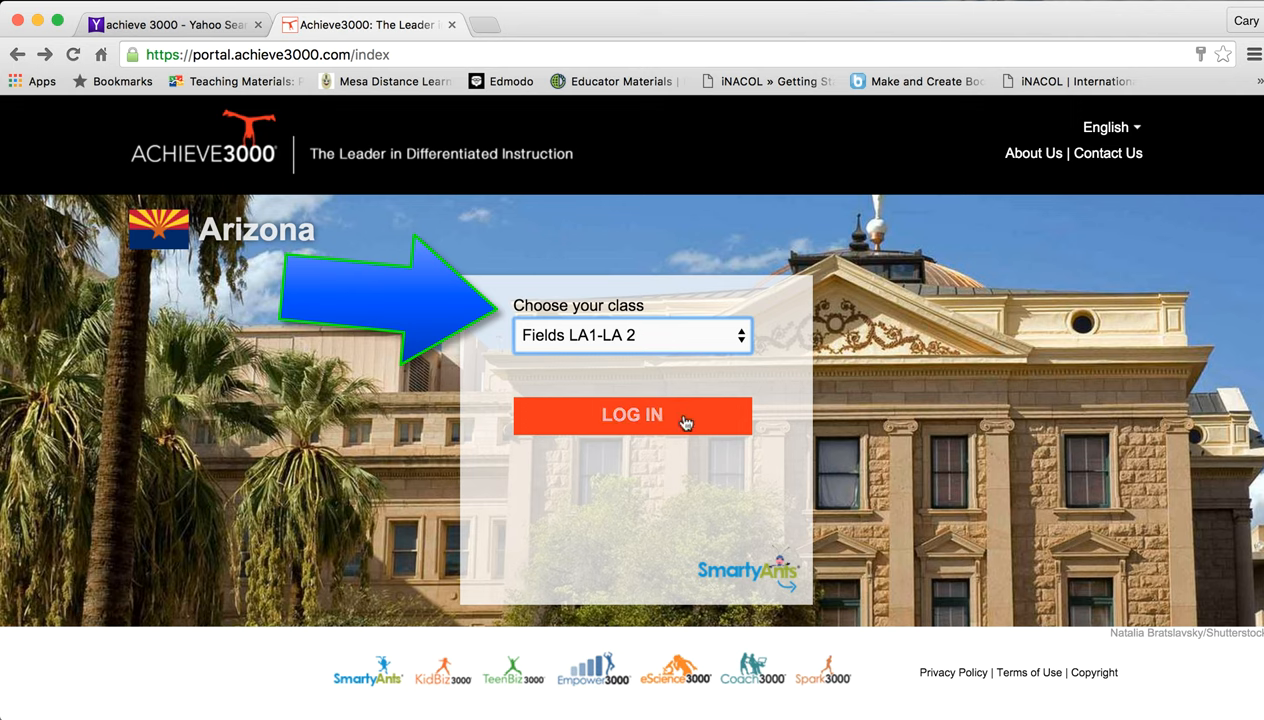
pyautogui.click(632, 414)
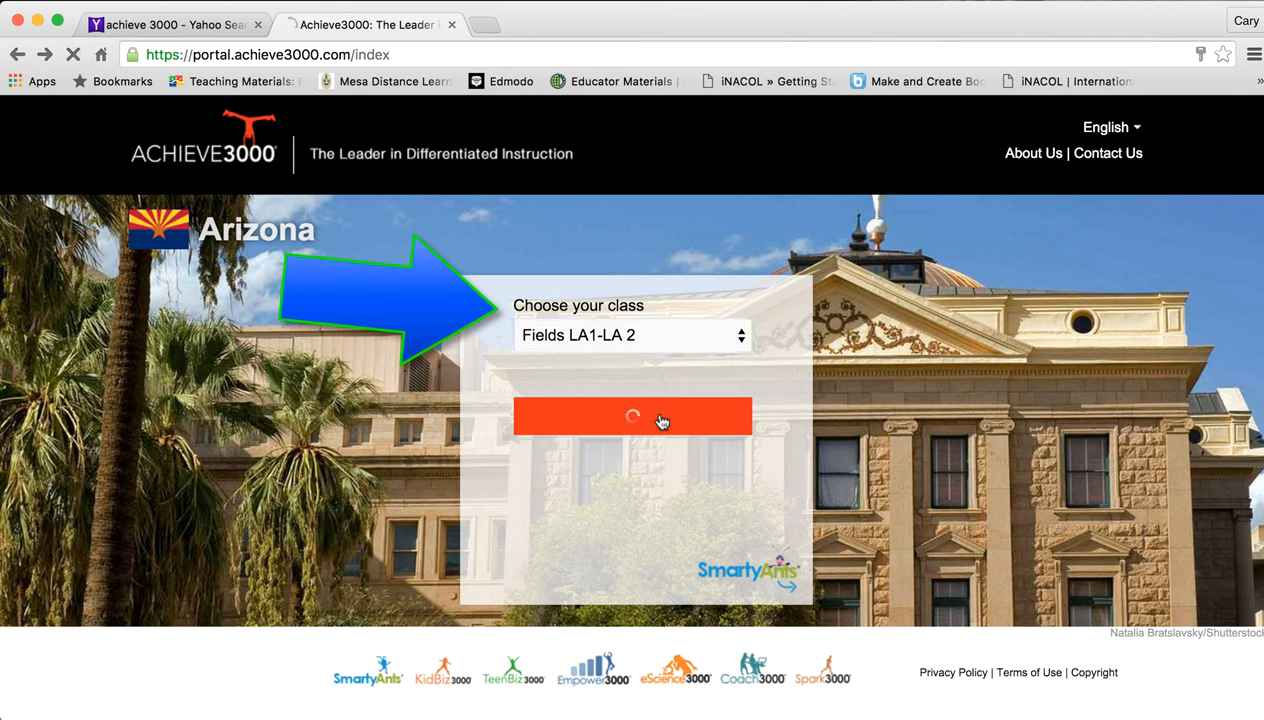
pyautogui.click(632, 416)
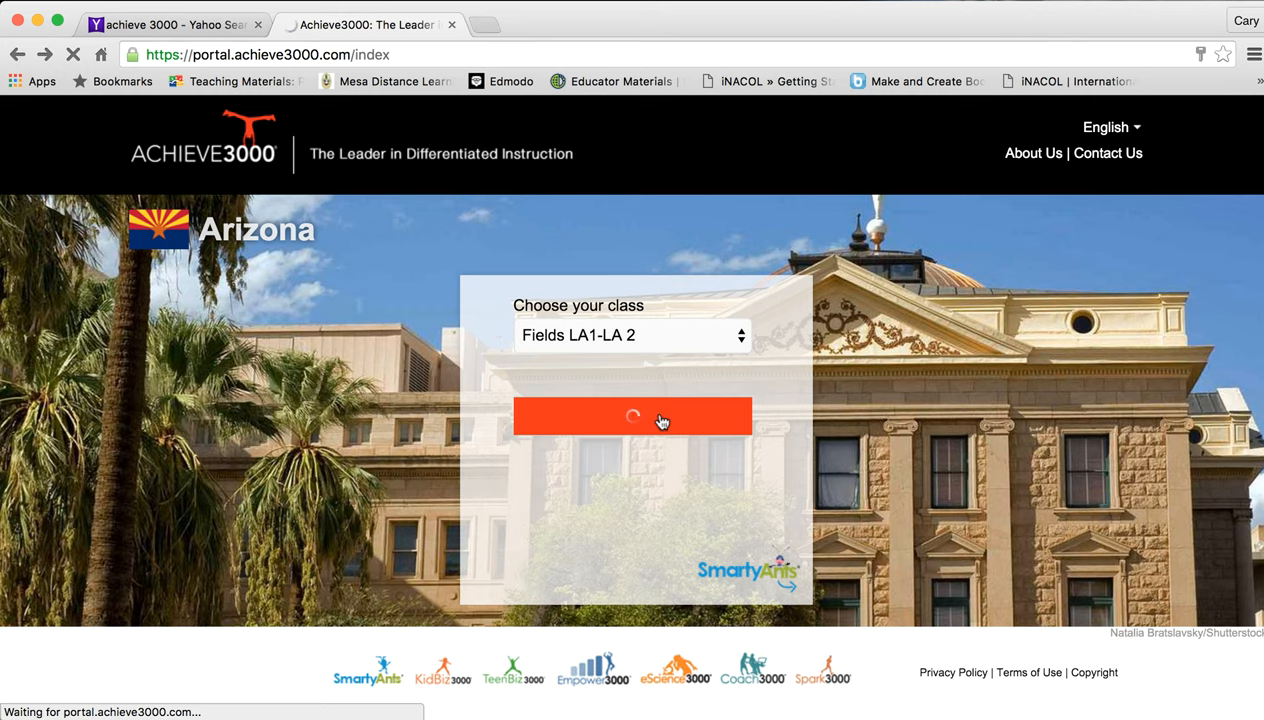
pyautogui.click(632, 416)
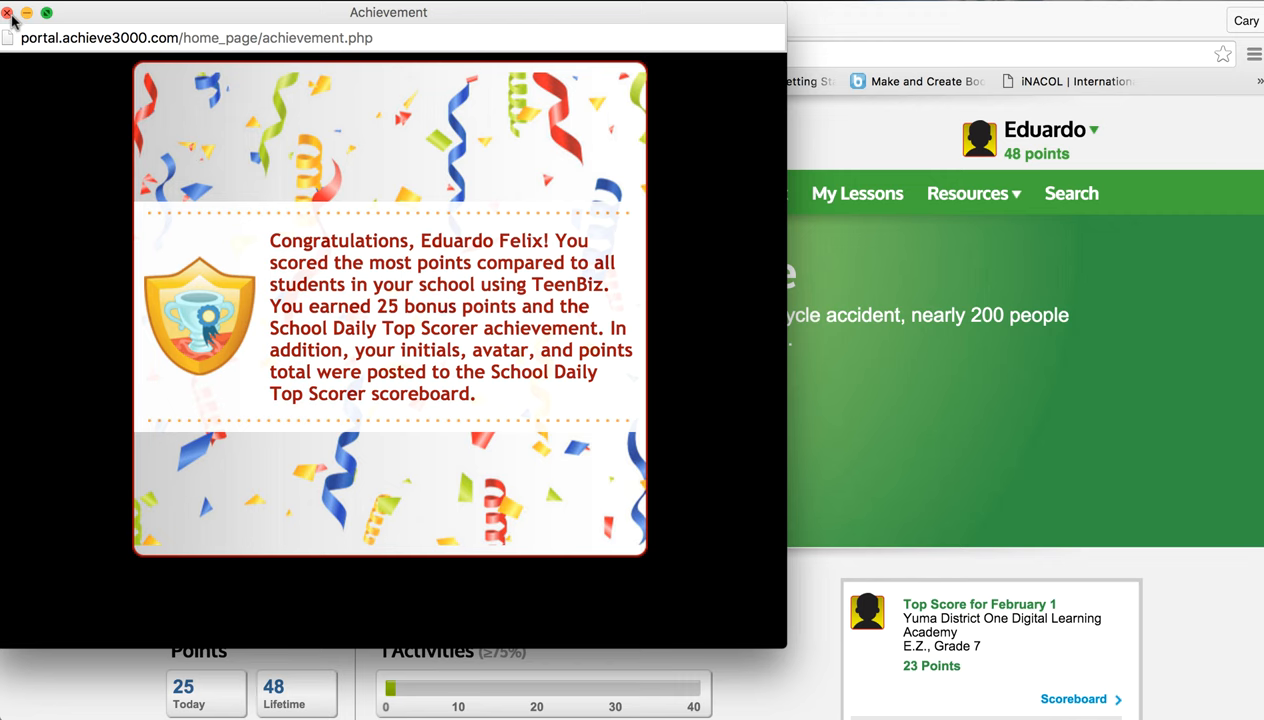
# Close the top scorer congratulations popup to reveal the TeenBiz home page.
pyautogui.click(8, 12)
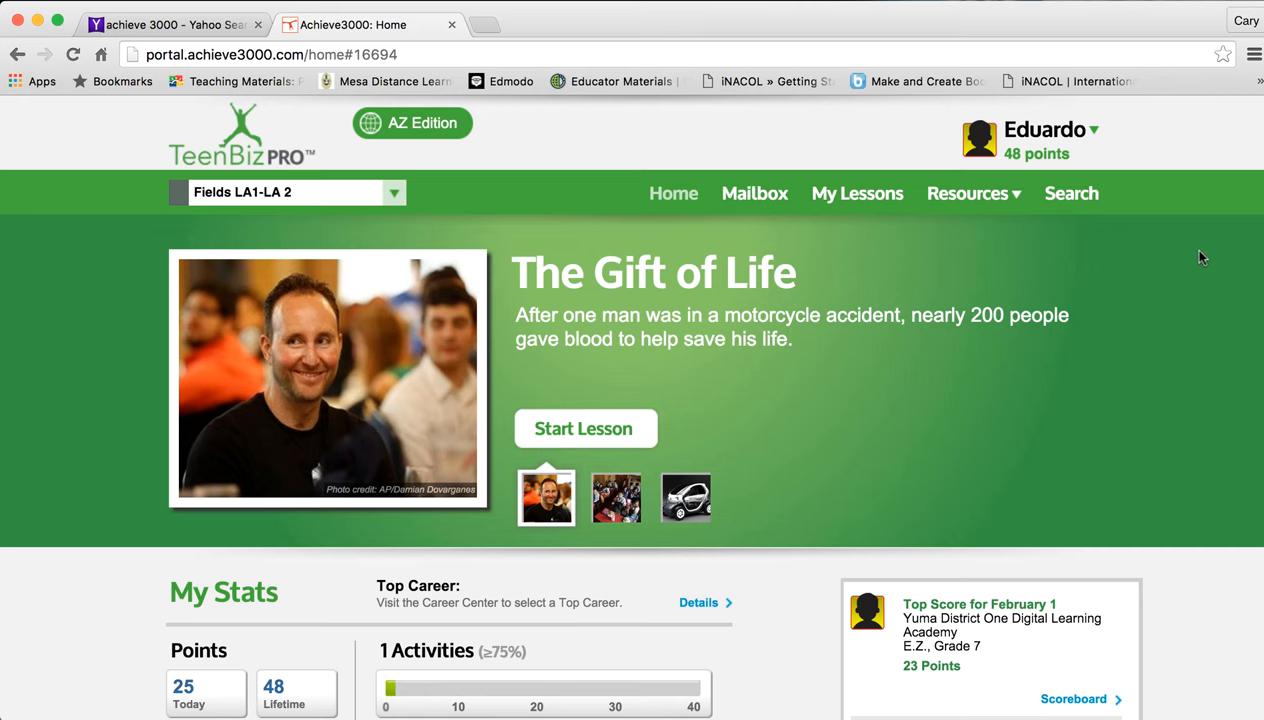
pyautogui.moveTo(1096, 266)
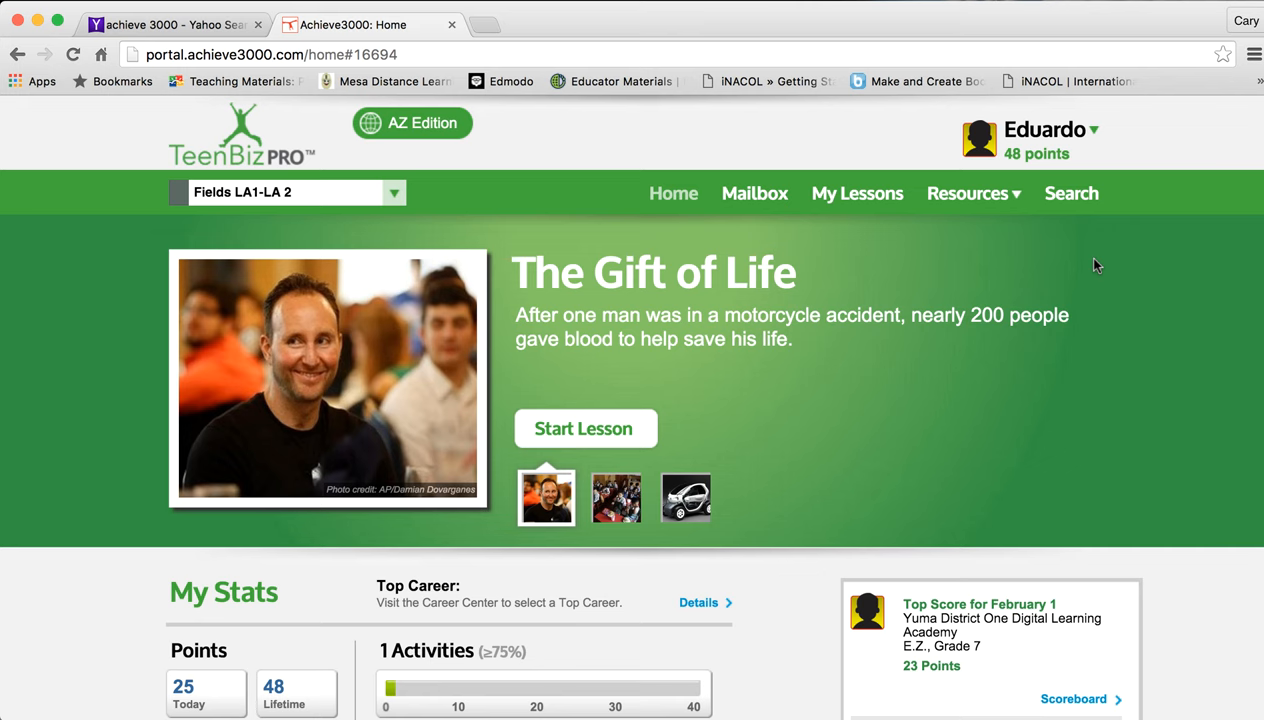
pyautogui.moveTo(1100, 264)
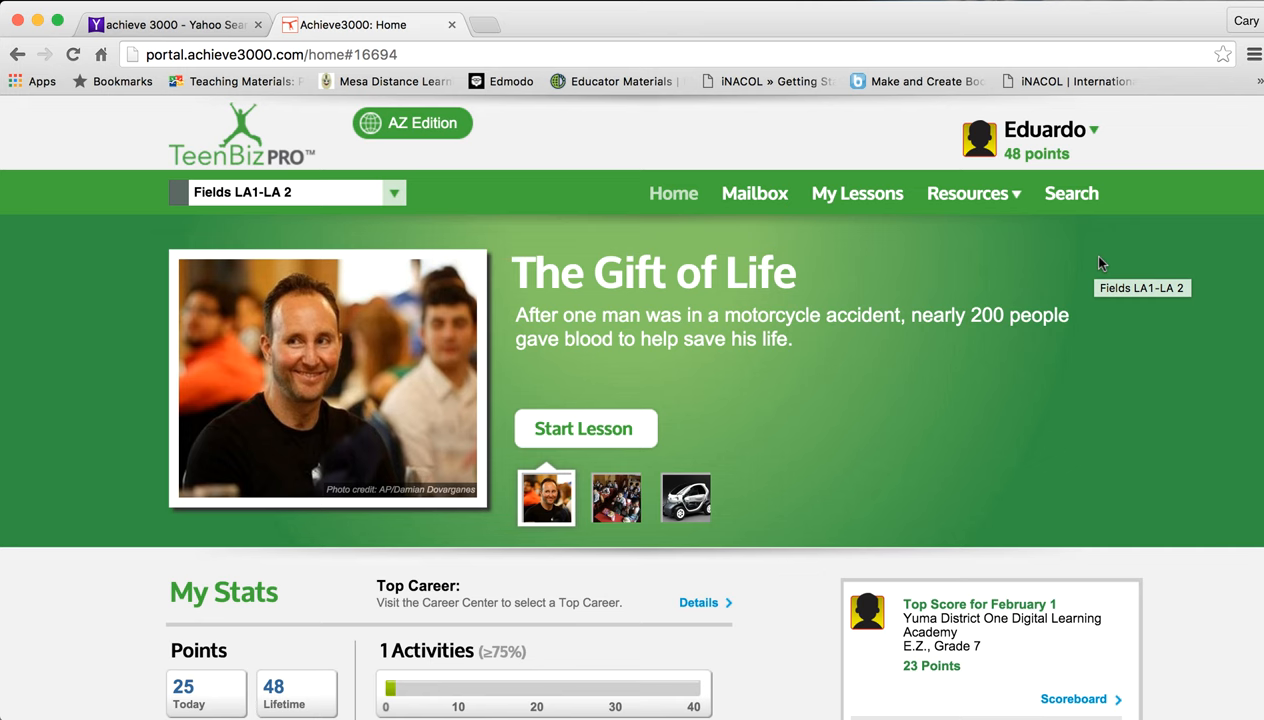
pyautogui.moveTo(1108, 260)
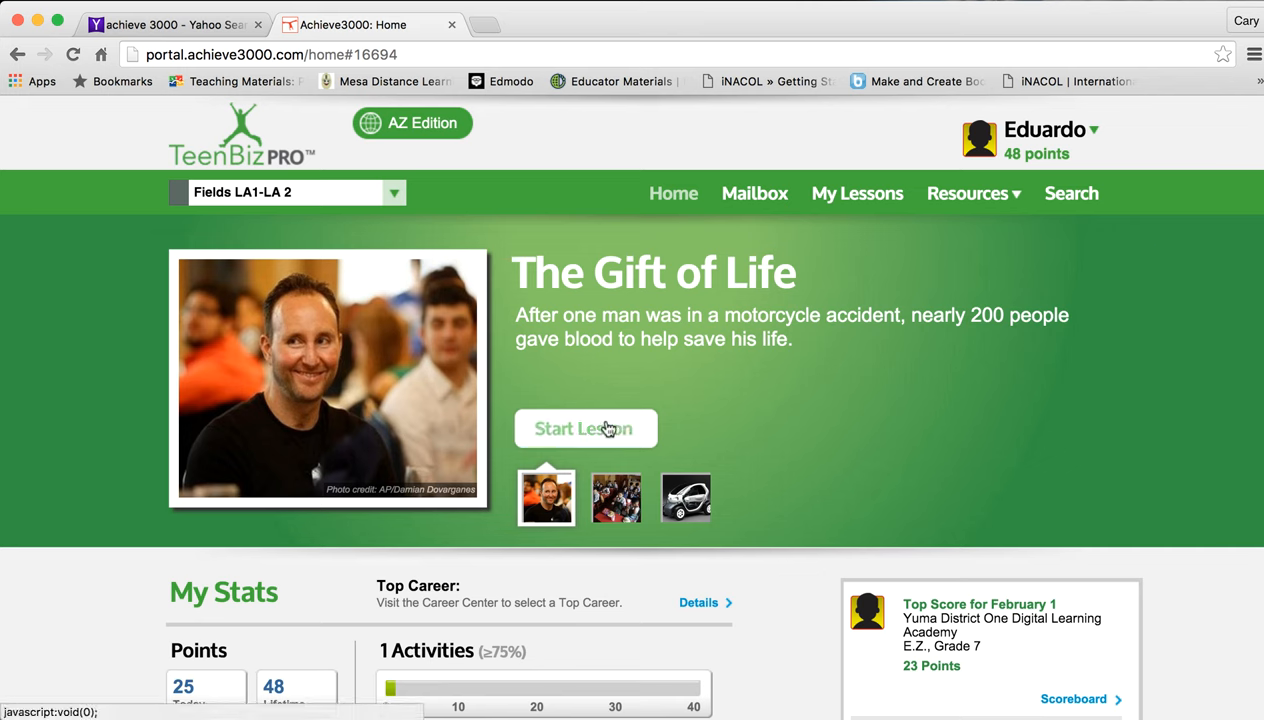
pyautogui.moveTo(584, 428)
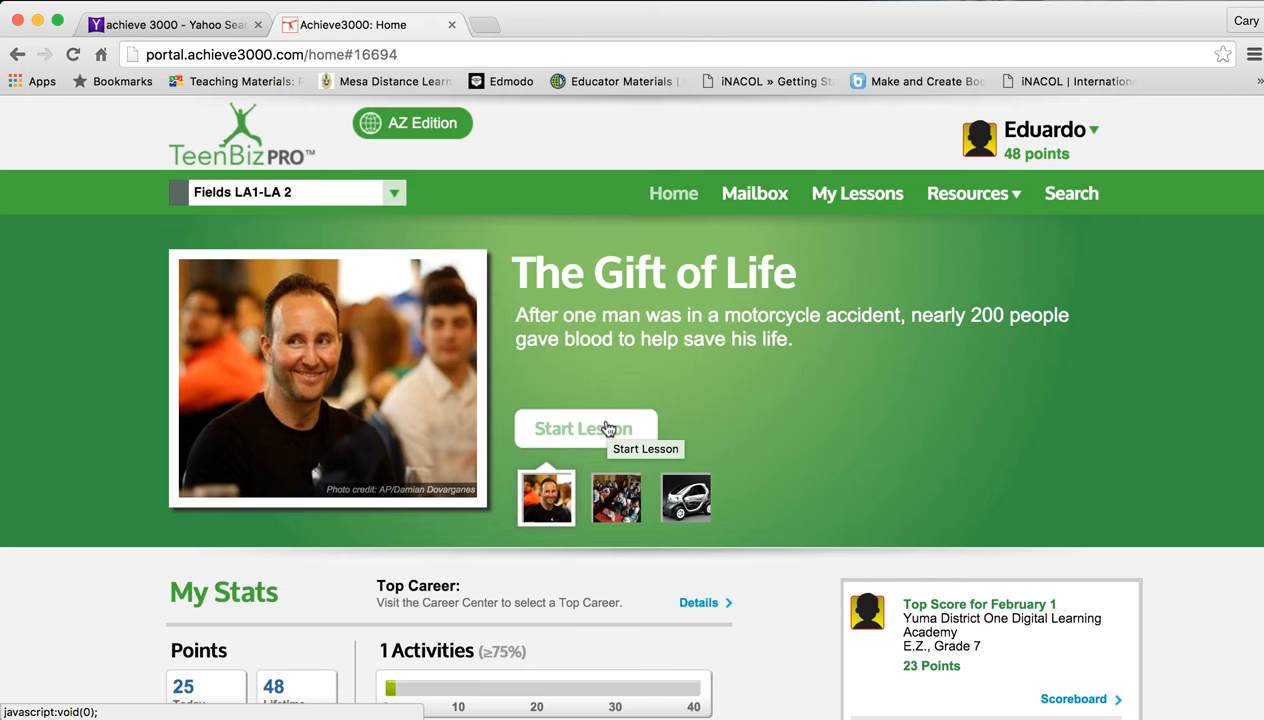
pyautogui.moveTo(588, 388)
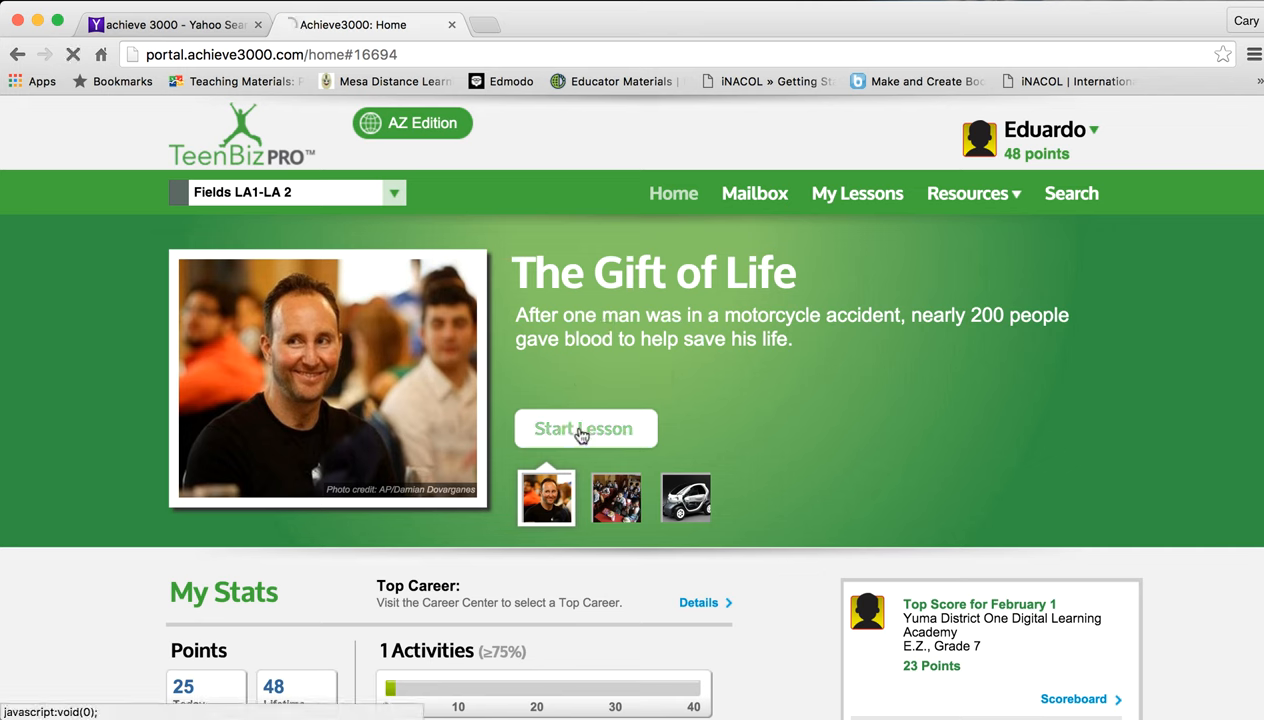
# Start The Gift of Life lesson and view its Before Reading Poll with the Agree answer.
pyautogui.click(584, 428)
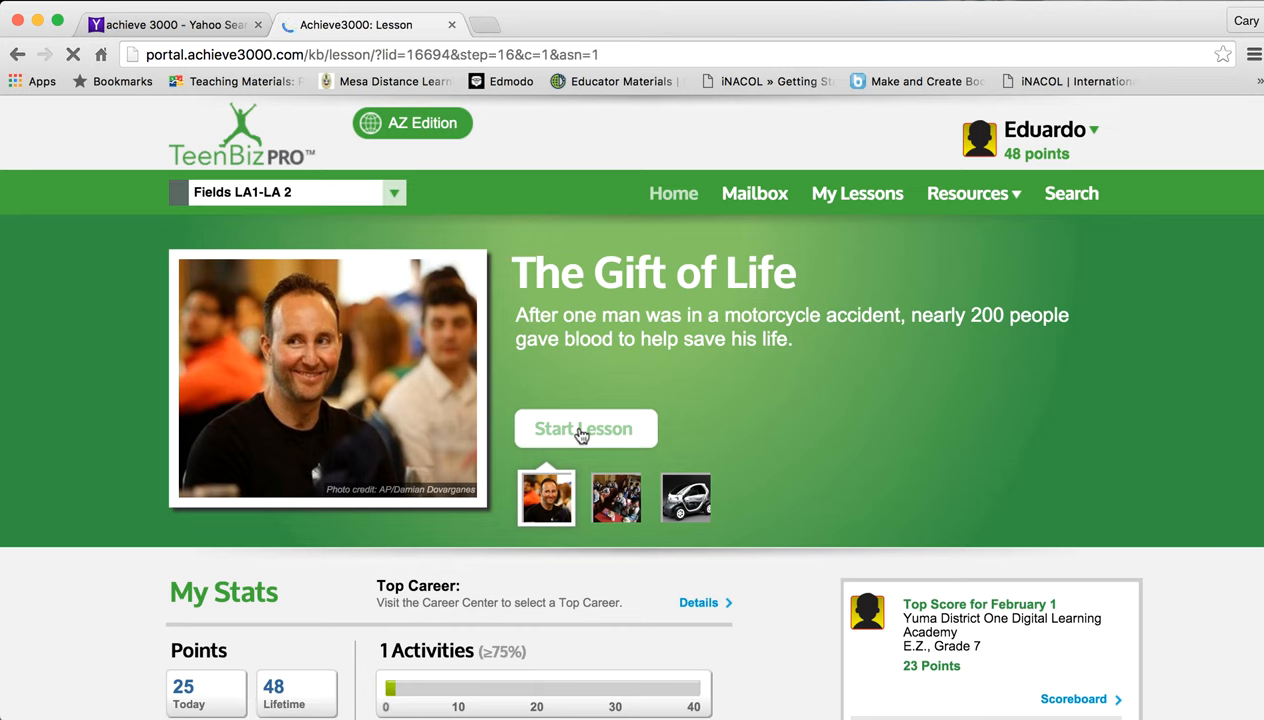
pyautogui.click(584, 428)
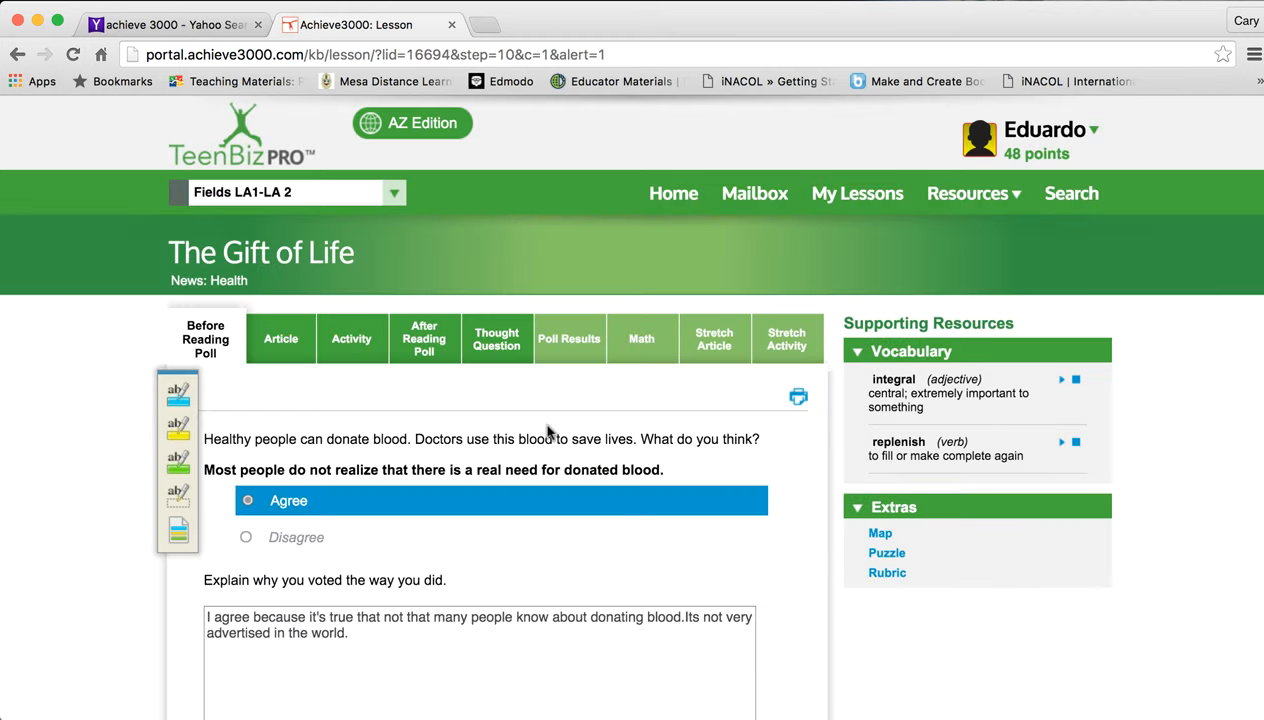
pyautogui.scroll(-3)
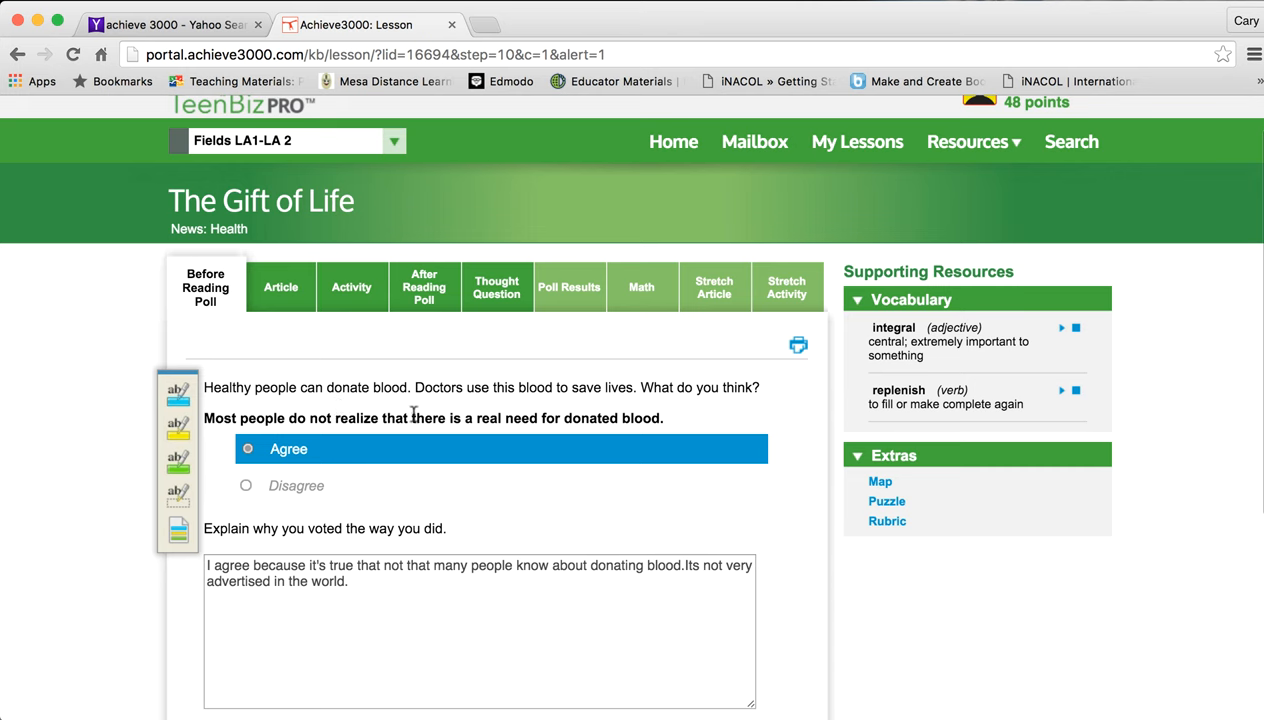
pyautogui.moveTo(434, 414)
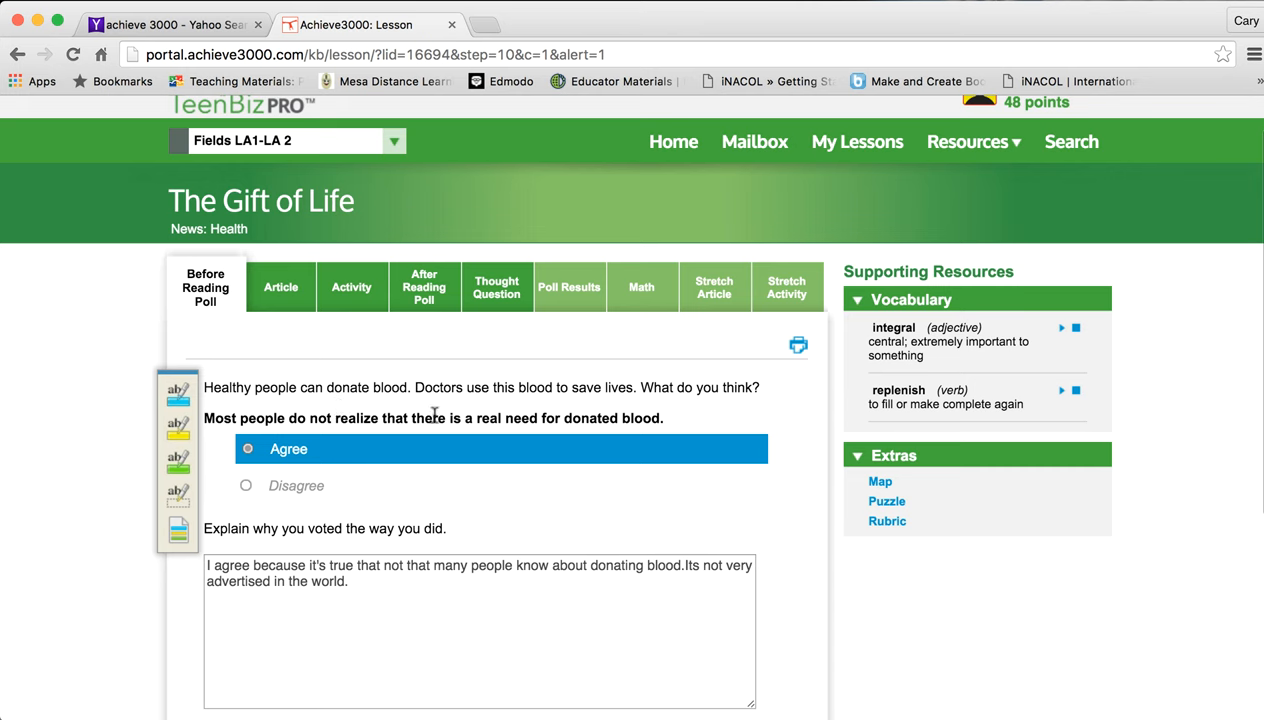
pyautogui.moveTo(368, 588)
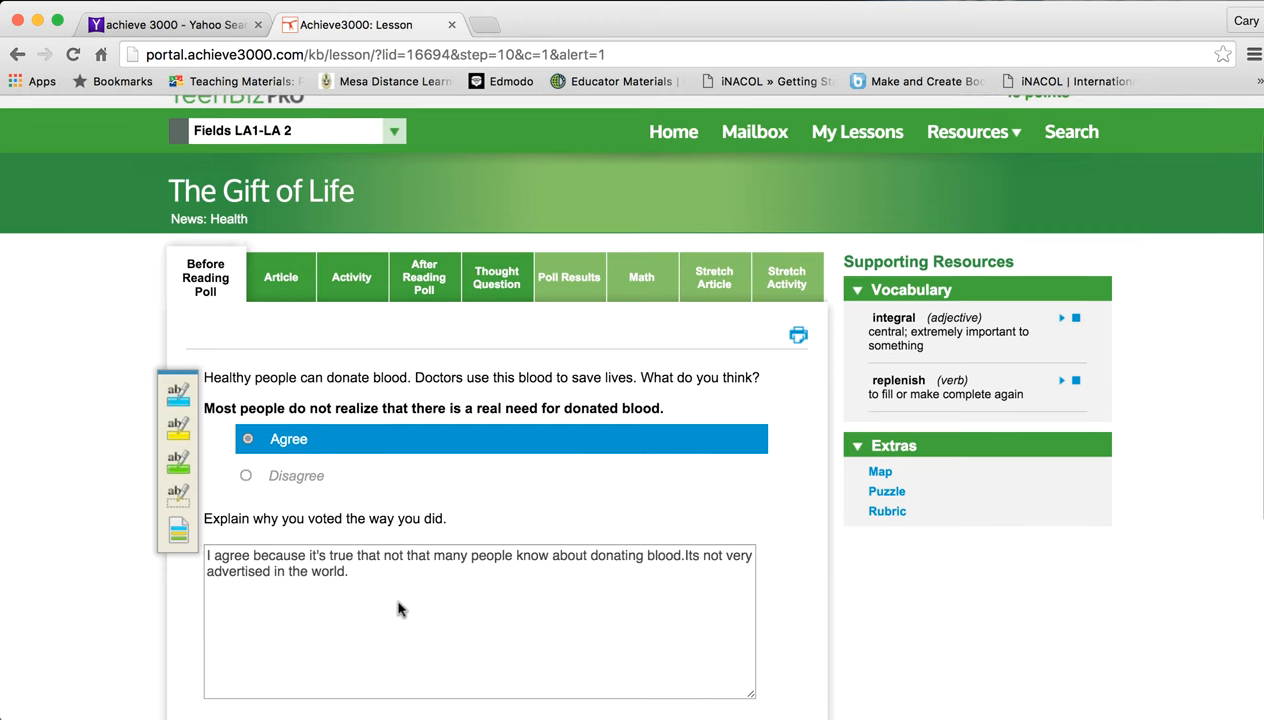
pyautogui.moveTo(798, 336)
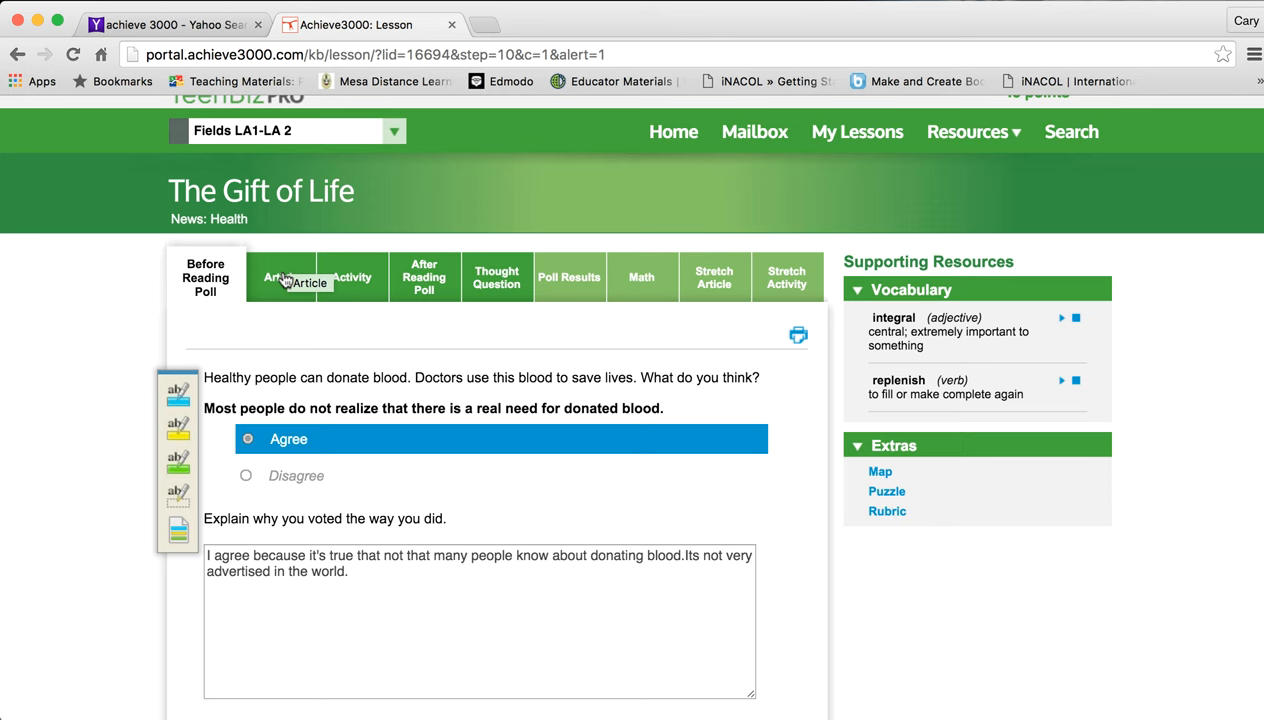
pyautogui.moveTo(910, 296)
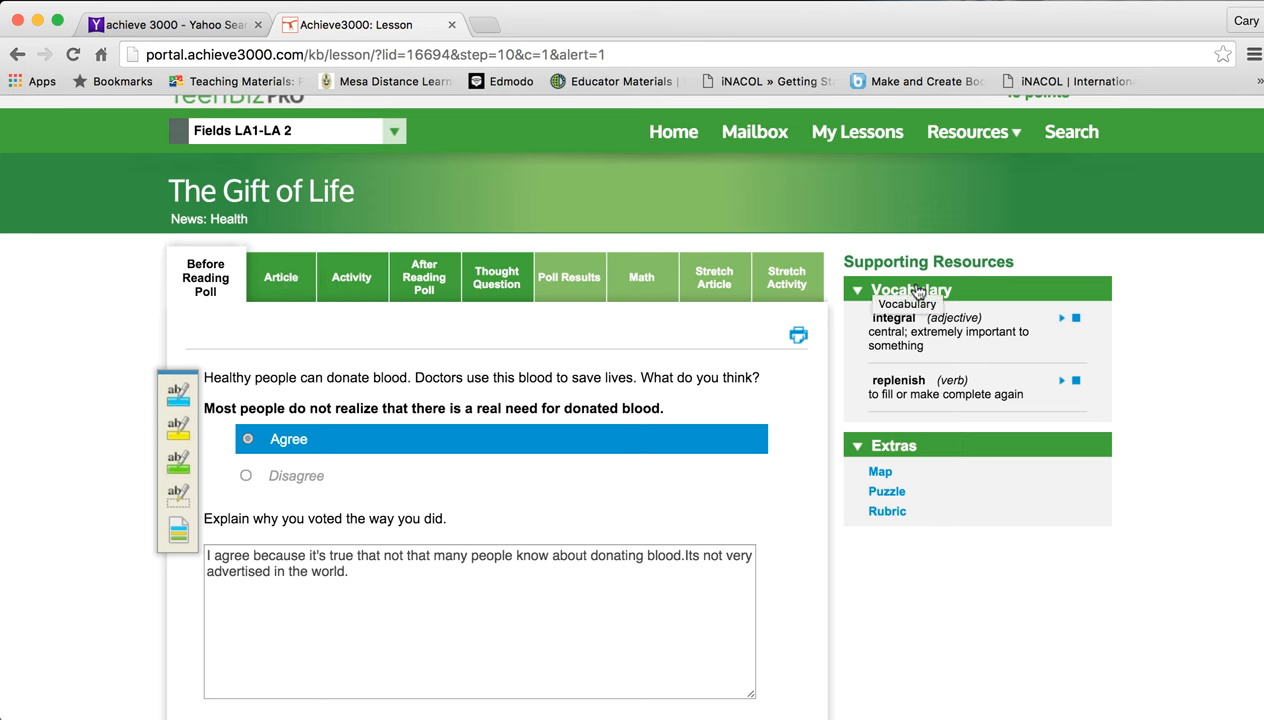
pyautogui.moveTo(944, 364)
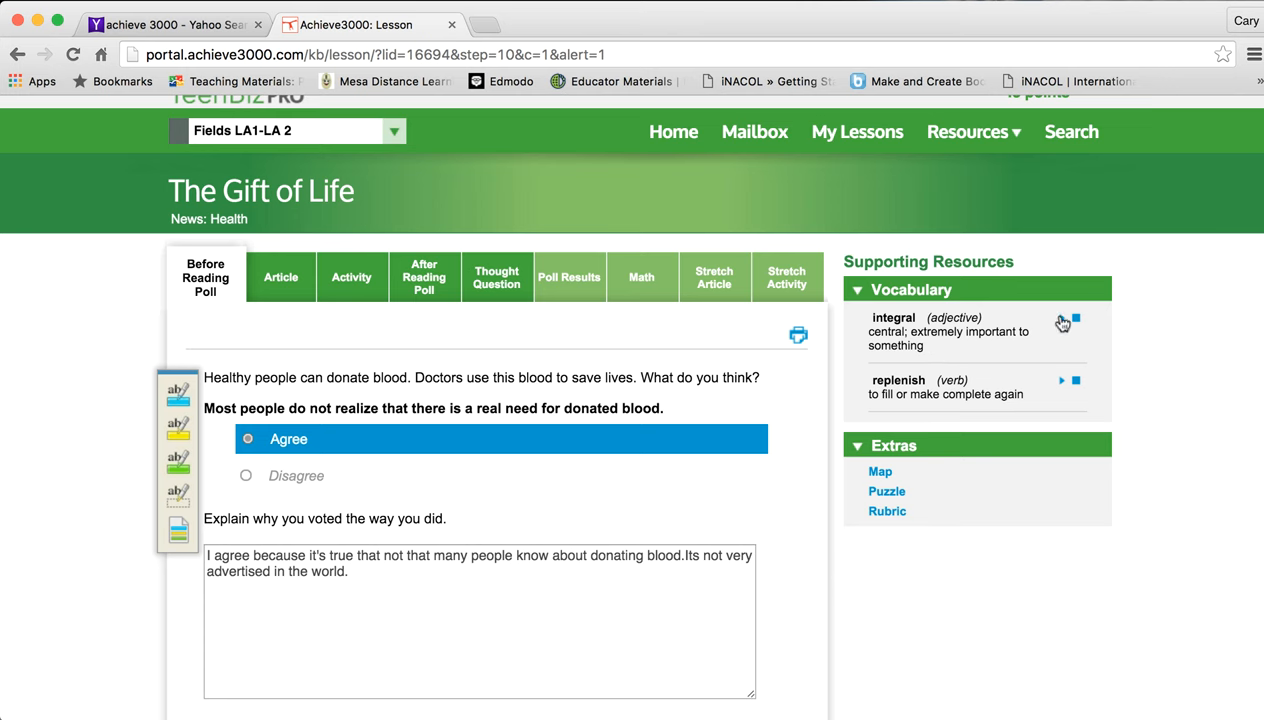
pyautogui.click(1062, 318)
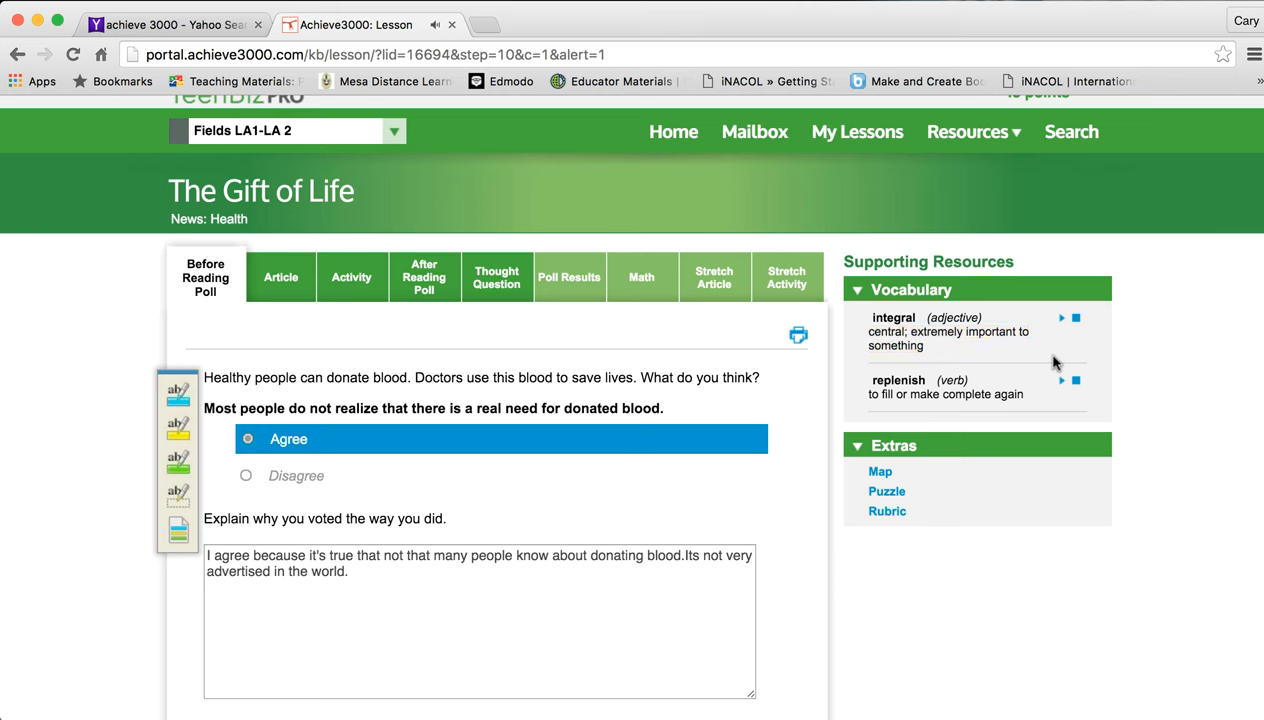
pyautogui.moveTo(970, 318)
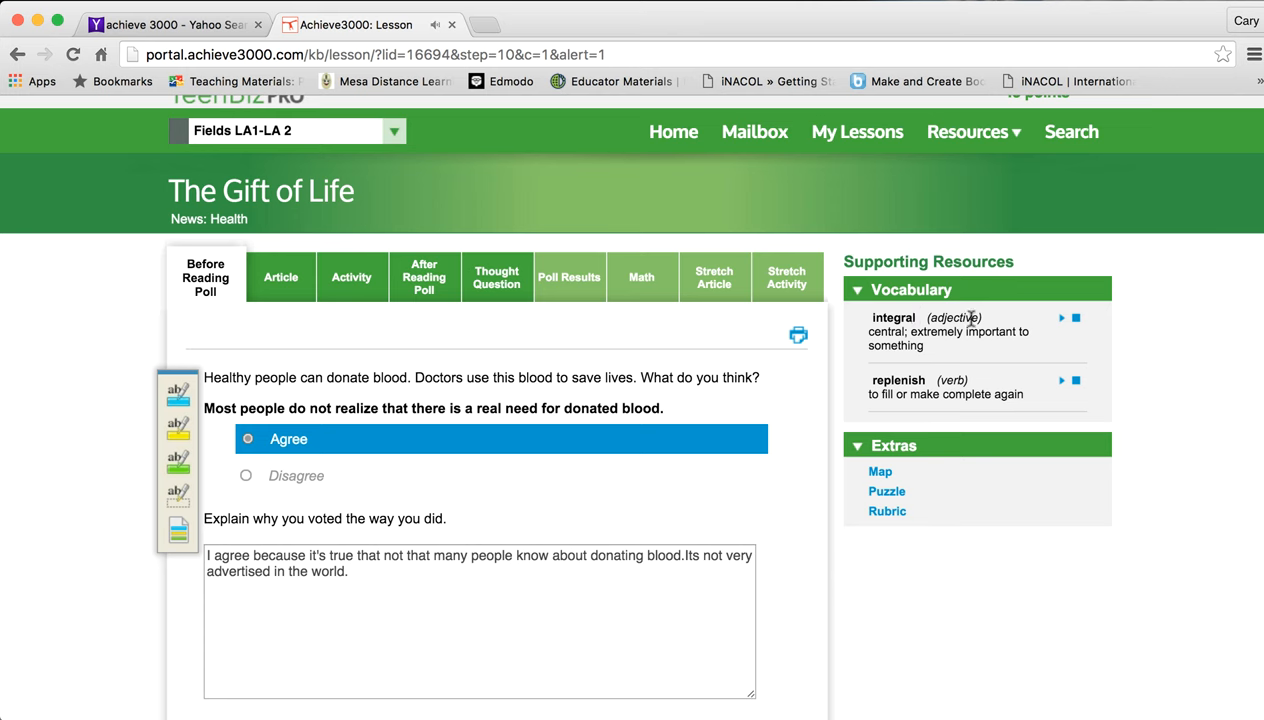
pyautogui.moveTo(956, 358)
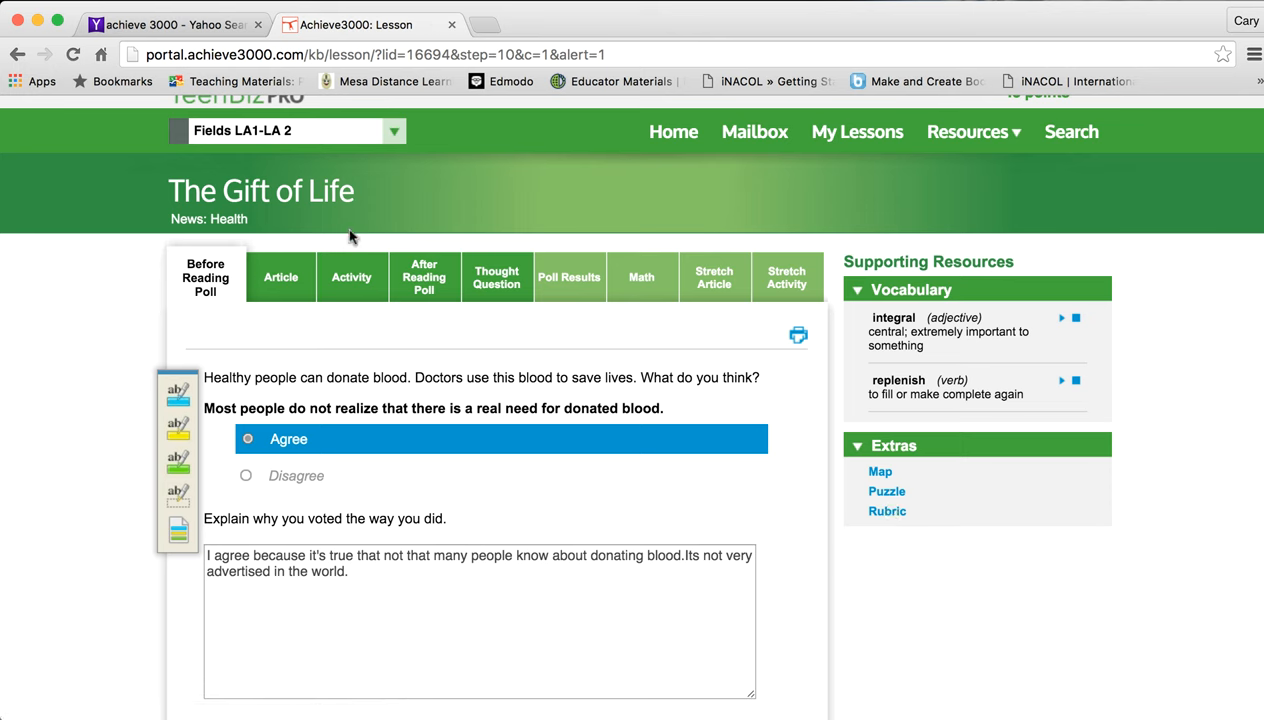
pyautogui.moveTo(372, 284)
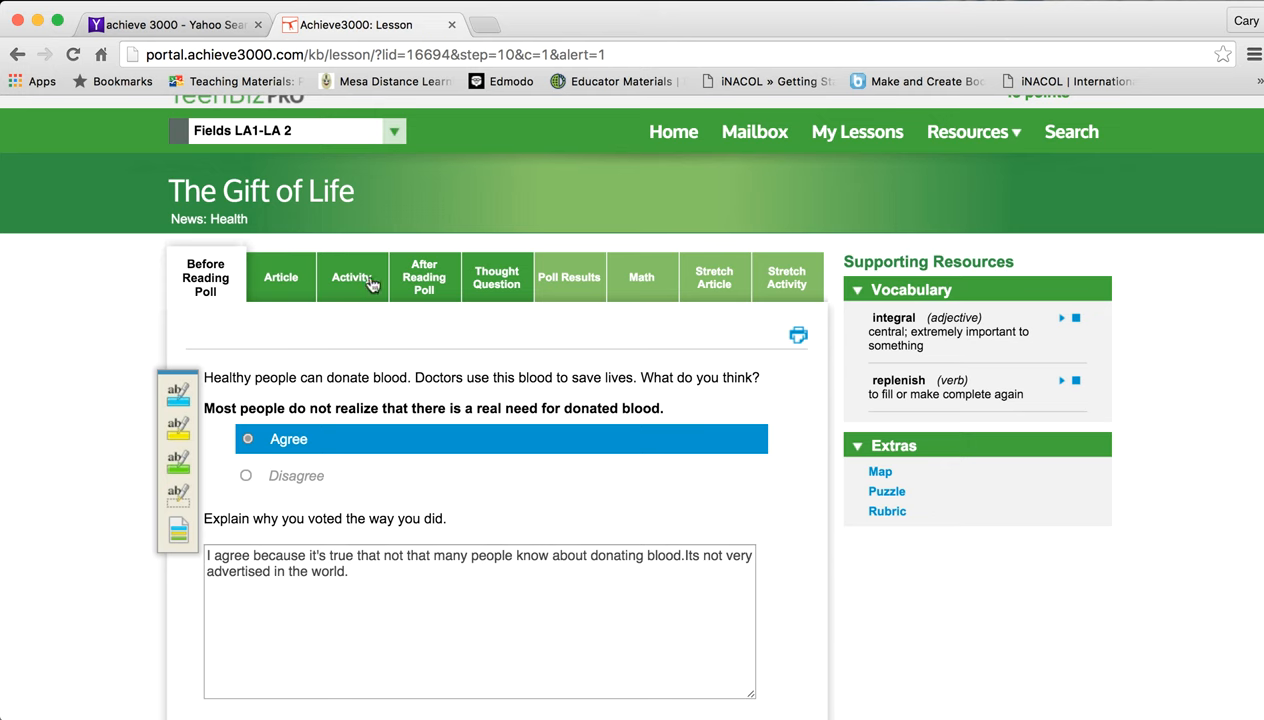
pyautogui.click(352, 276)
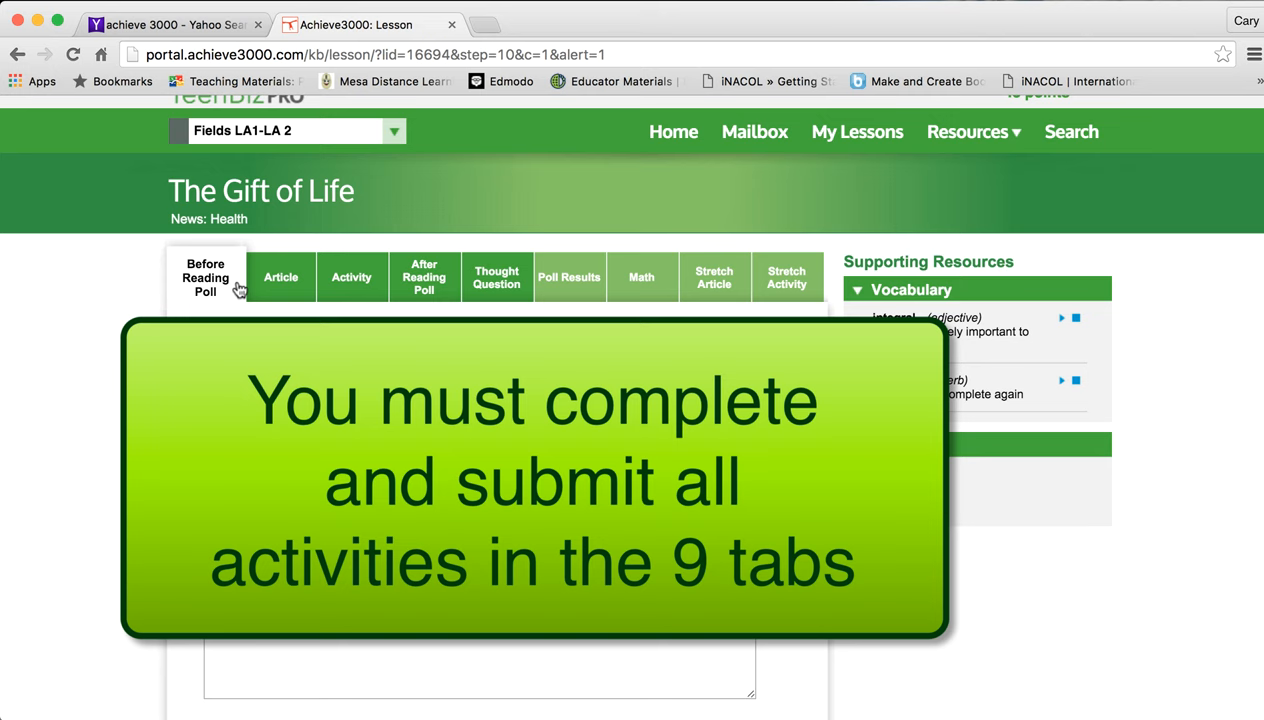
pyautogui.click(280, 276)
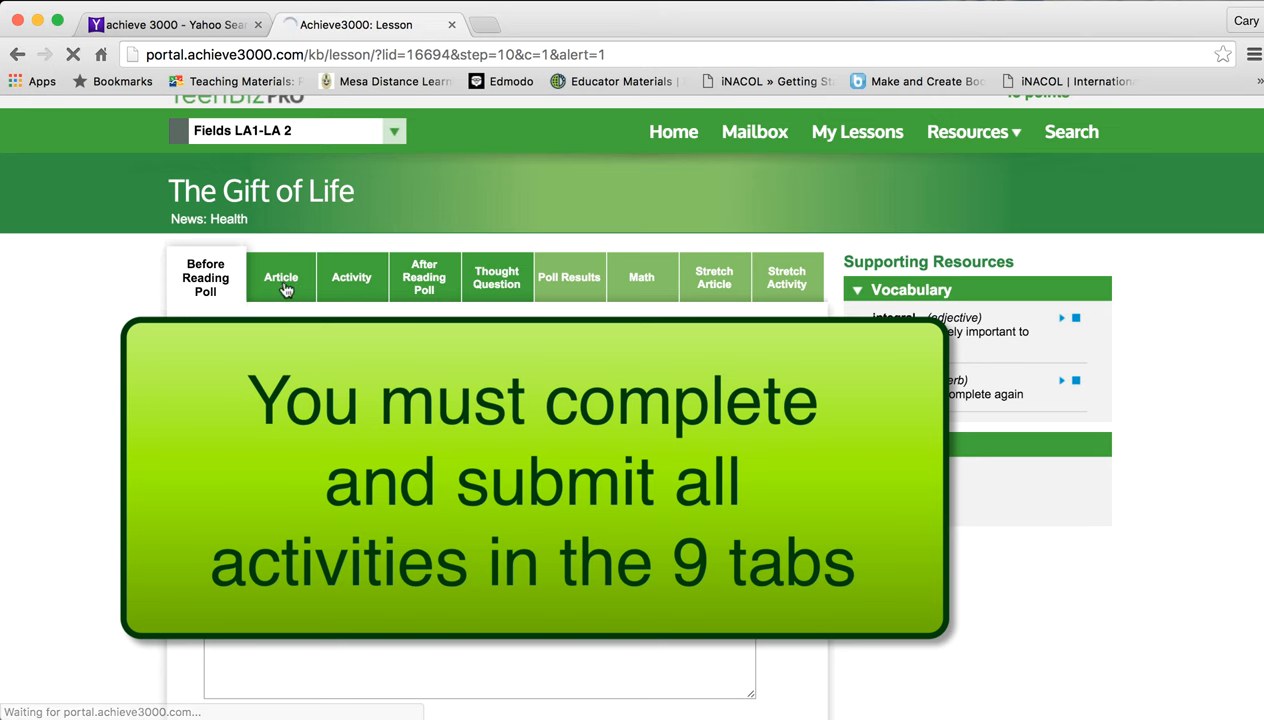
pyautogui.click(280, 276)
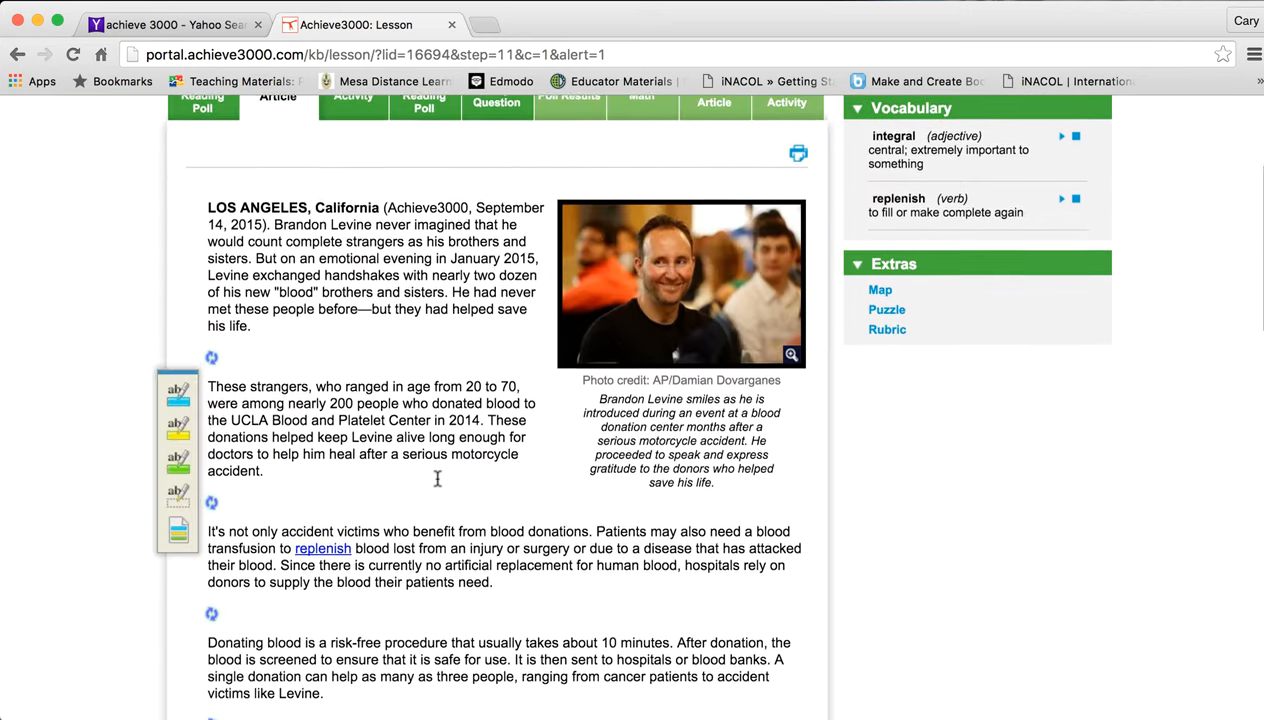
pyautogui.scroll(-3)
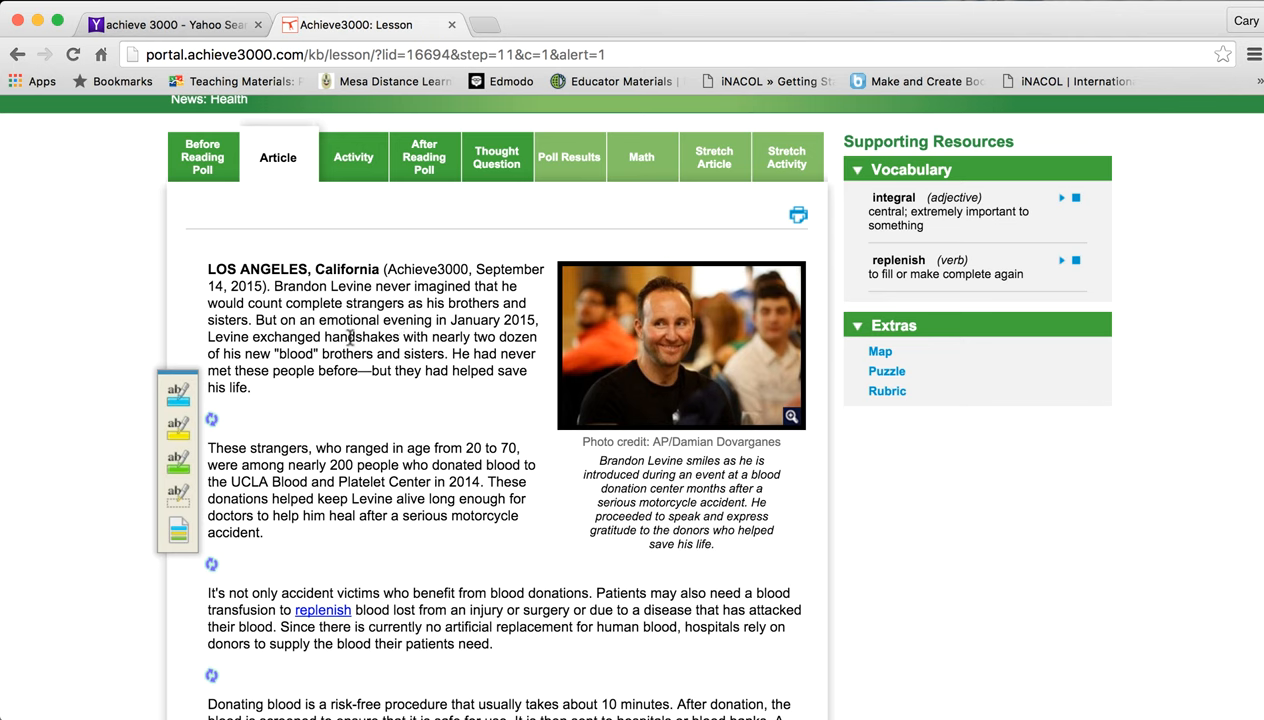
pyautogui.moveTo(458, 296)
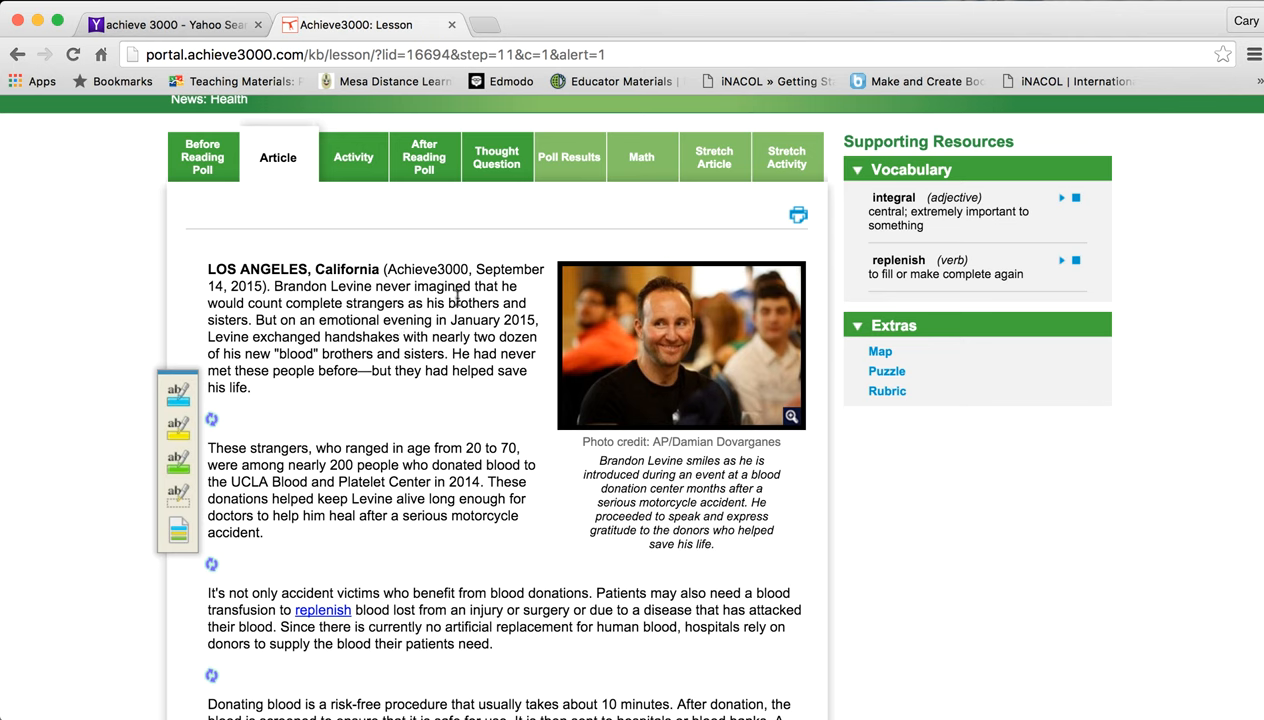
pyautogui.moveTo(350, 348)
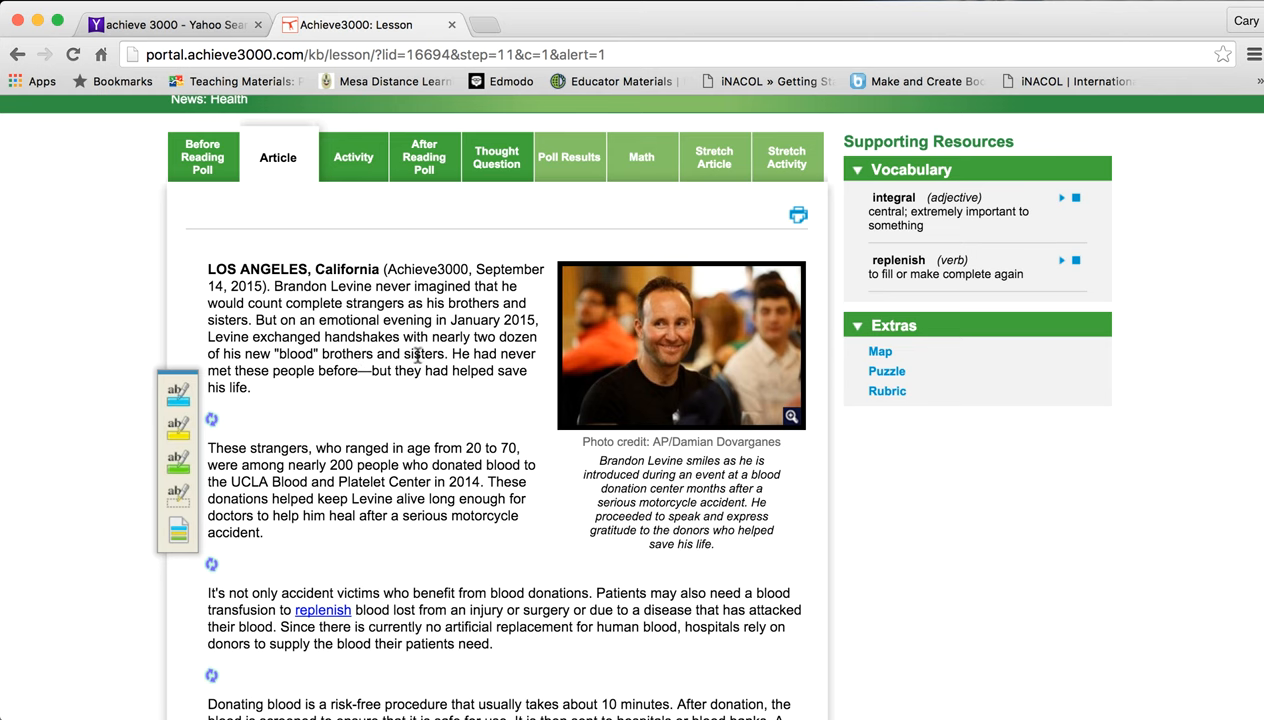
pyautogui.moveTo(260, 322)
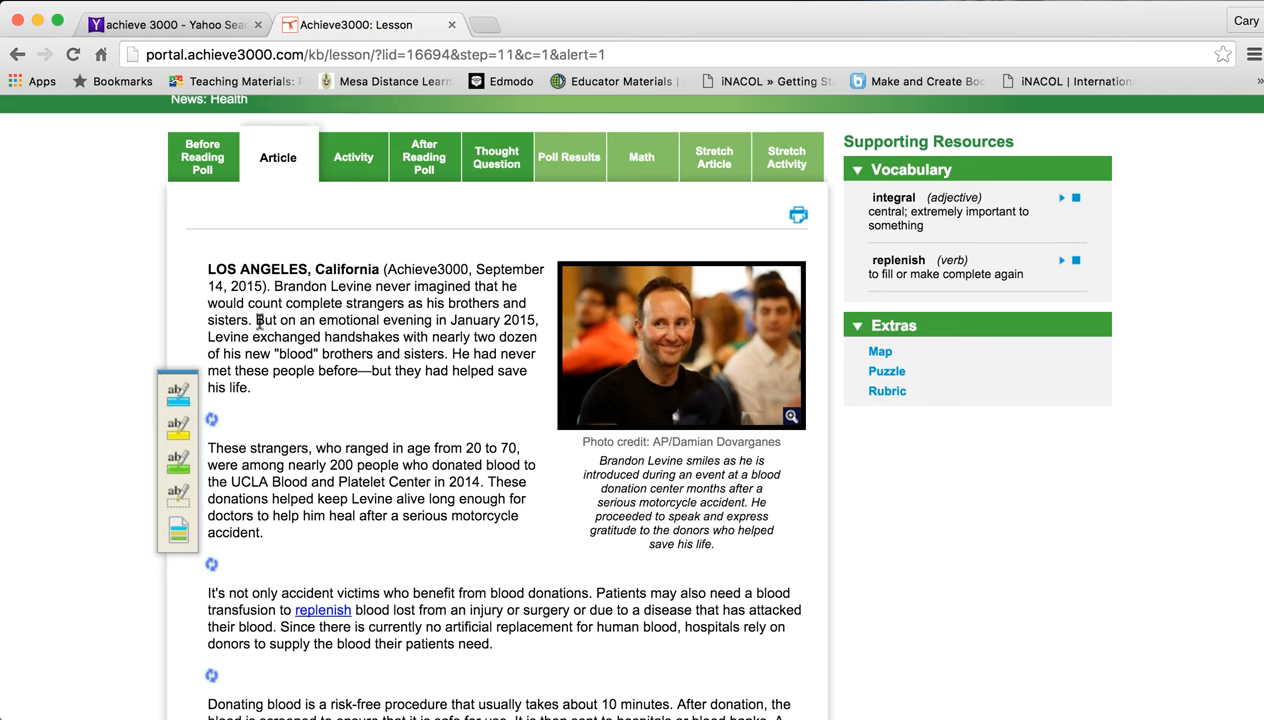
pyautogui.moveTo(304, 332)
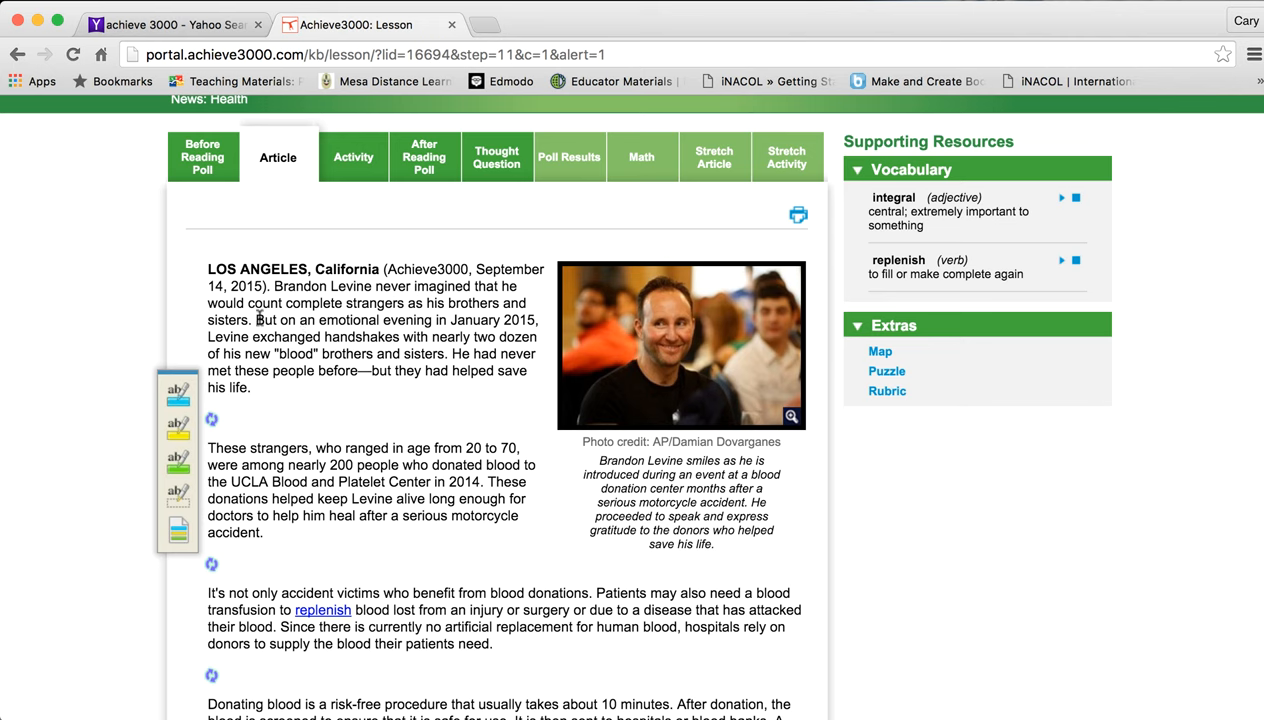
pyautogui.moveTo(256, 320); pyautogui.dragTo(396, 352)
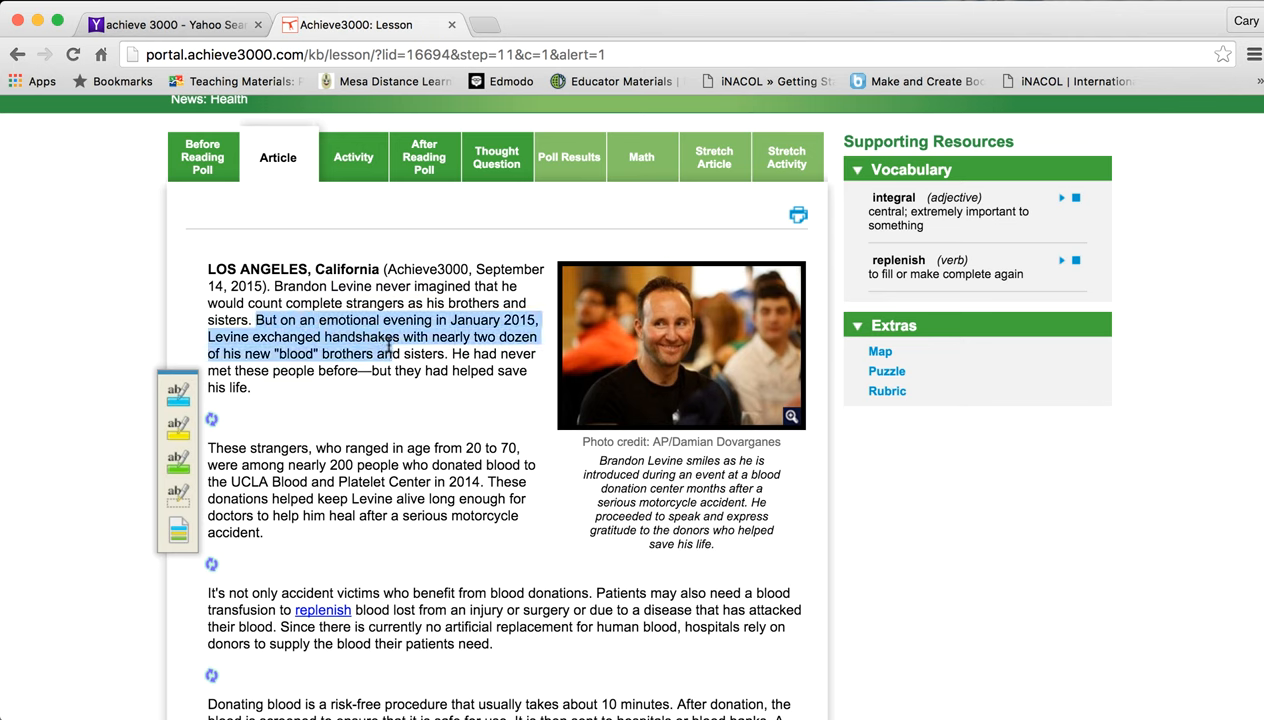
pyautogui.moveTo(256, 320); pyautogui.dragTo(448, 352)
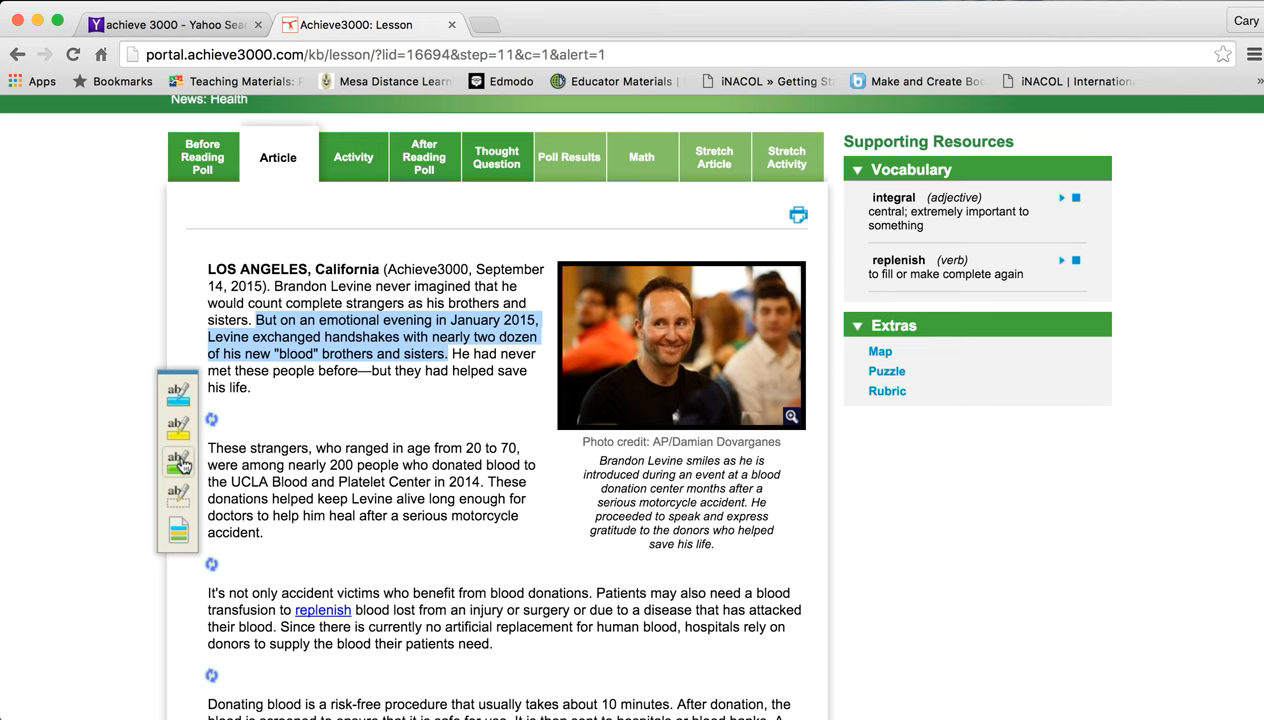
pyautogui.click(176, 460)
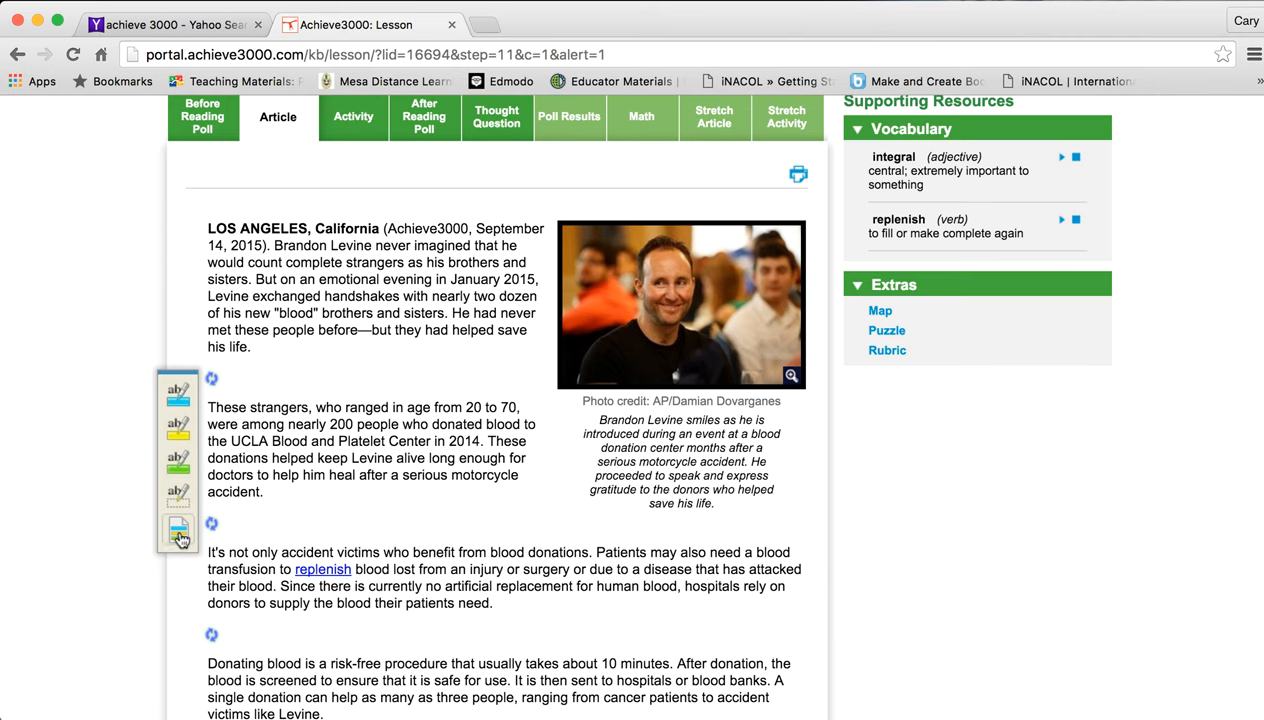
pyautogui.moveTo(176, 530)
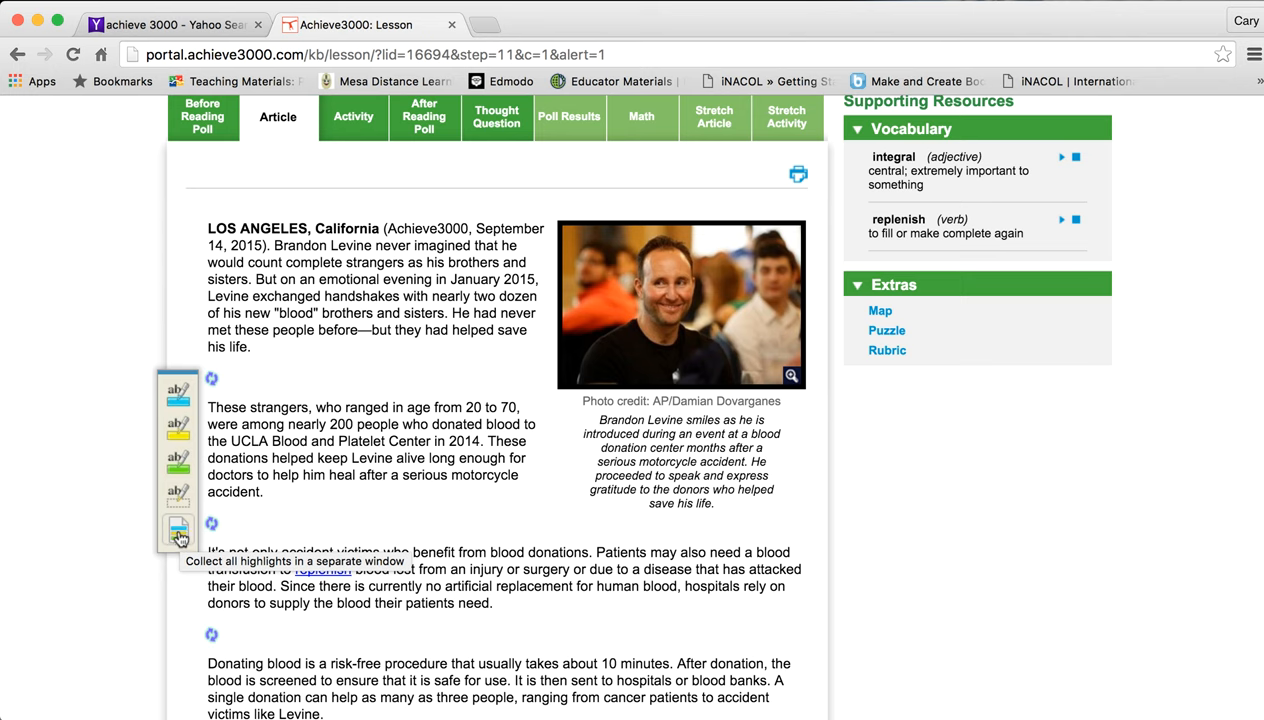
pyautogui.moveTo(390, 376)
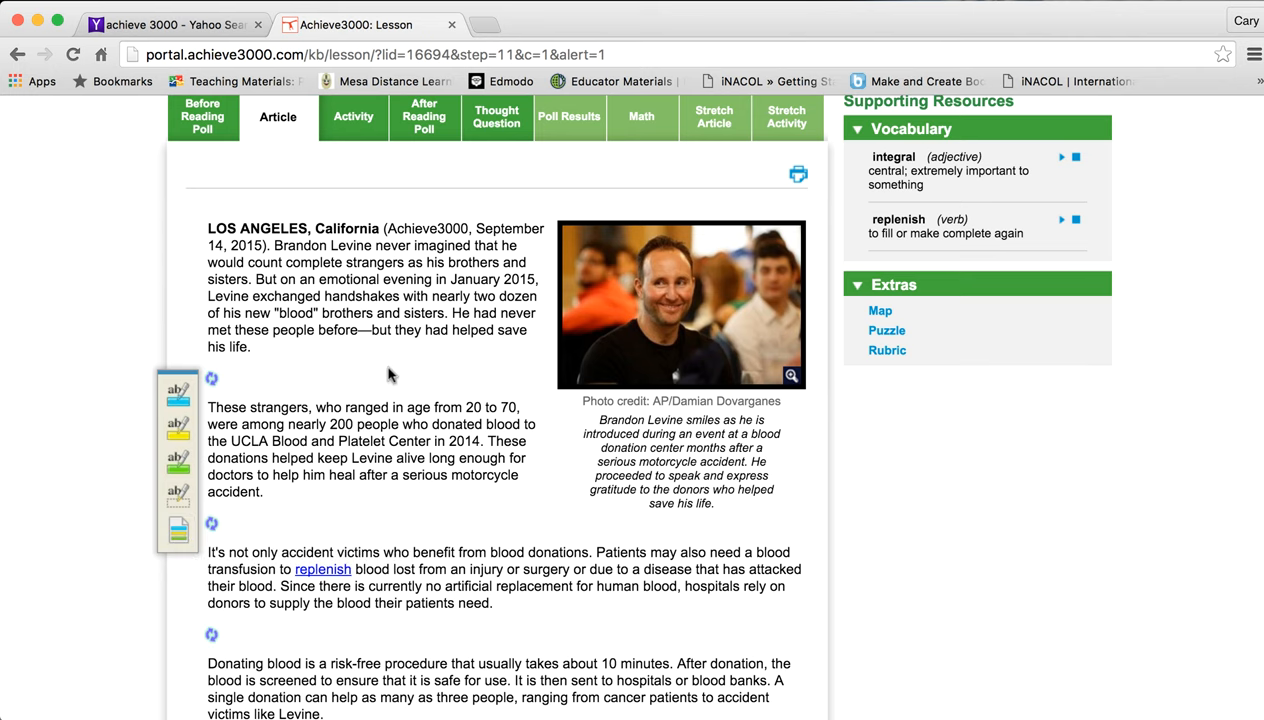
pyautogui.moveTo(356, 262)
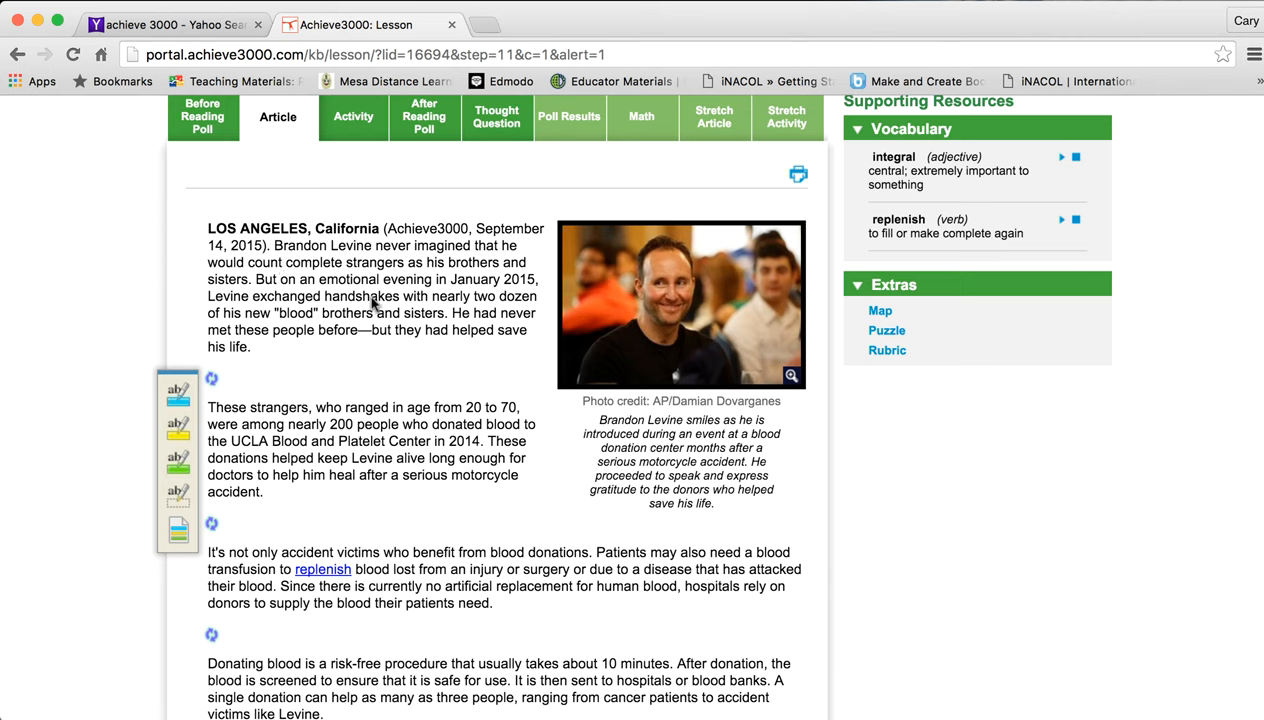
pyautogui.moveTo(376, 340)
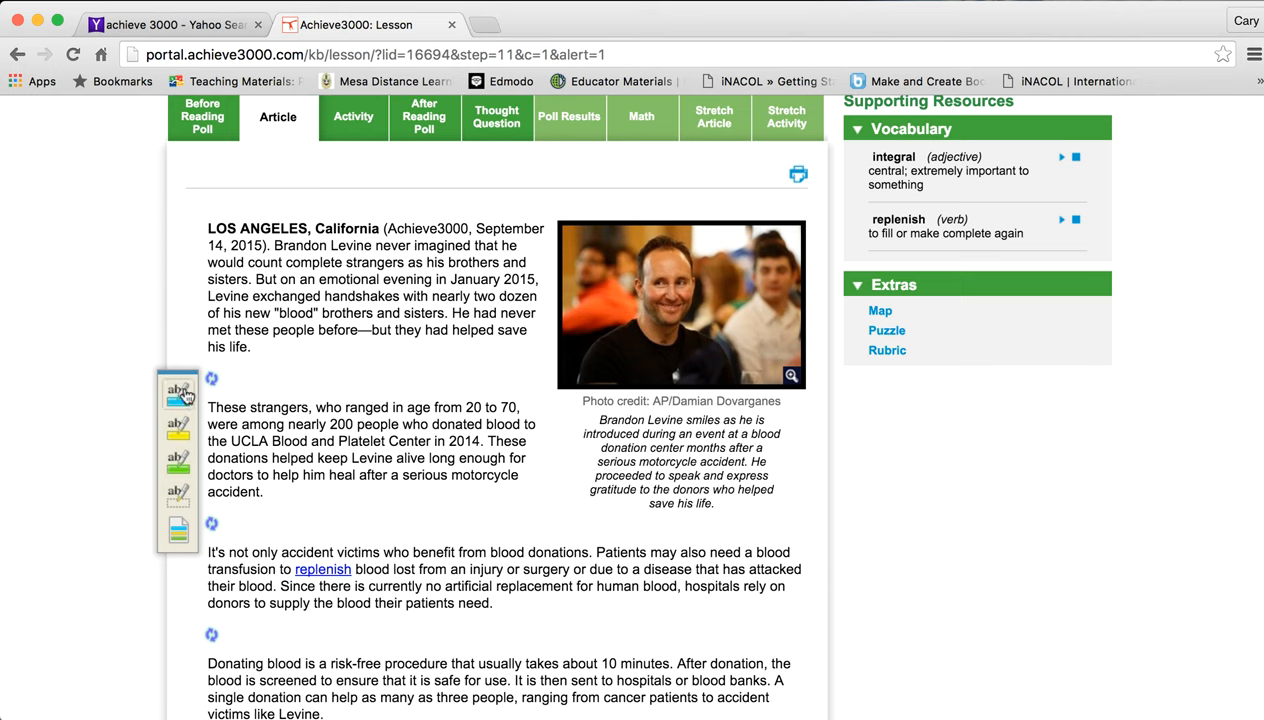
pyautogui.moveTo(184, 528)
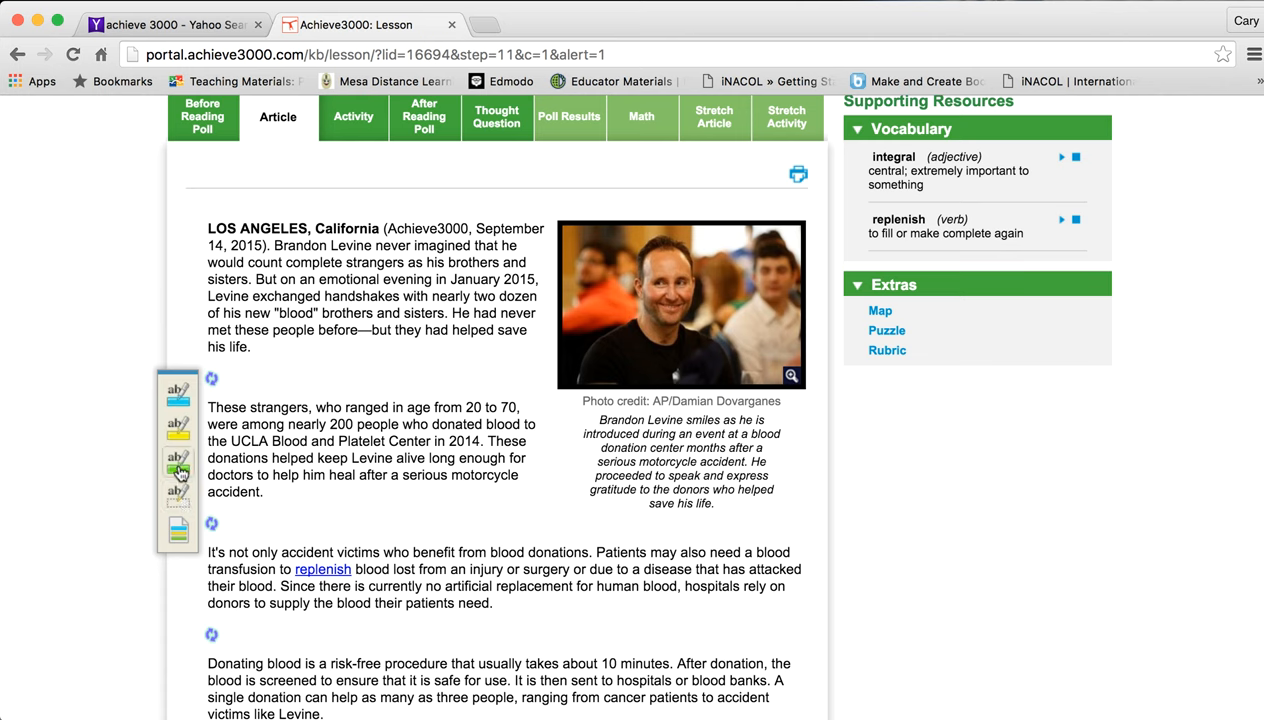
pyautogui.moveTo(178, 538)
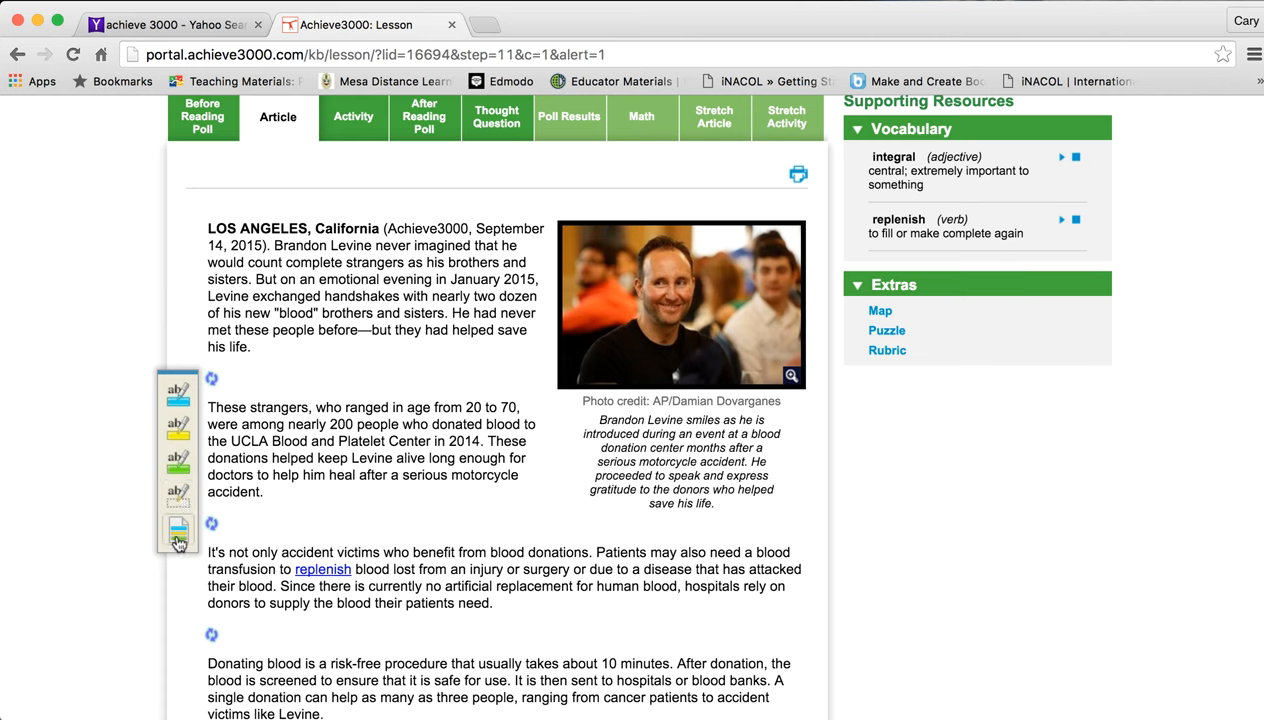
pyautogui.moveTo(178, 532)
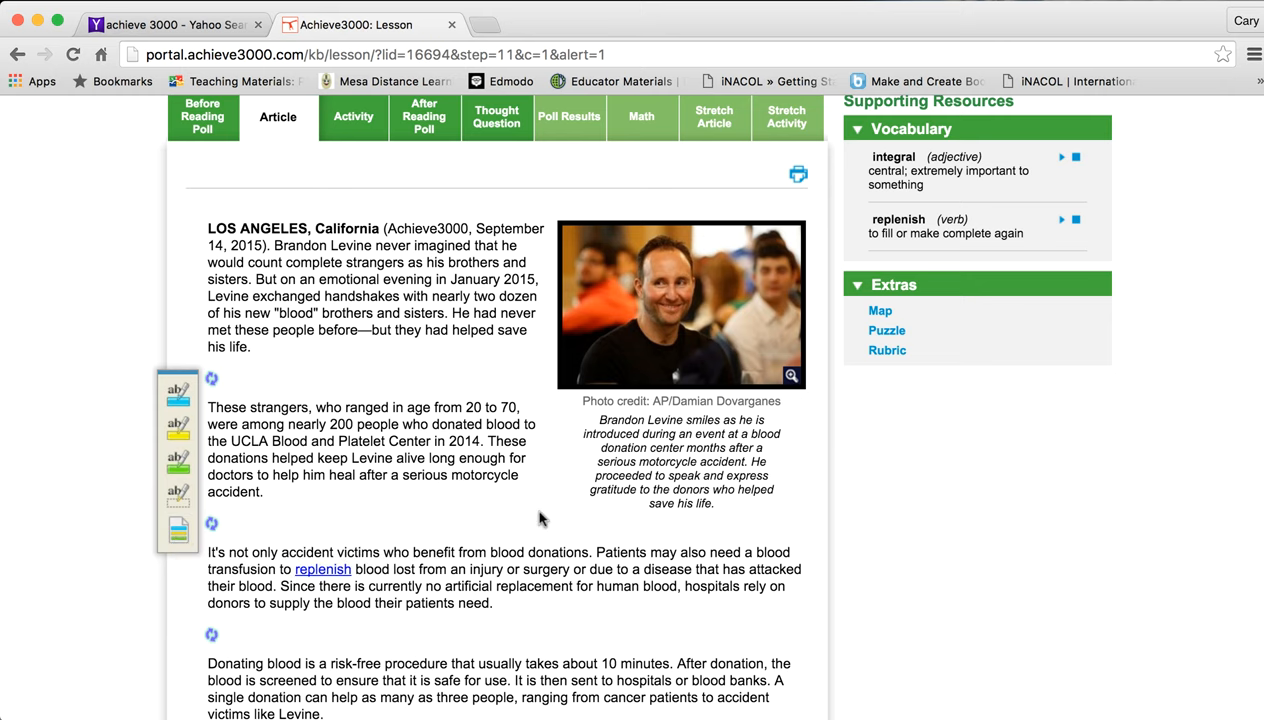
# Read to the end of the Gift of Life article and proceed to the Activity step.
pyautogui.scroll(-3)
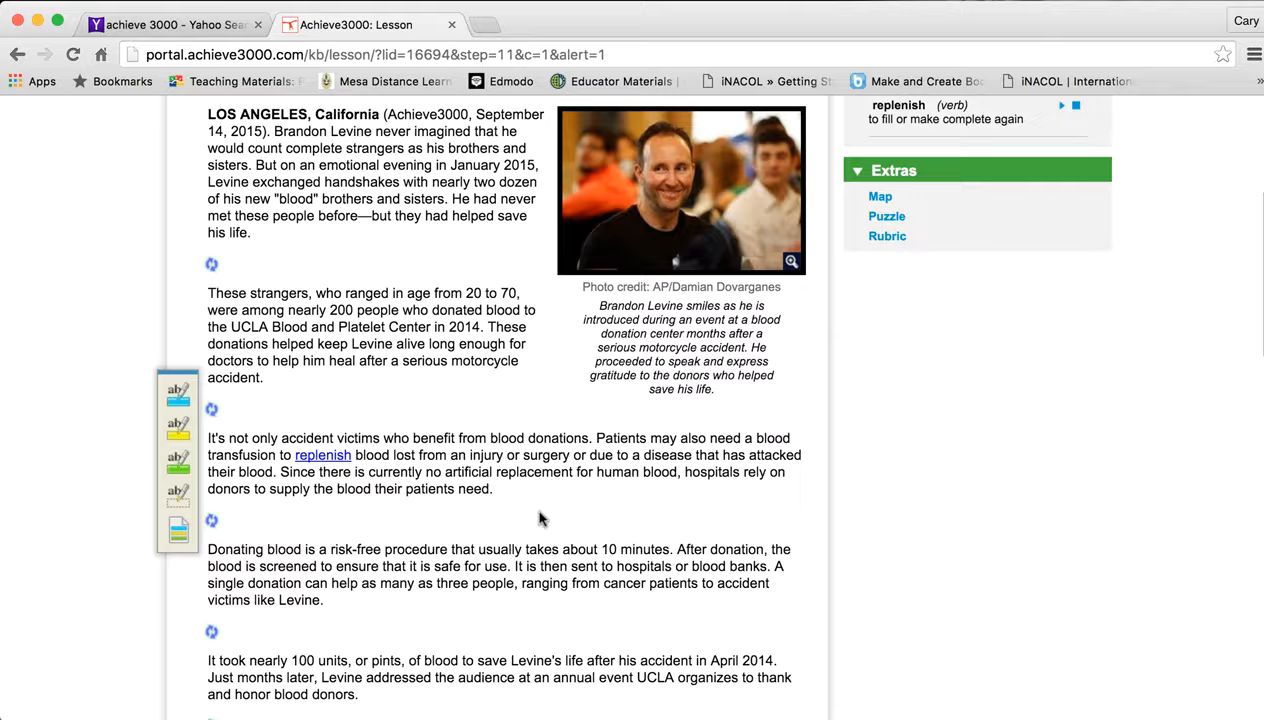
pyautogui.scroll(-3)
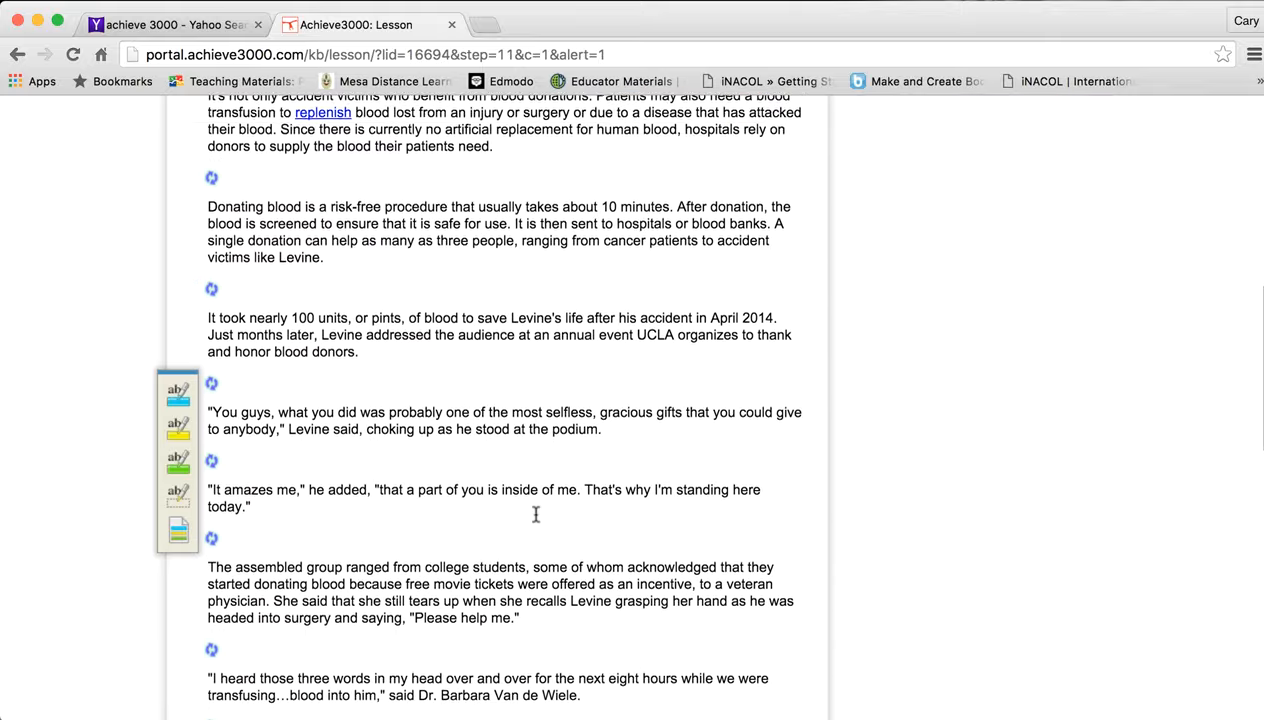
pyautogui.scroll(-3)
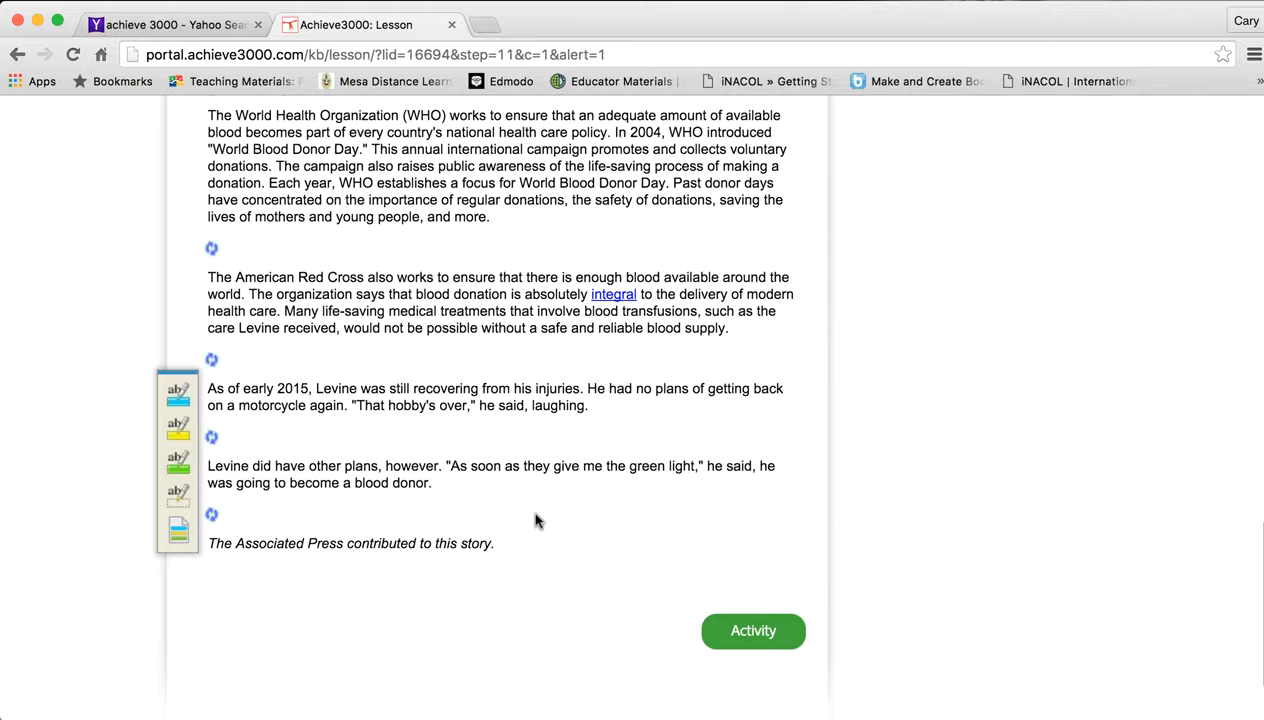
pyautogui.scroll(-3)
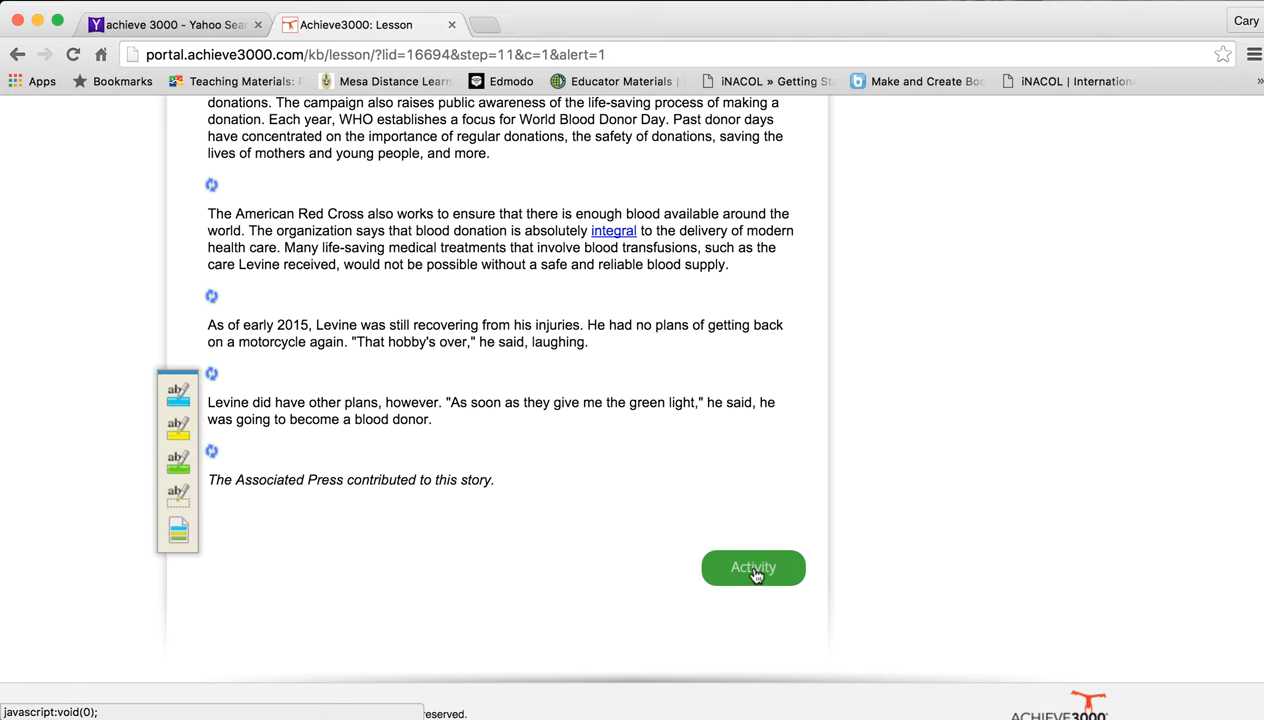
pyautogui.click(752, 568)
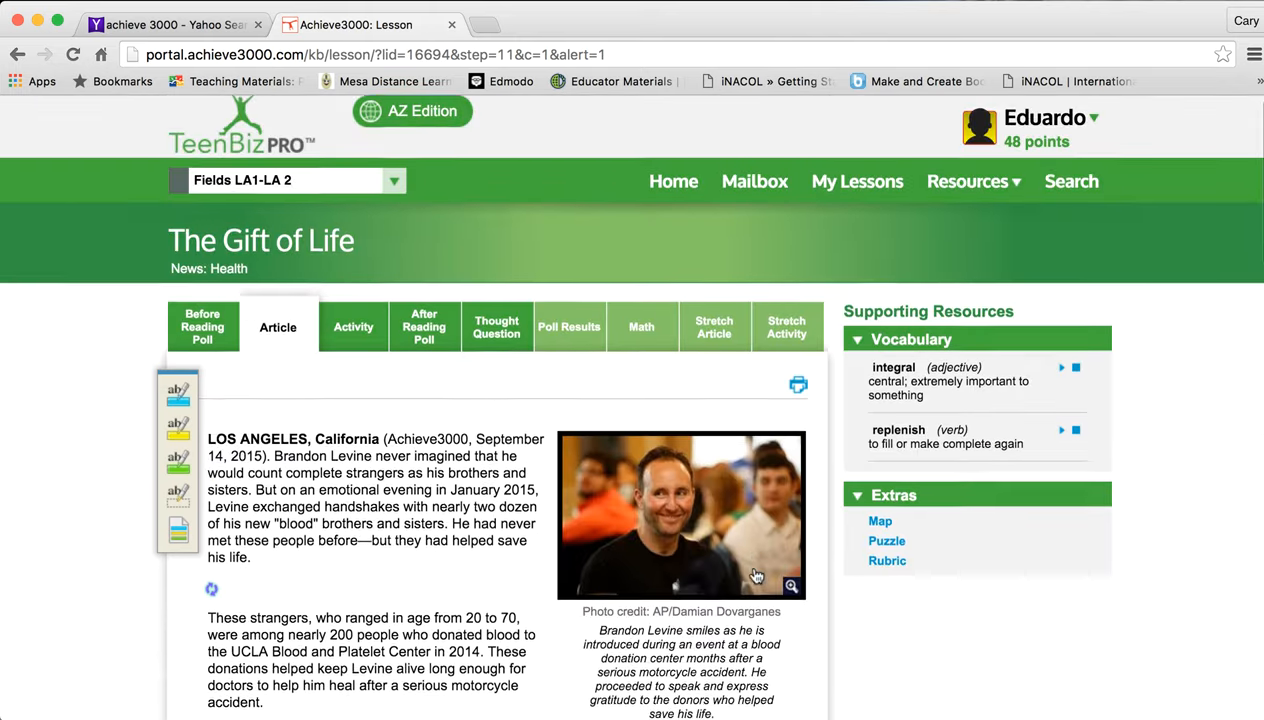
pyautogui.scroll(-3)
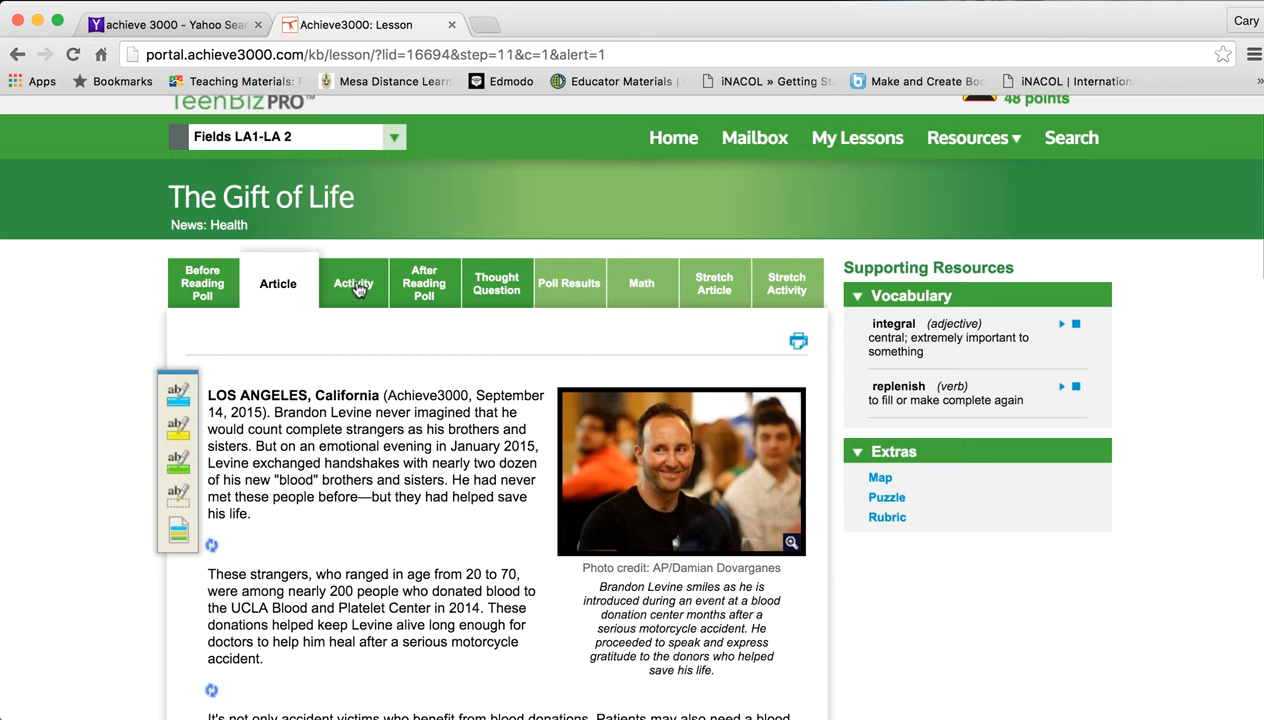
pyautogui.click(352, 284)
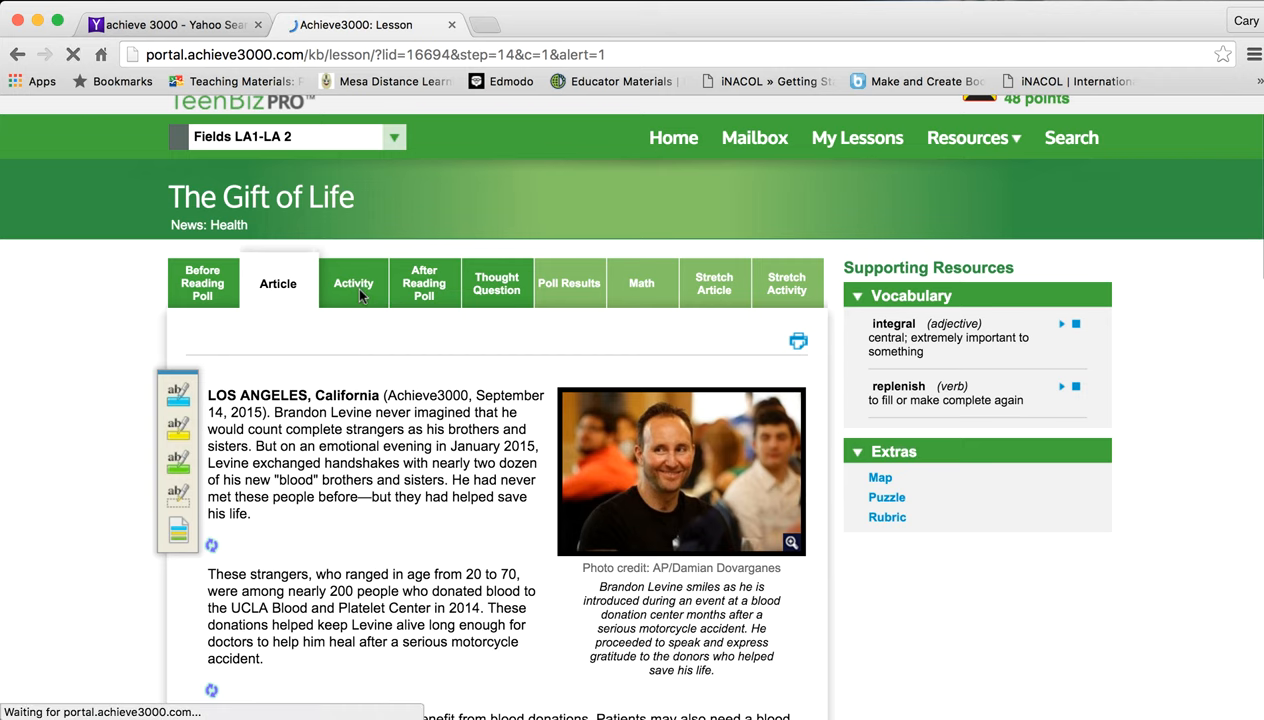
# View the eight-question activity results with 75% first-try and 88% second-try scores.
pyautogui.click(352, 284)
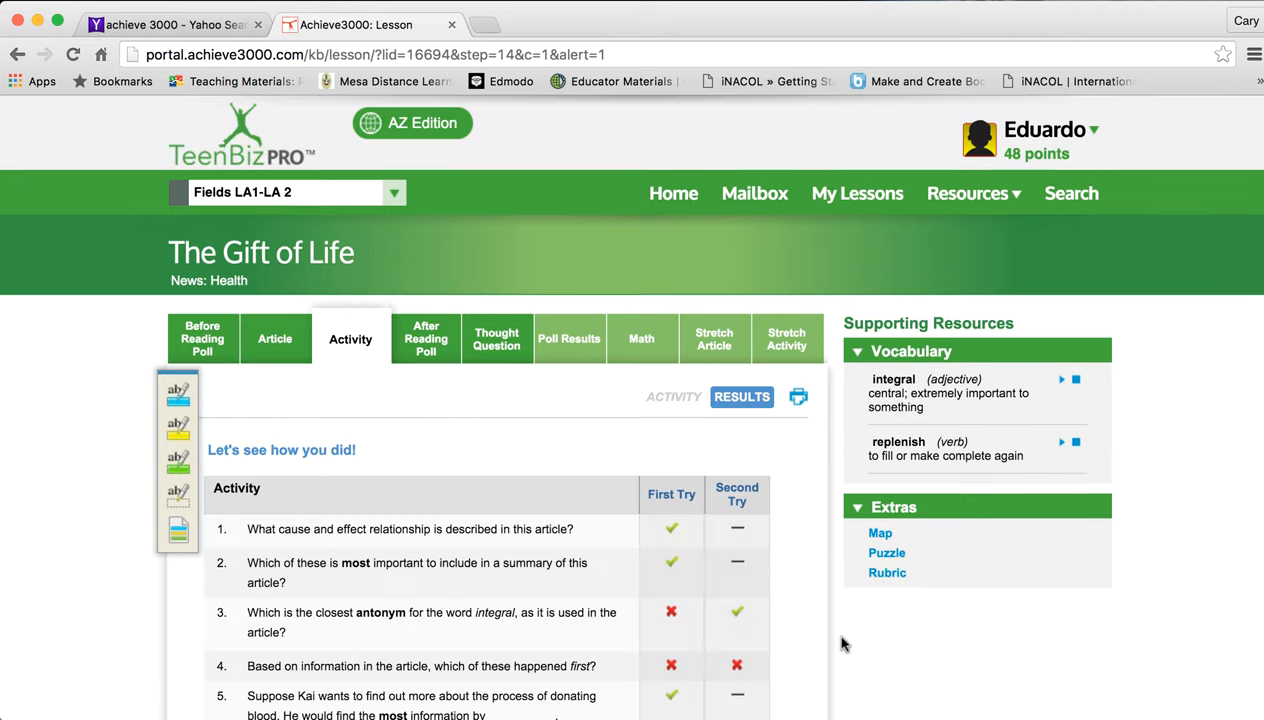
pyautogui.scroll(-3)
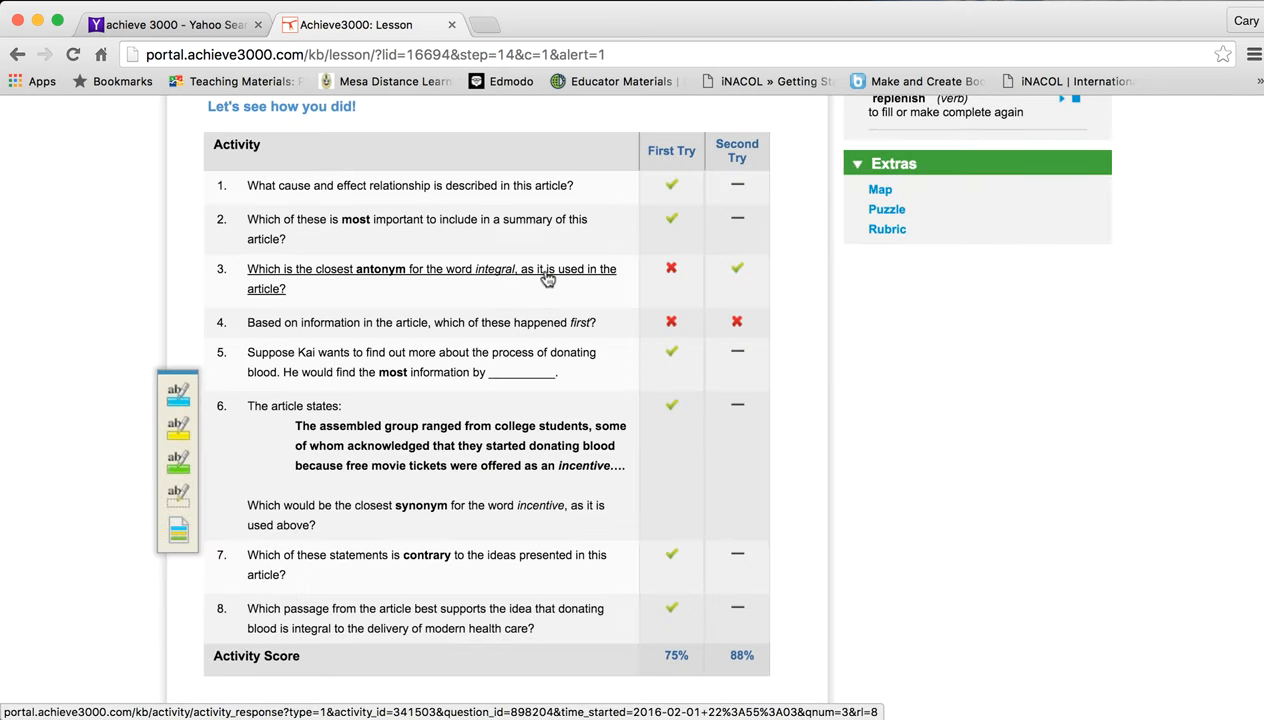
pyautogui.click(430, 278)
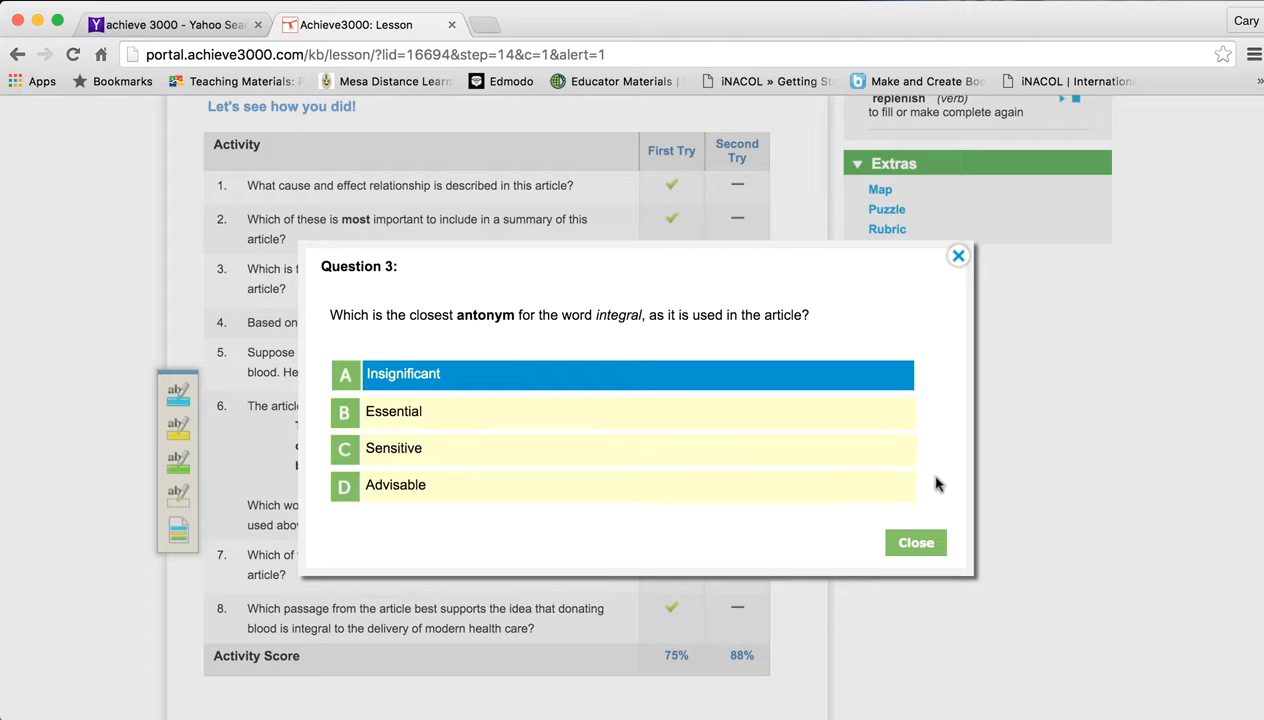
pyautogui.scroll(-3)
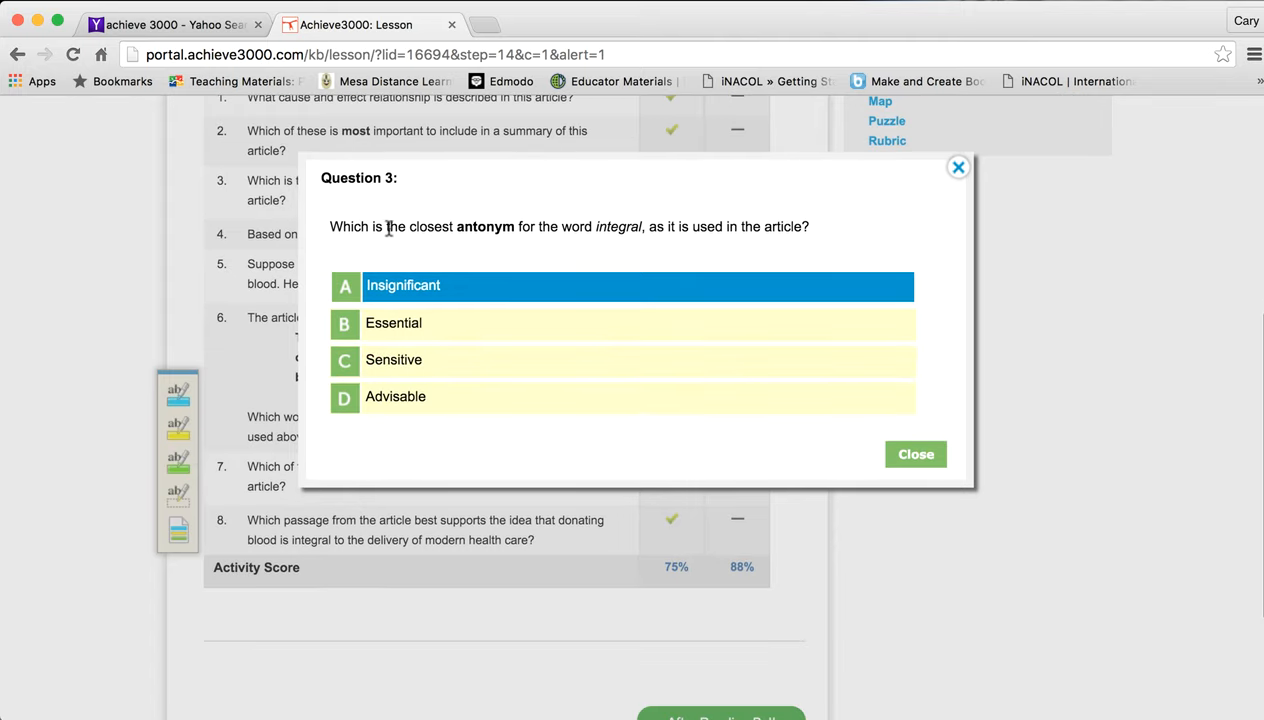
pyautogui.moveTo(548, 230)
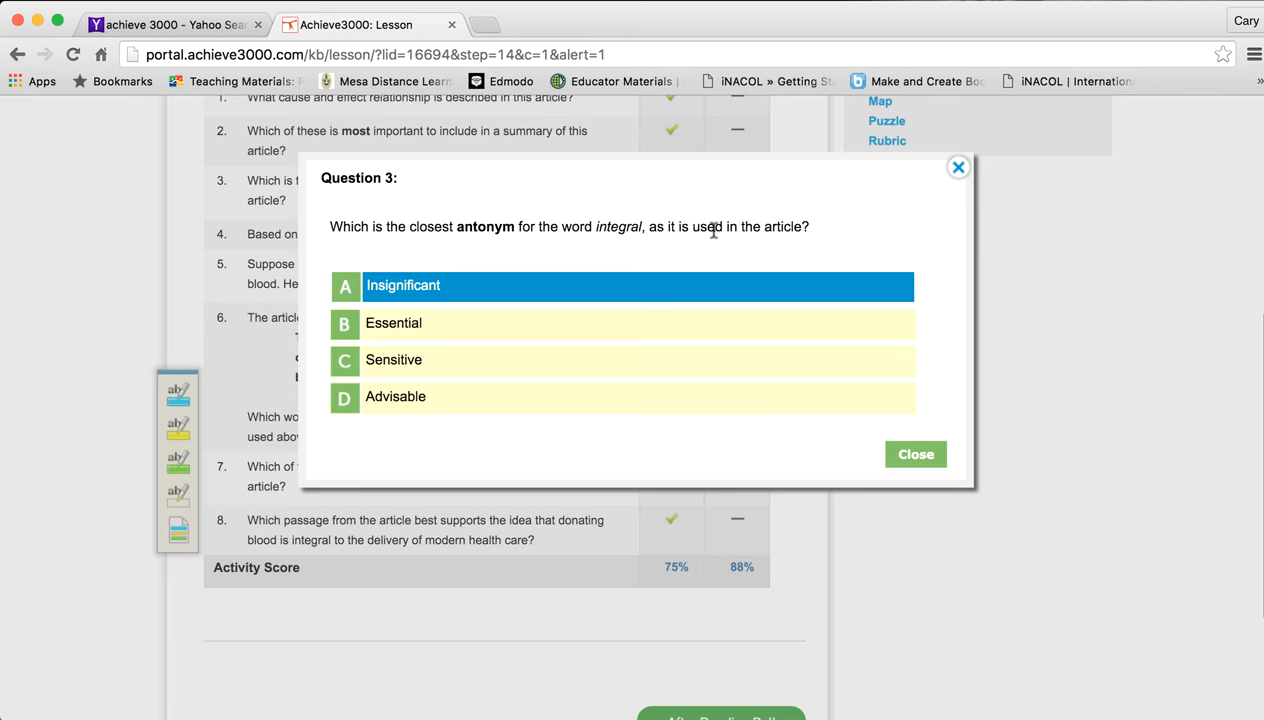
pyautogui.moveTo(490, 240)
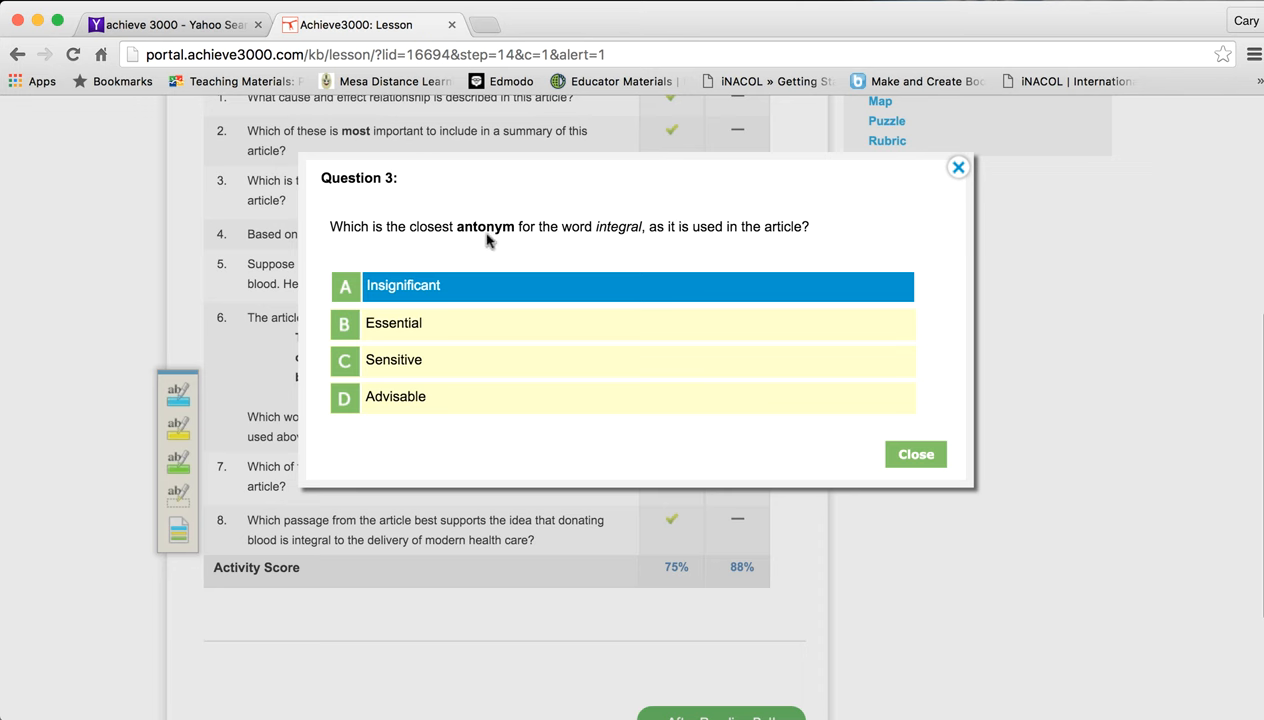
pyautogui.moveTo(628, 230)
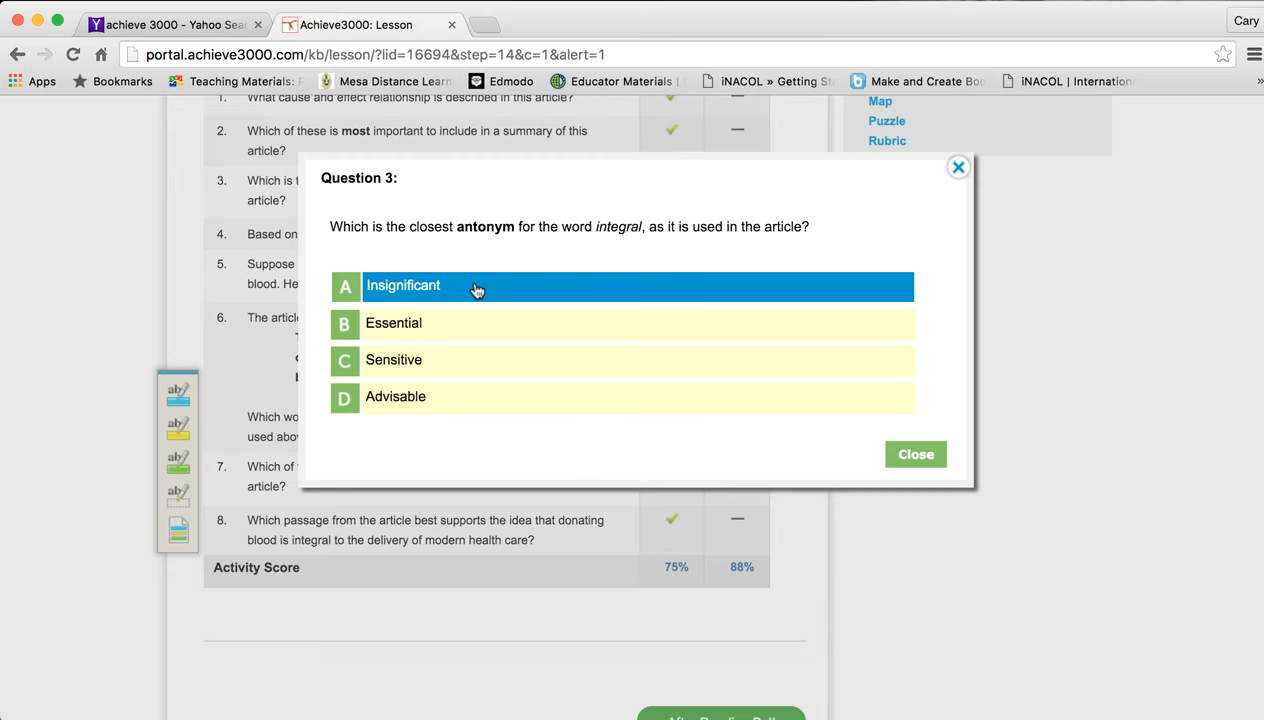
pyautogui.moveTo(916, 454)
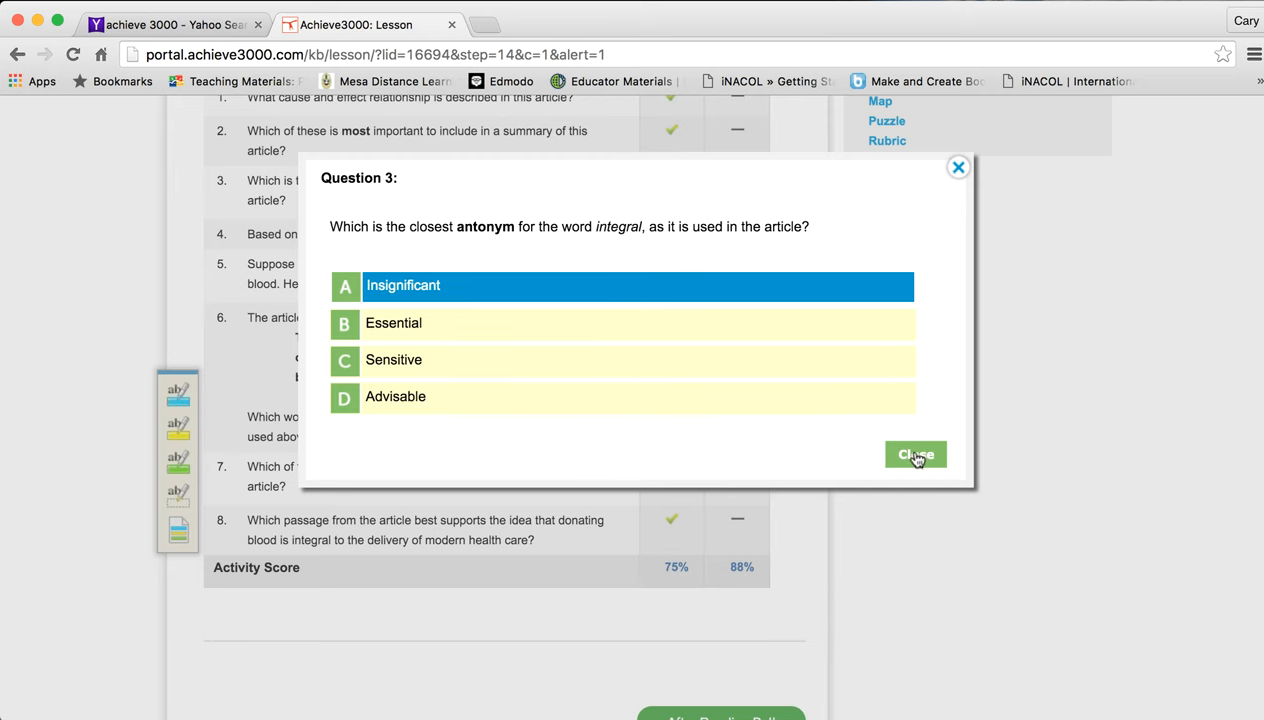
pyautogui.click(916, 454)
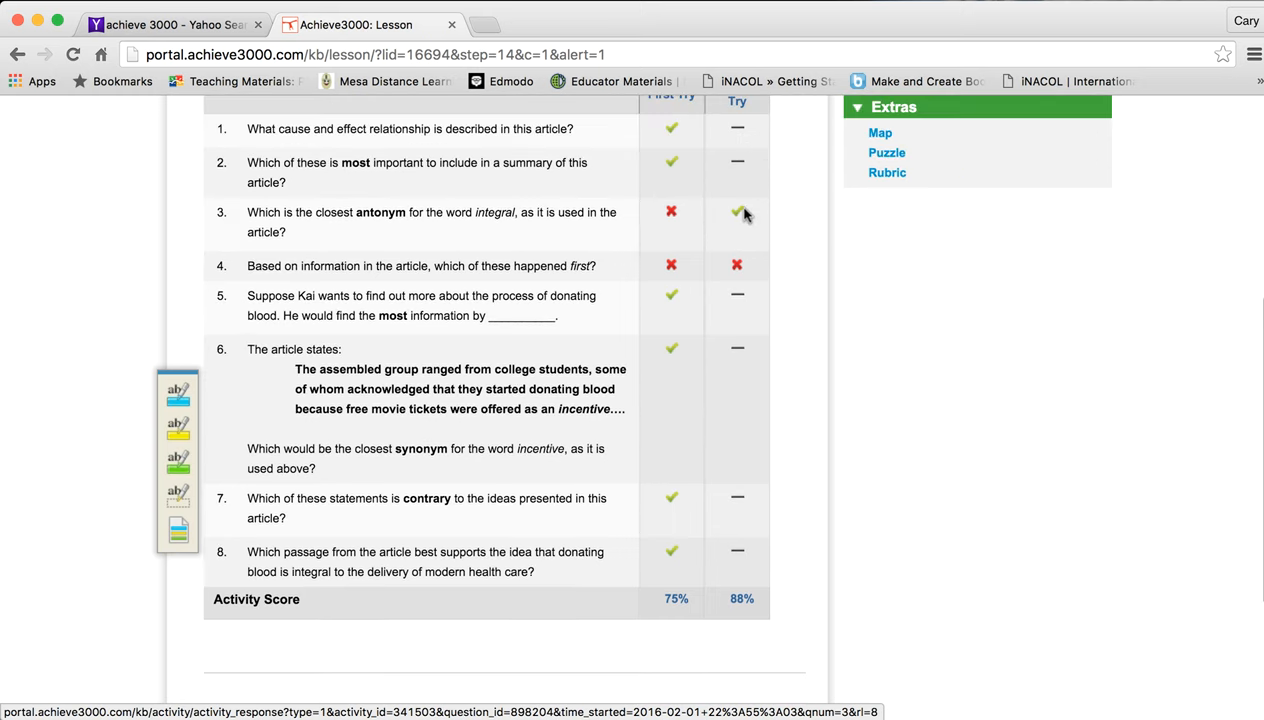
pyautogui.scroll(-3)
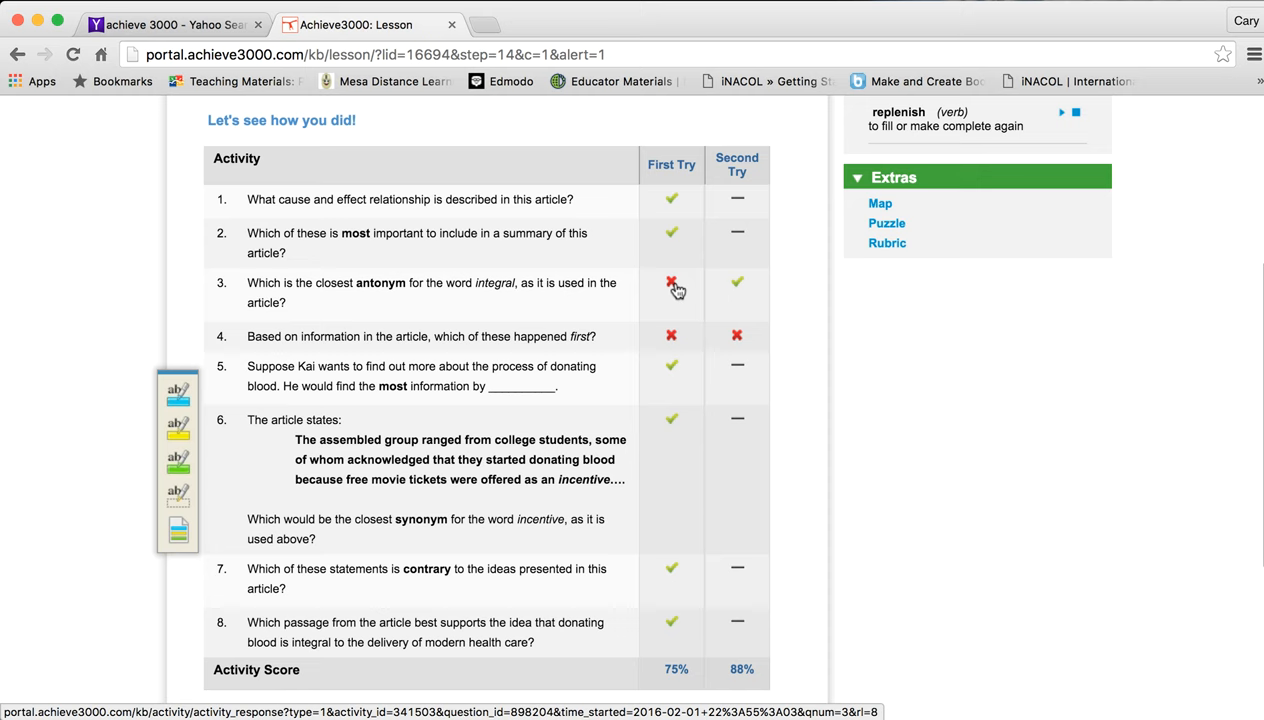
pyautogui.moveTo(680, 340)
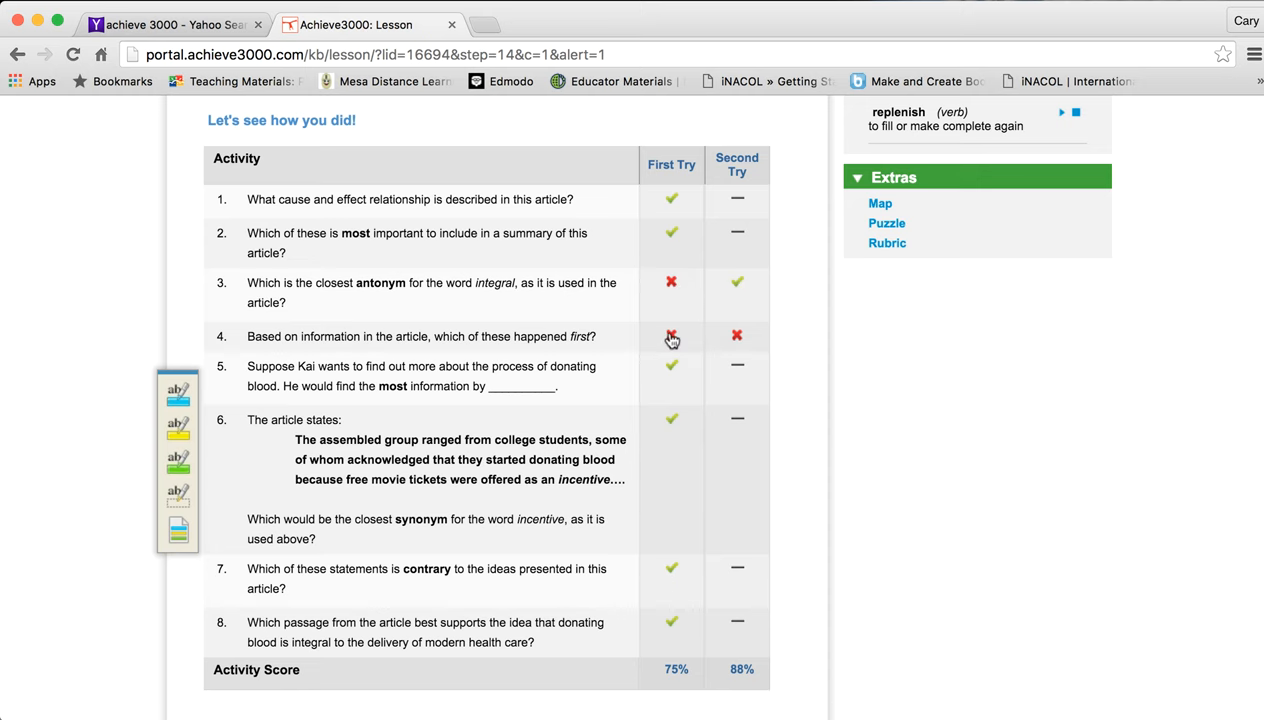
pyautogui.click(672, 336)
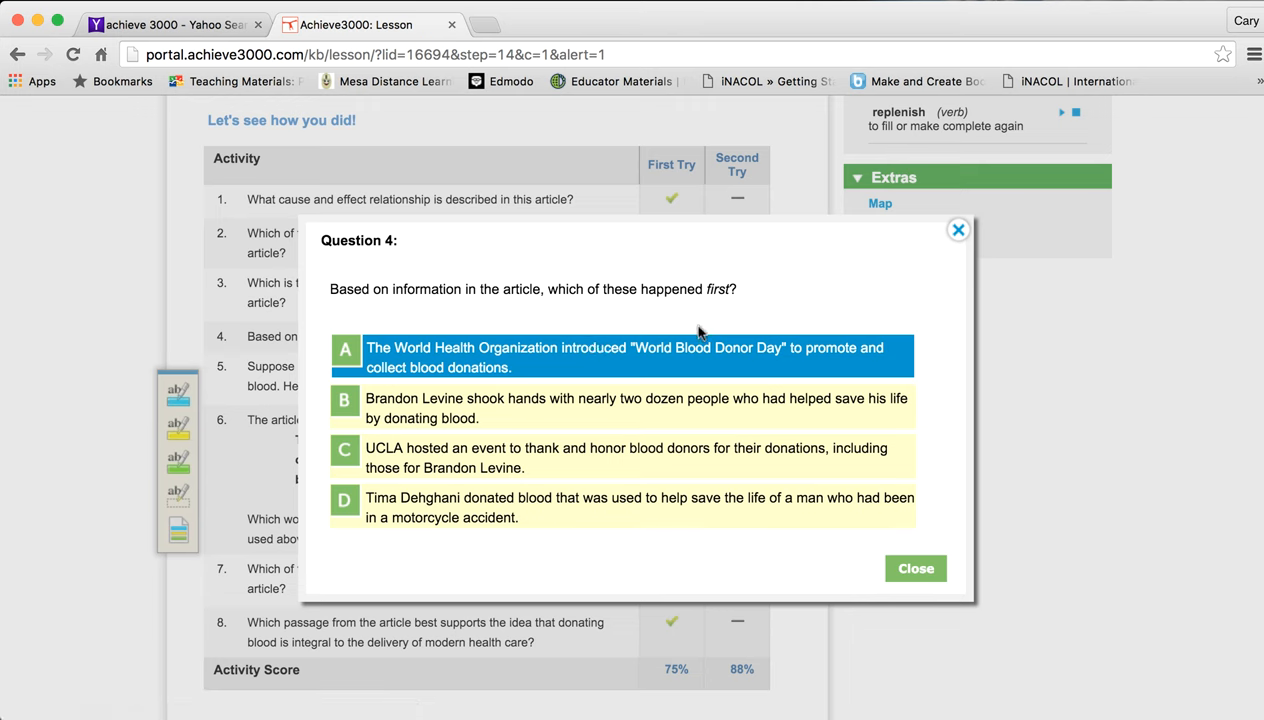
pyautogui.moveTo(916, 568)
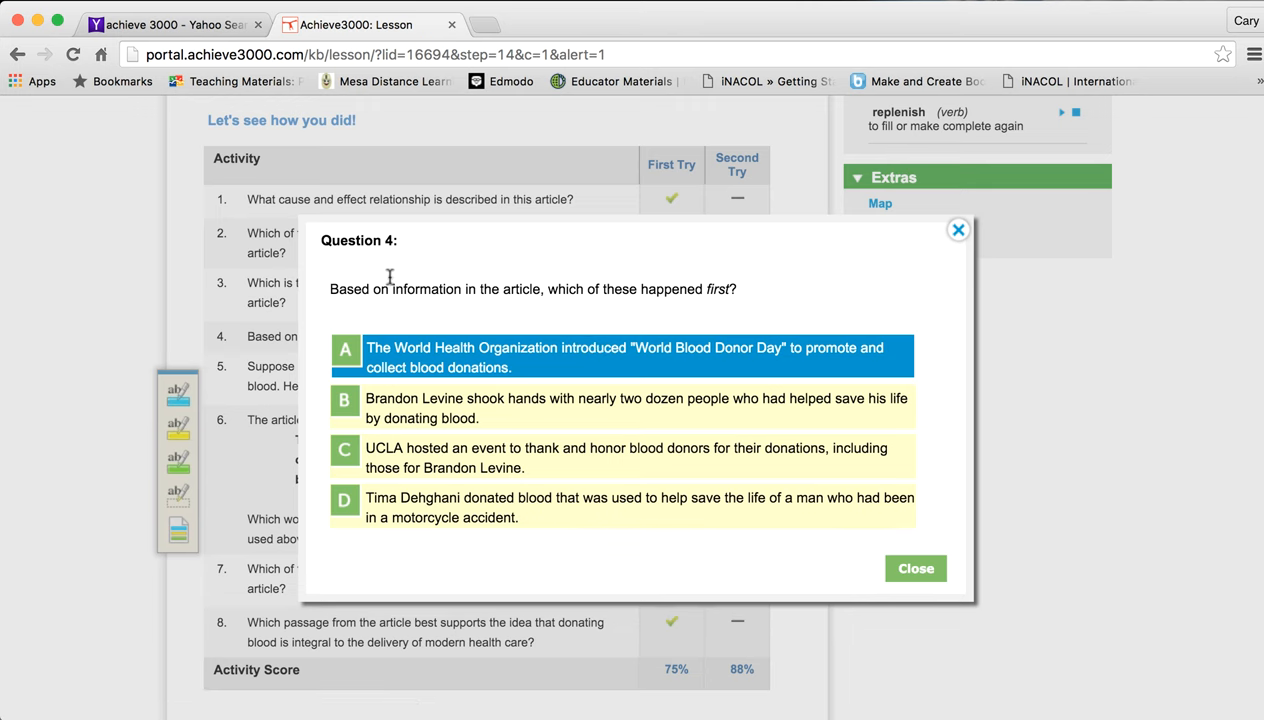
pyautogui.moveTo(668, 288)
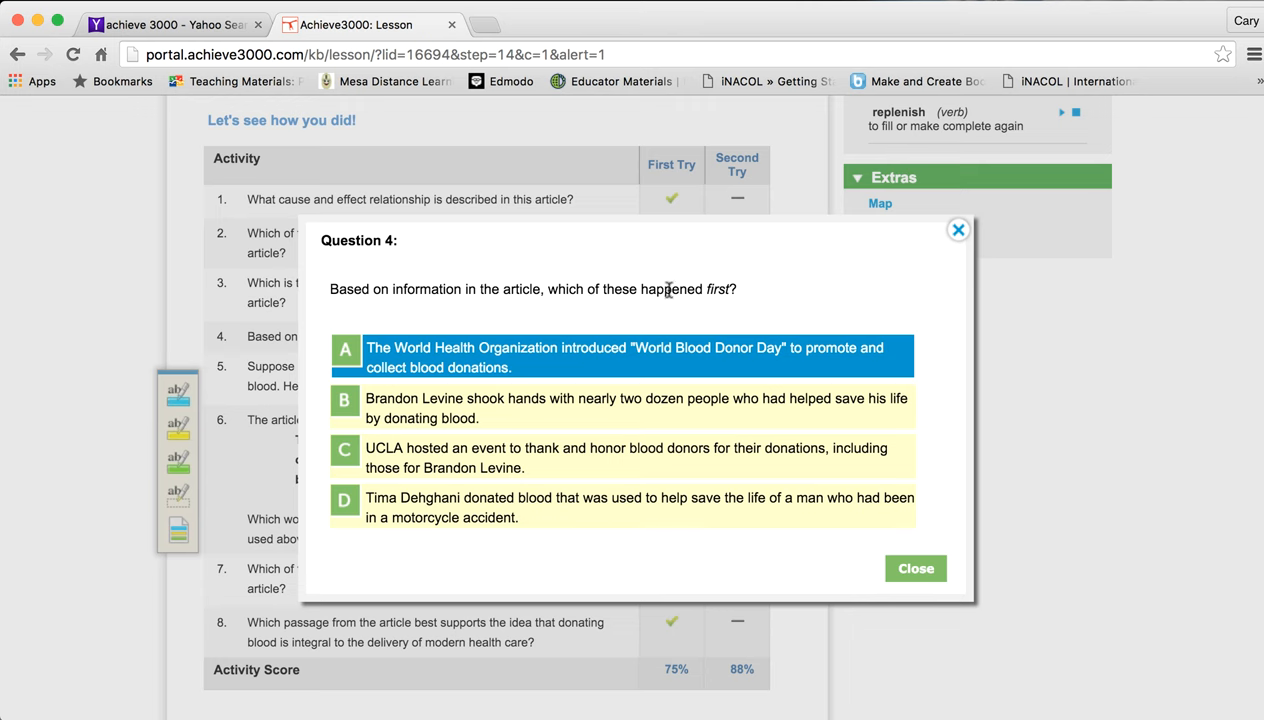
pyautogui.moveTo(652, 308)
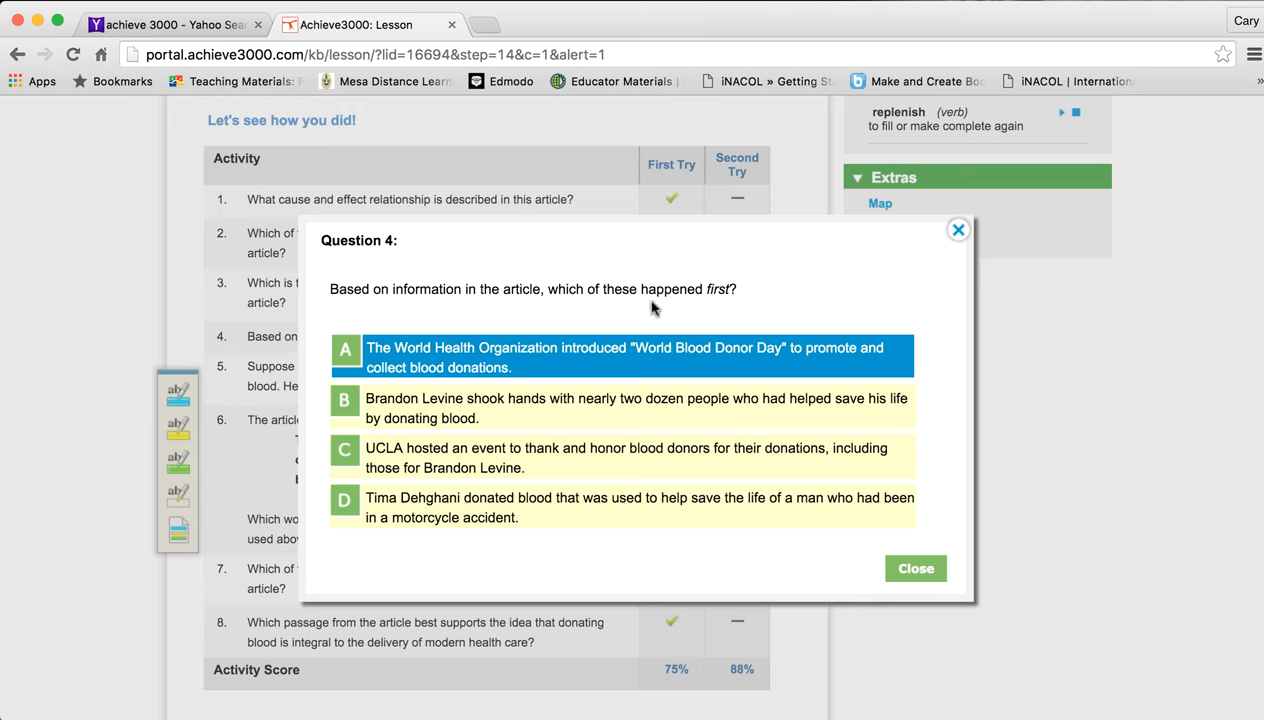
pyautogui.moveTo(604, 312)
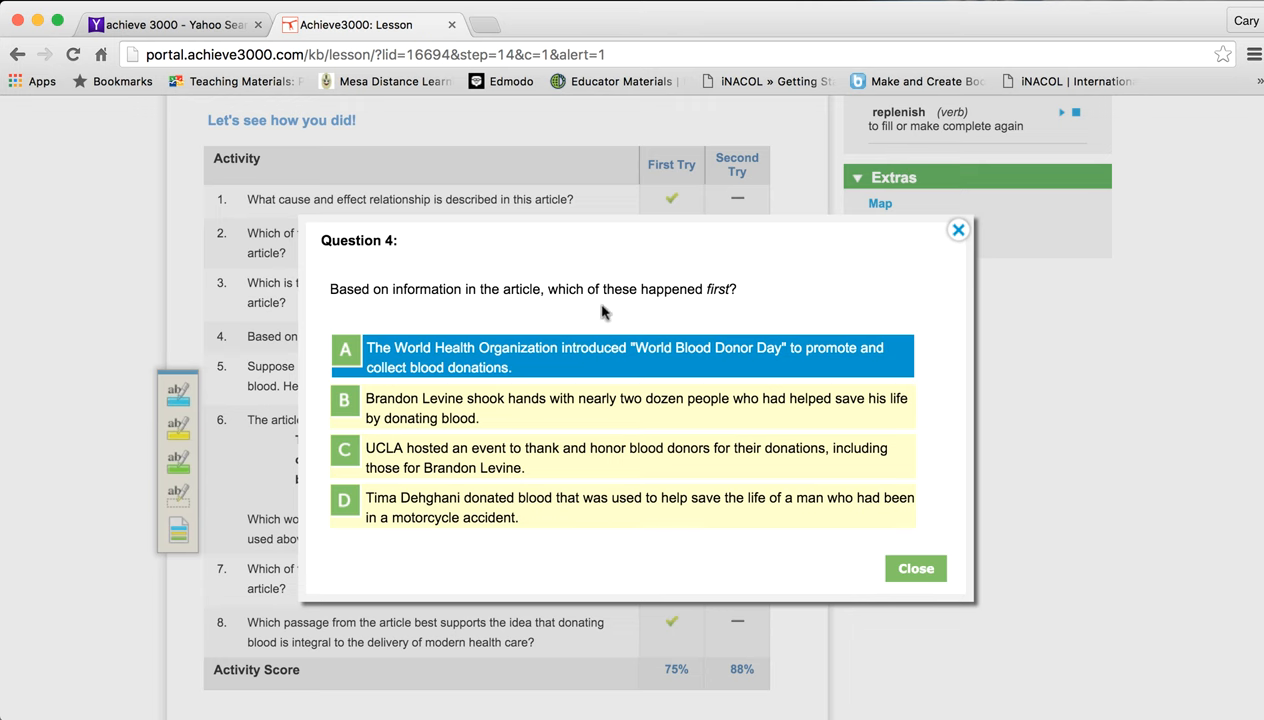
pyautogui.moveTo(956, 230)
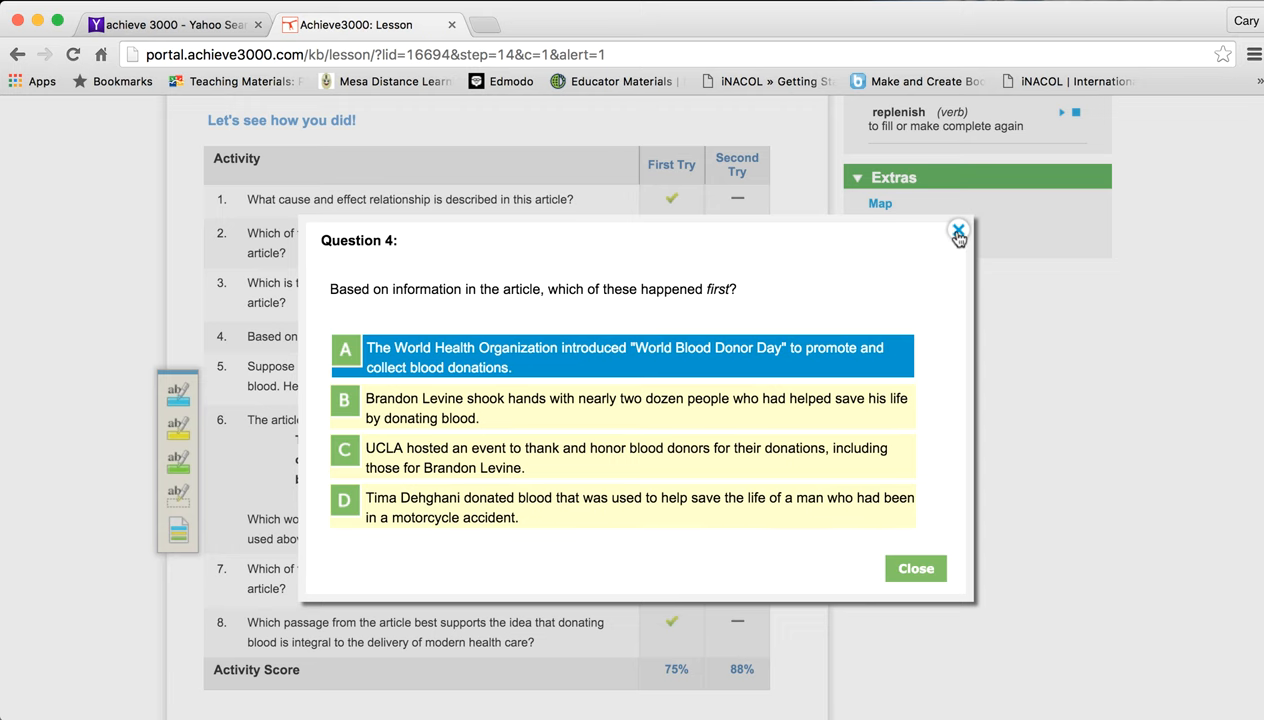
pyautogui.moveTo(1028, 320)
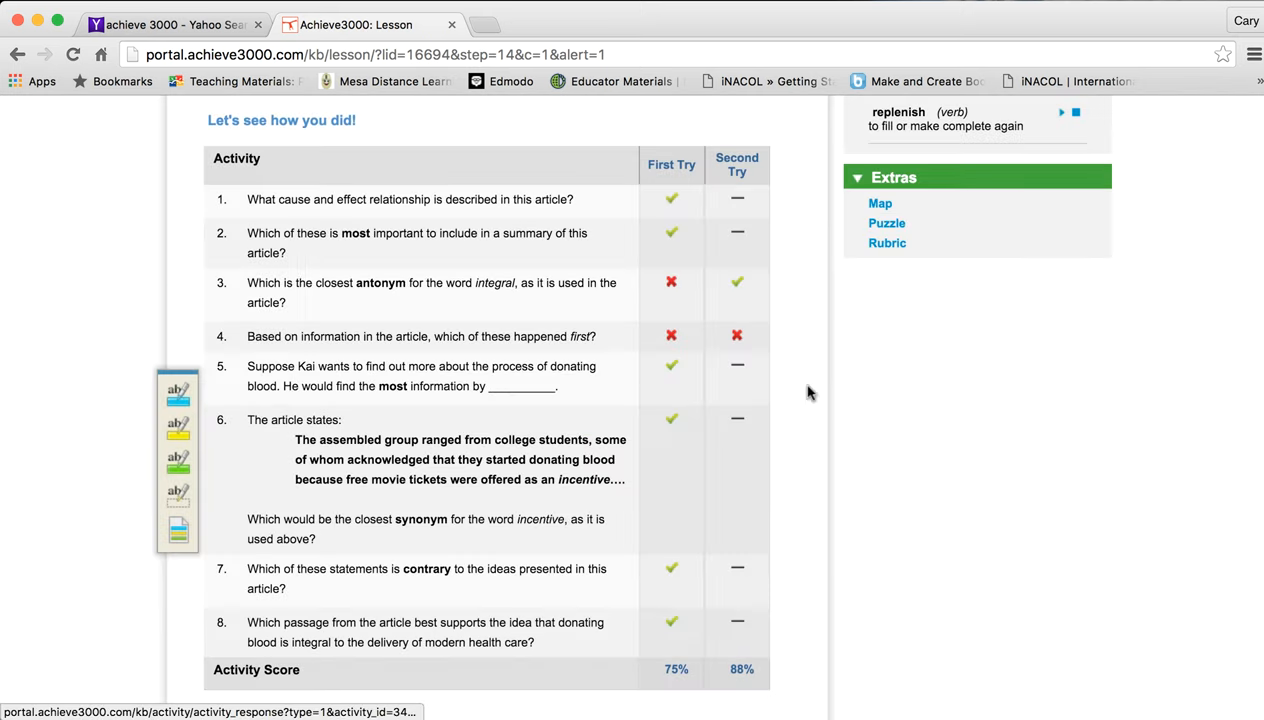
pyautogui.scroll(-3)
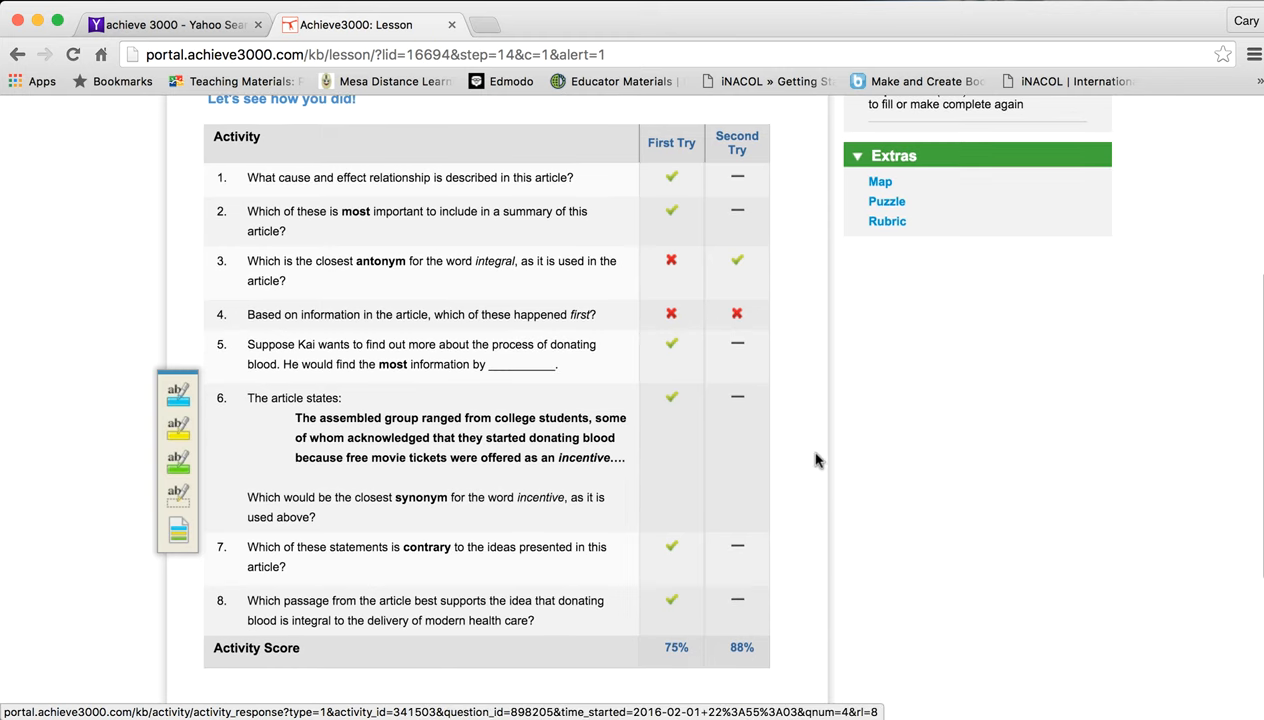
pyautogui.scroll(-3)
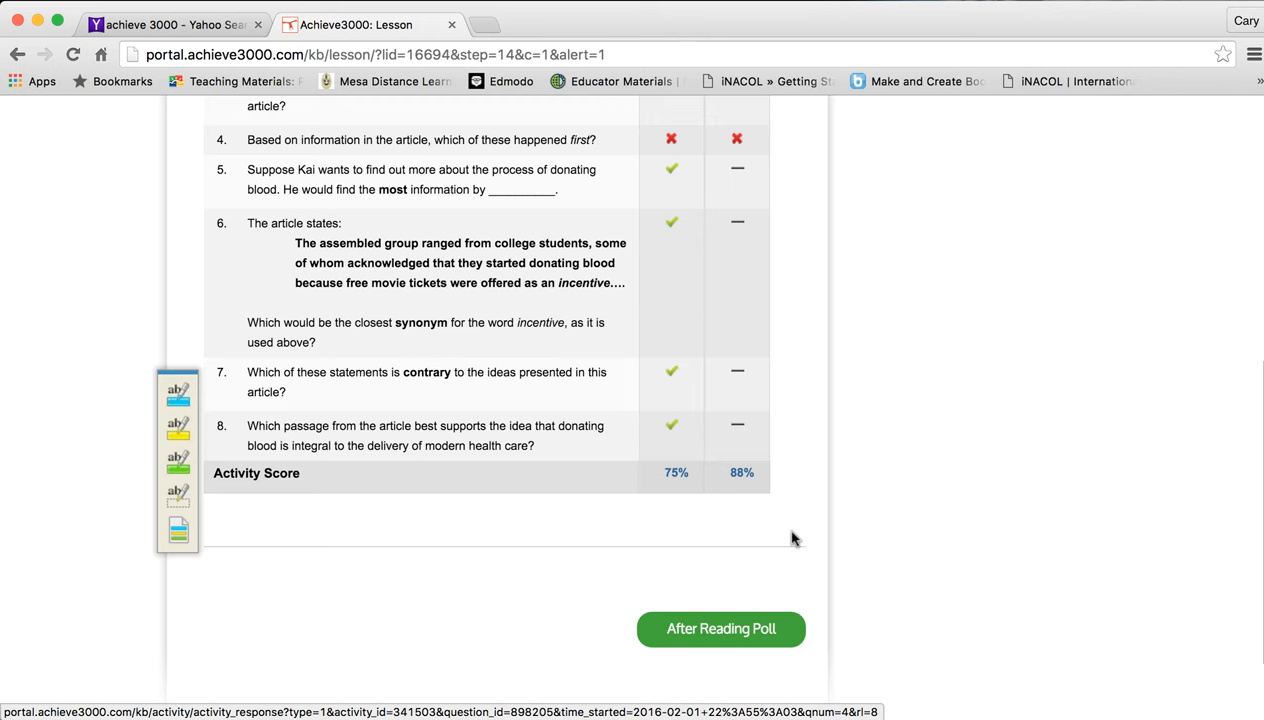
pyautogui.moveTo(684, 502)
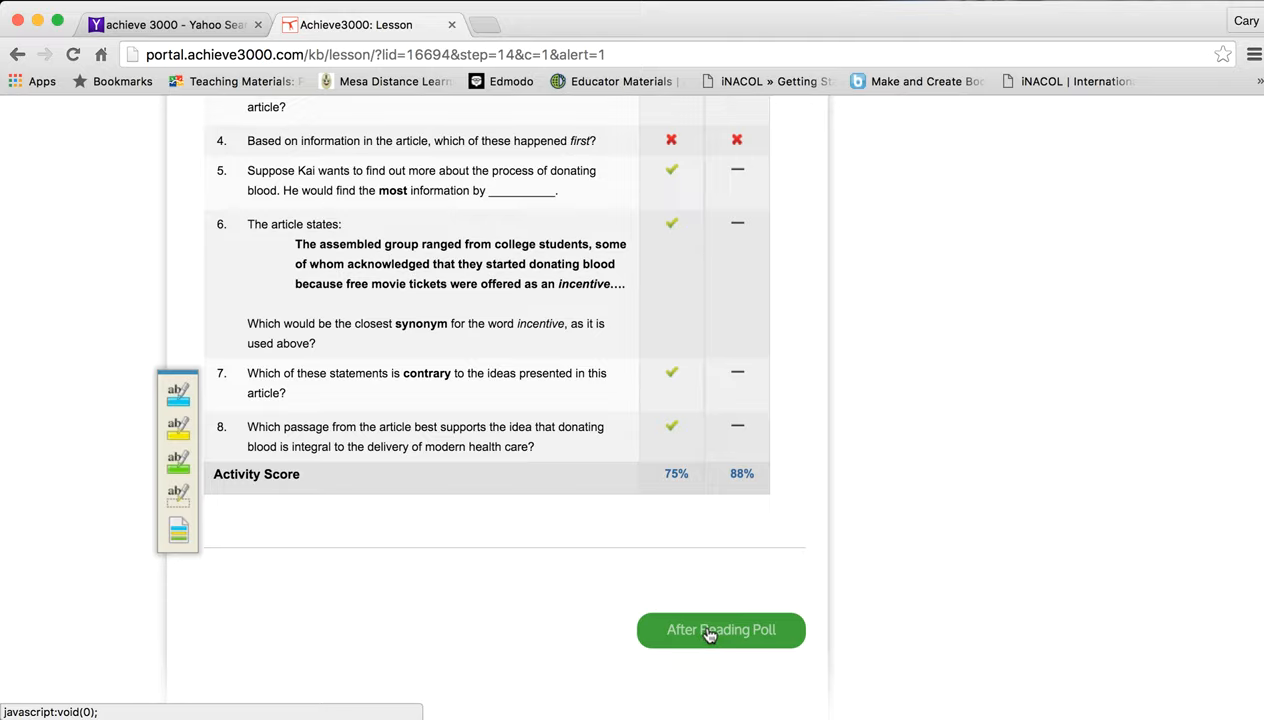
# Go to the After Reading Poll showing Disagree for the donated-blood statement.
pyautogui.click(720, 628)
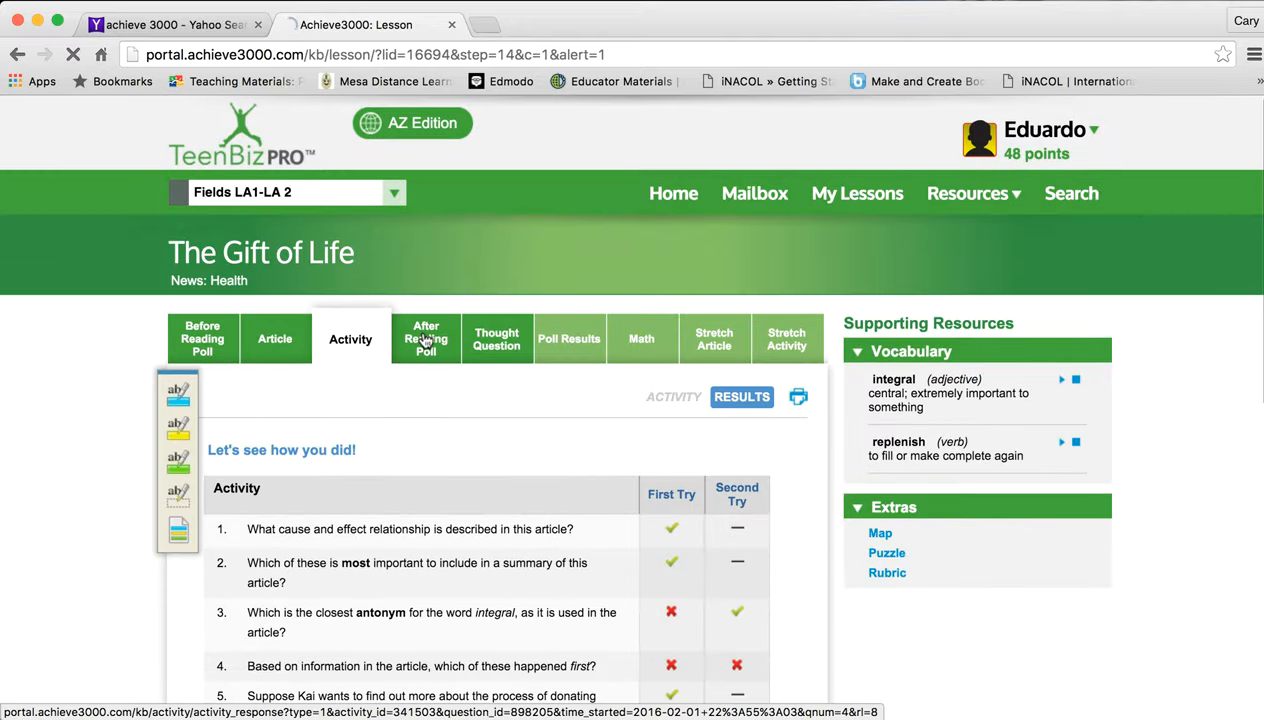
pyautogui.click(424, 340)
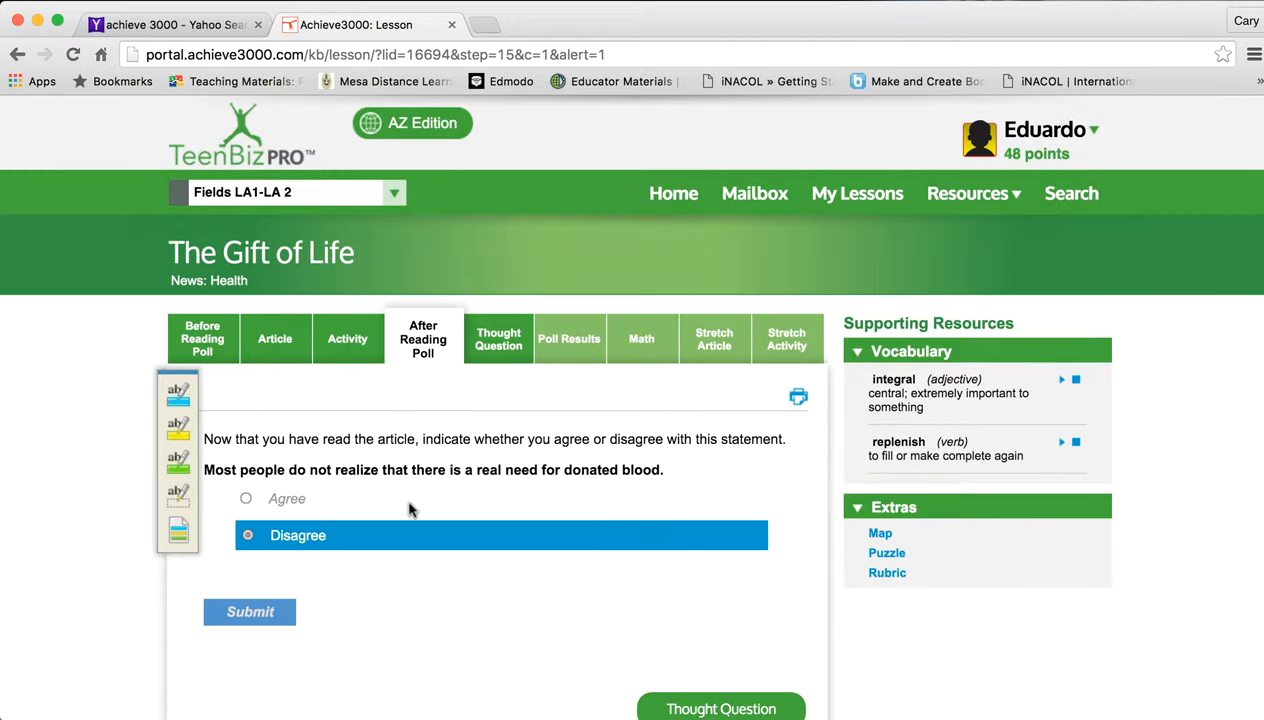
pyautogui.scroll(-3)
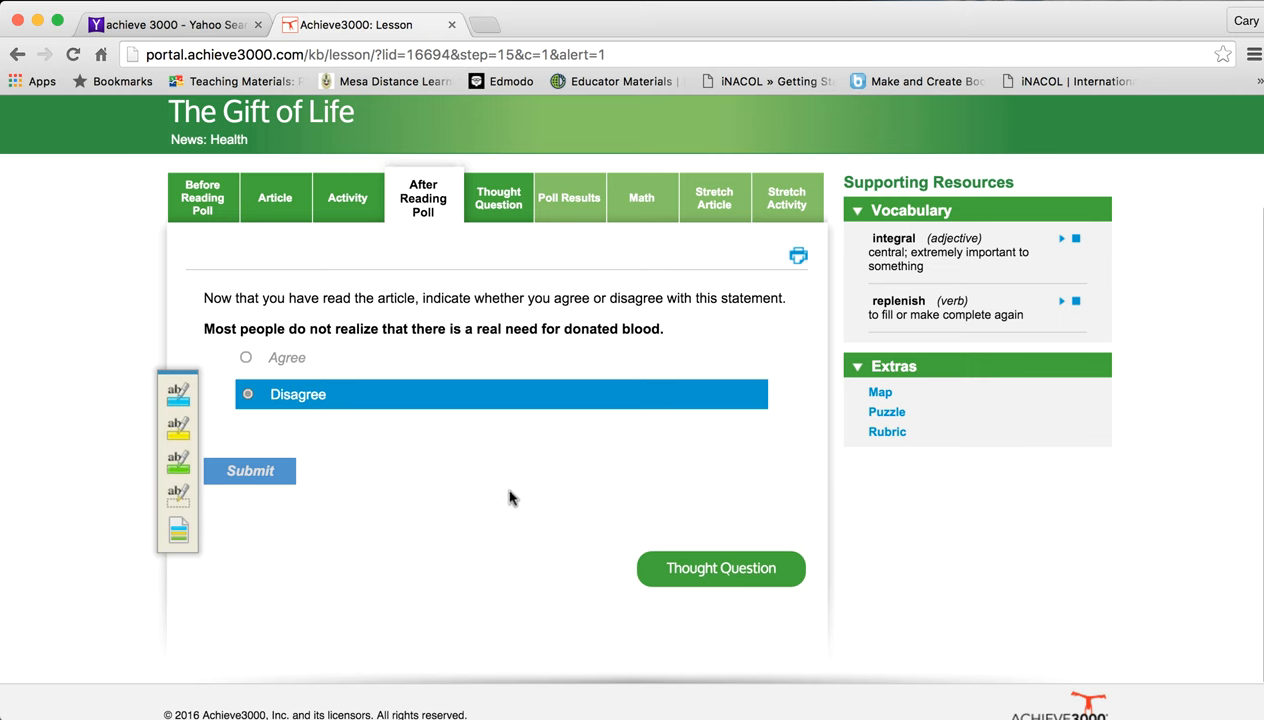
pyautogui.moveTo(686, 488)
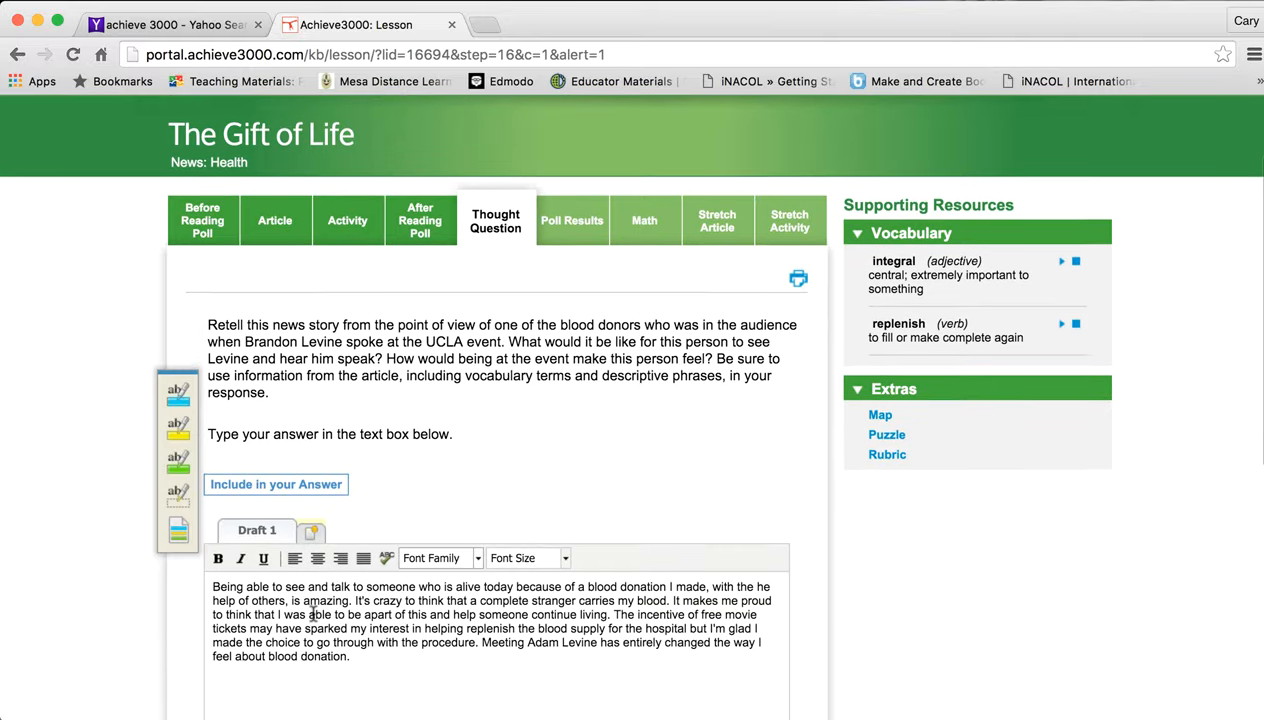
# Review the Thought Question response, then view the Poll Results showing Agree changed to Disagree.
pyautogui.scroll(-3)
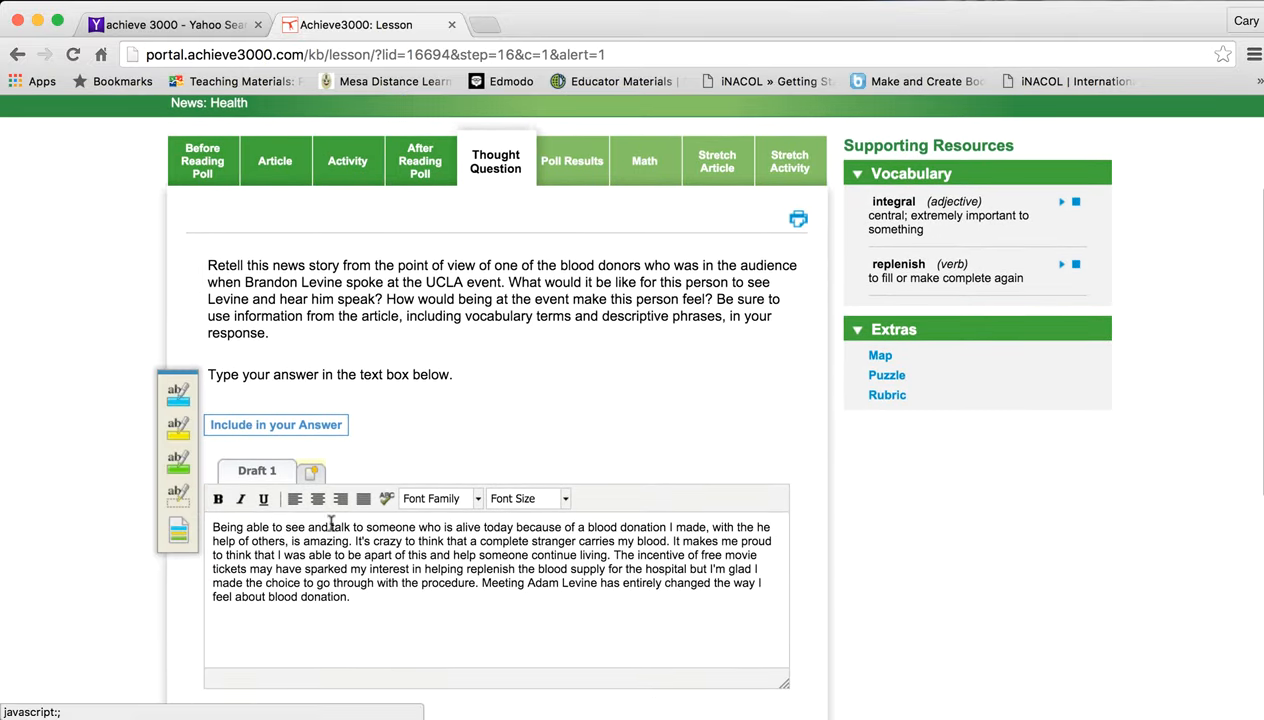
pyautogui.scroll(-3)
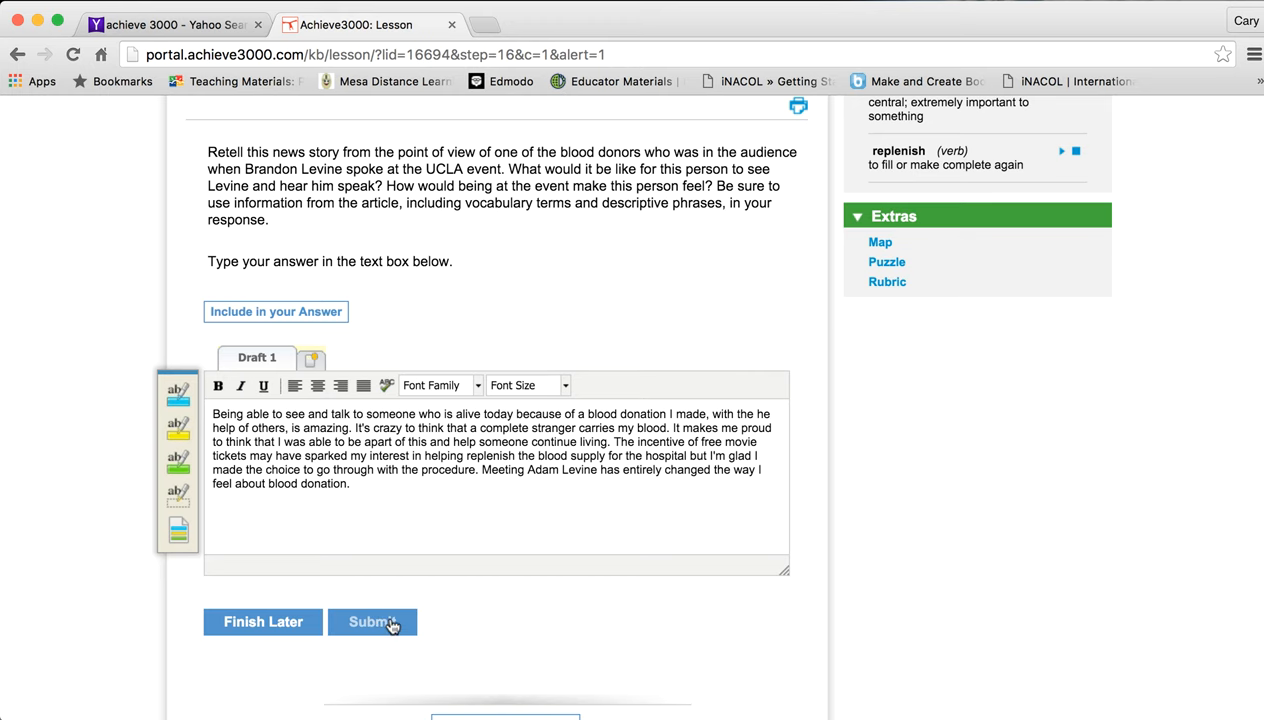
pyautogui.moveTo(378, 632)
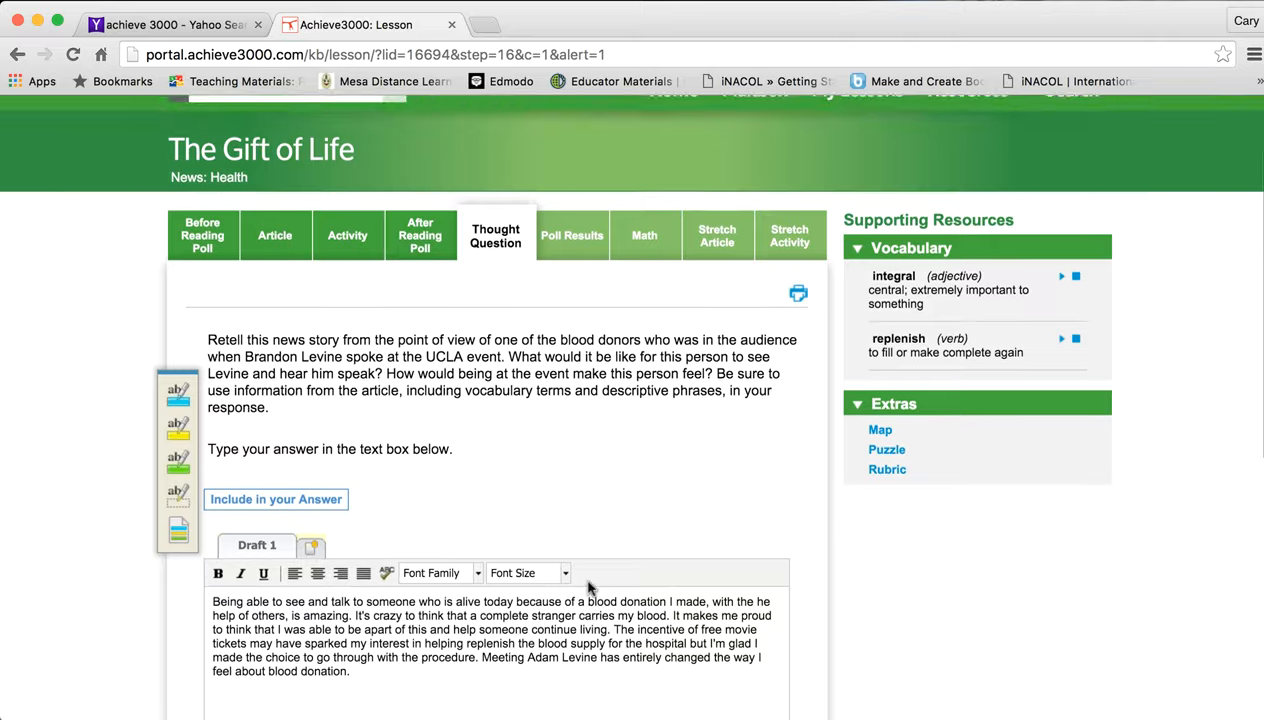
pyautogui.scroll(-3)
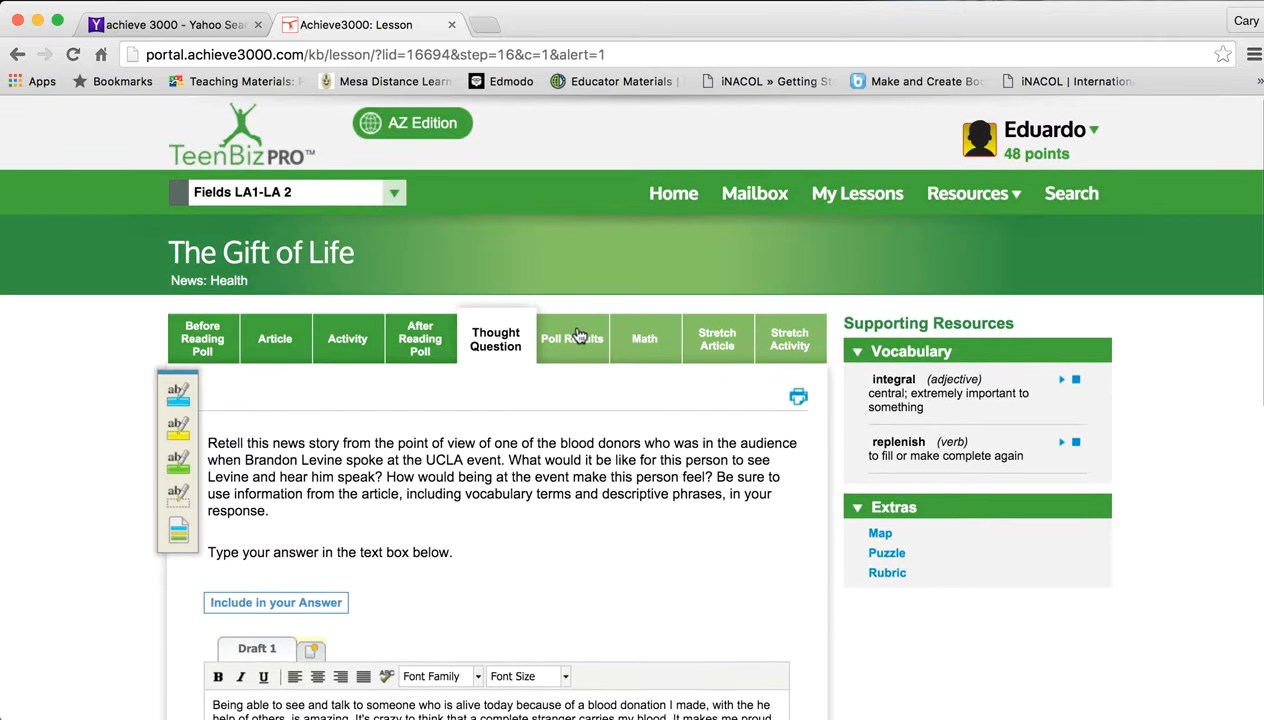
pyautogui.click(572, 338)
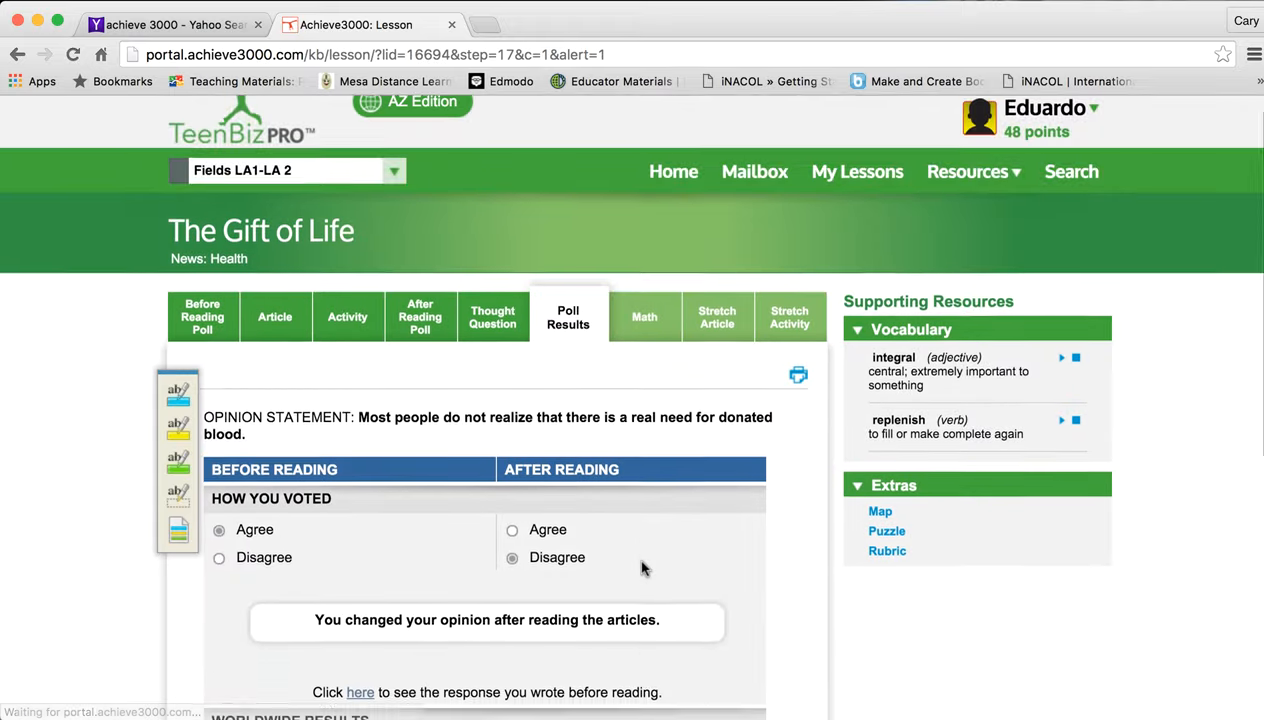
pyautogui.scroll(-3)
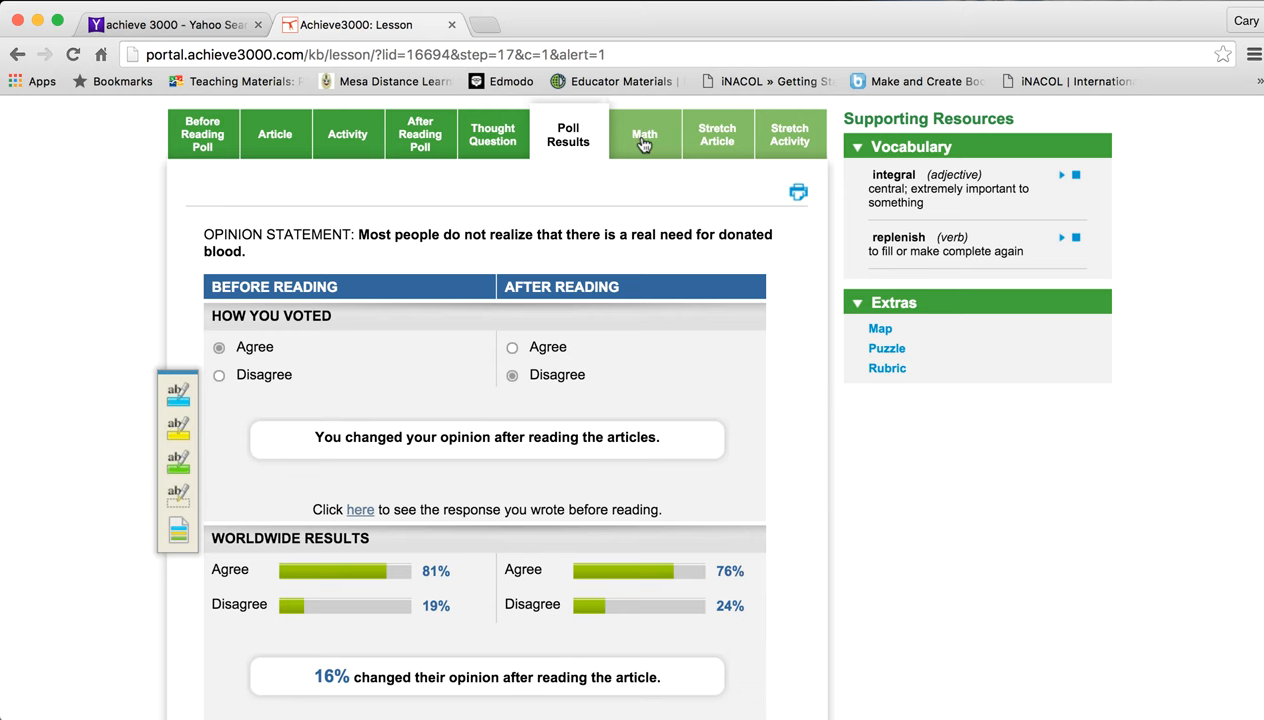
pyautogui.click(644, 134)
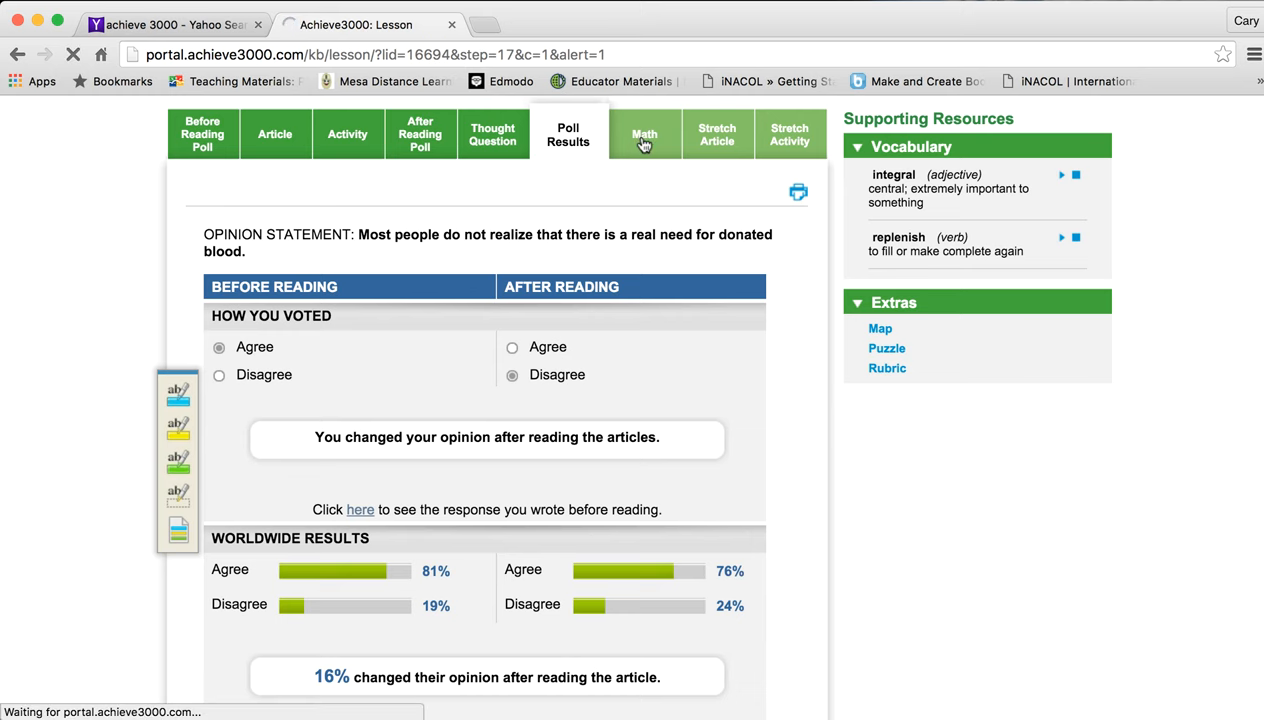
# Load the Math question on what percentage of the U.S. population donated blood.
pyautogui.click(644, 136)
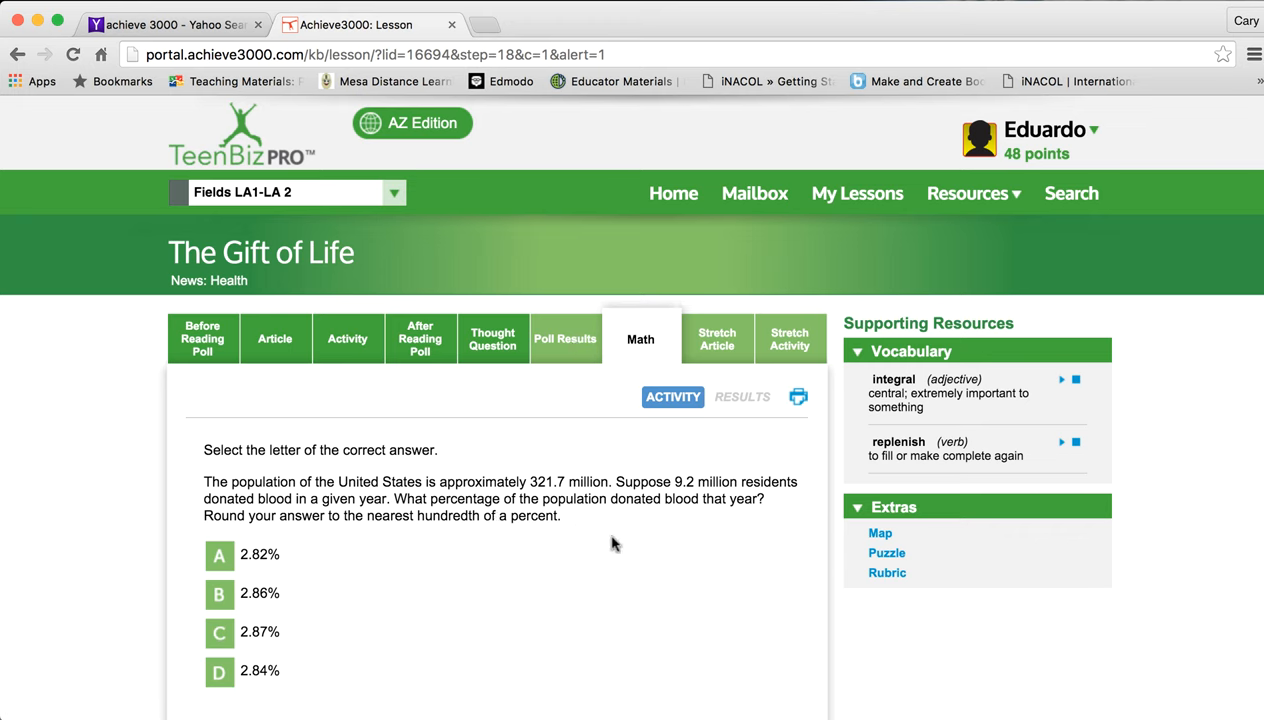
pyautogui.scroll(-3)
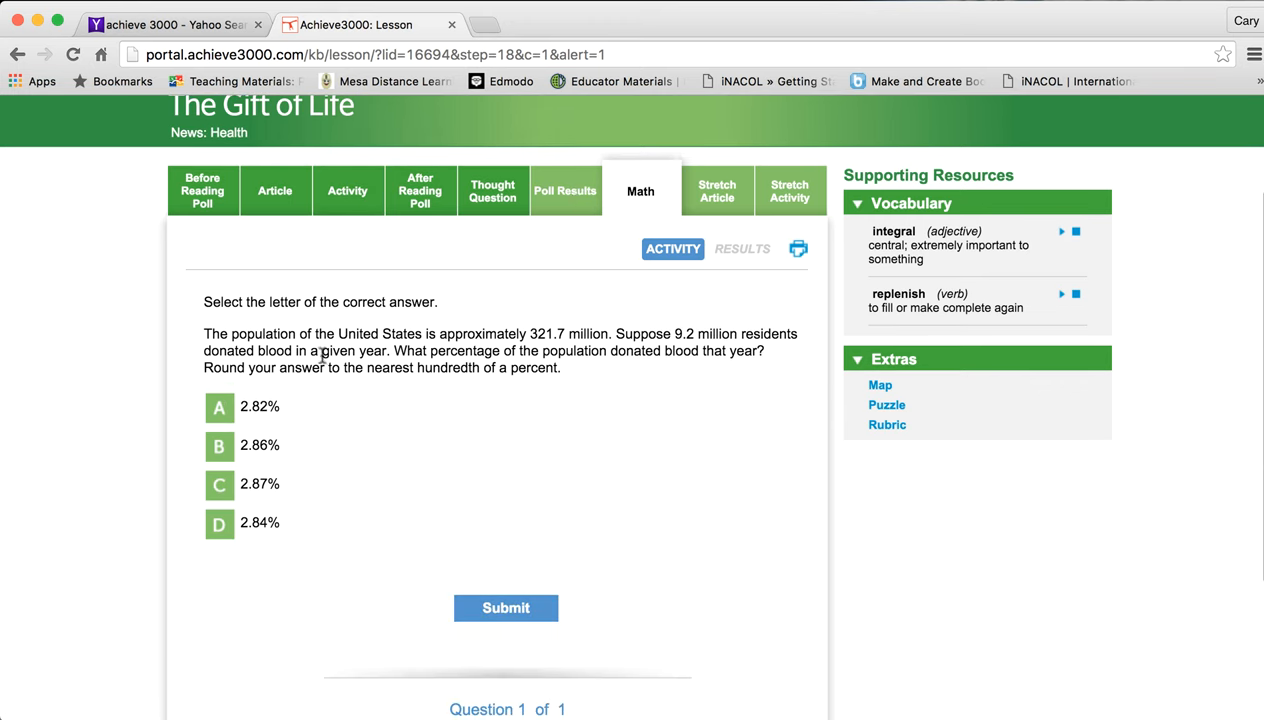
pyautogui.moveTo(552, 628)
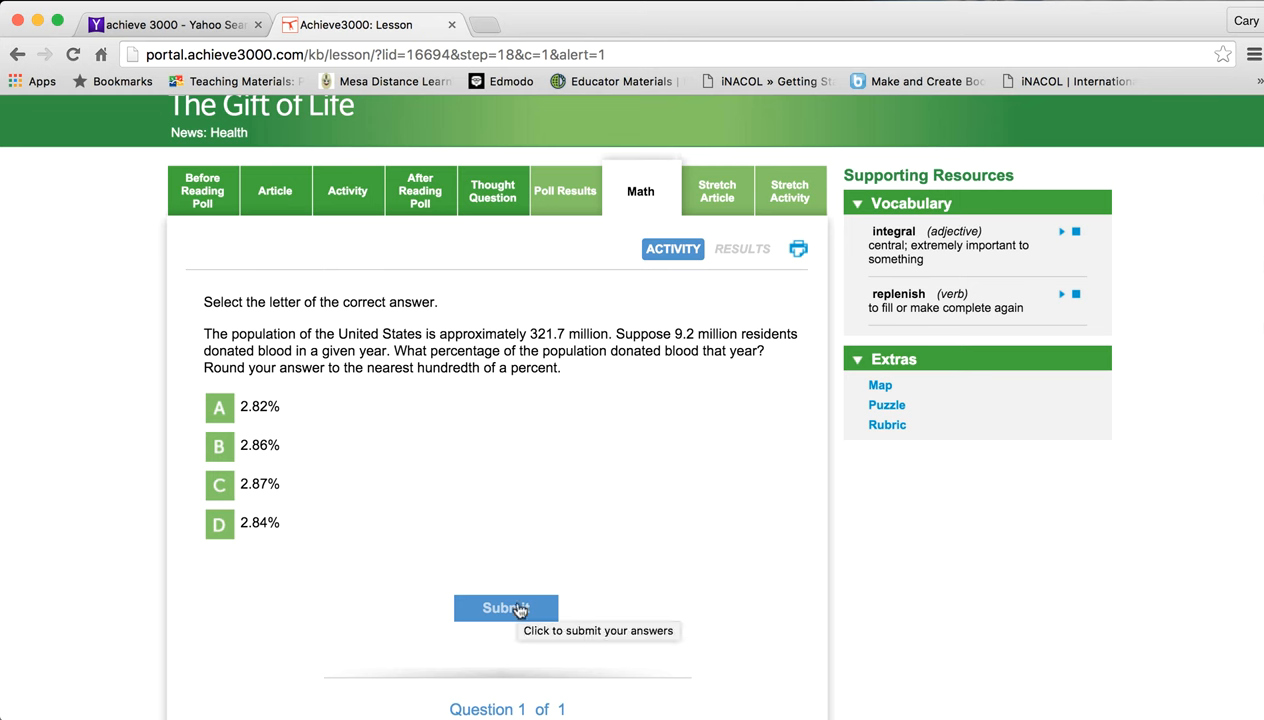
pyautogui.moveTo(440, 332)
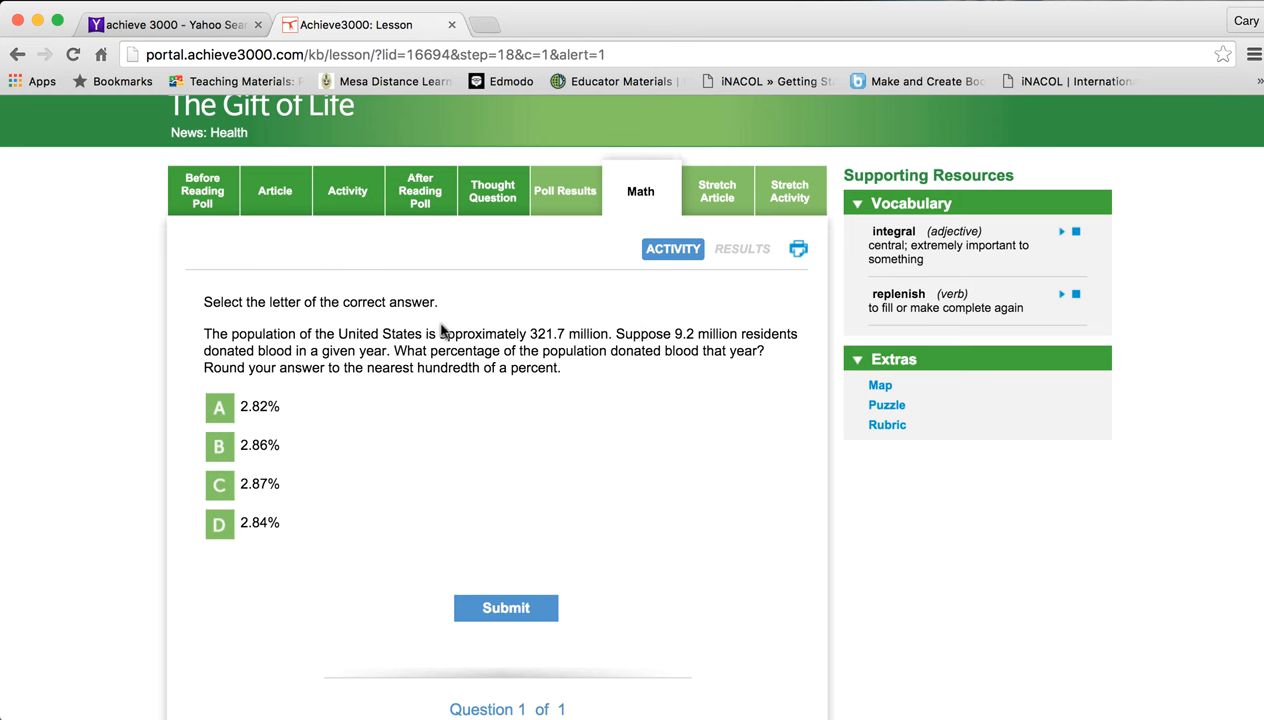
pyautogui.moveTo(644, 252)
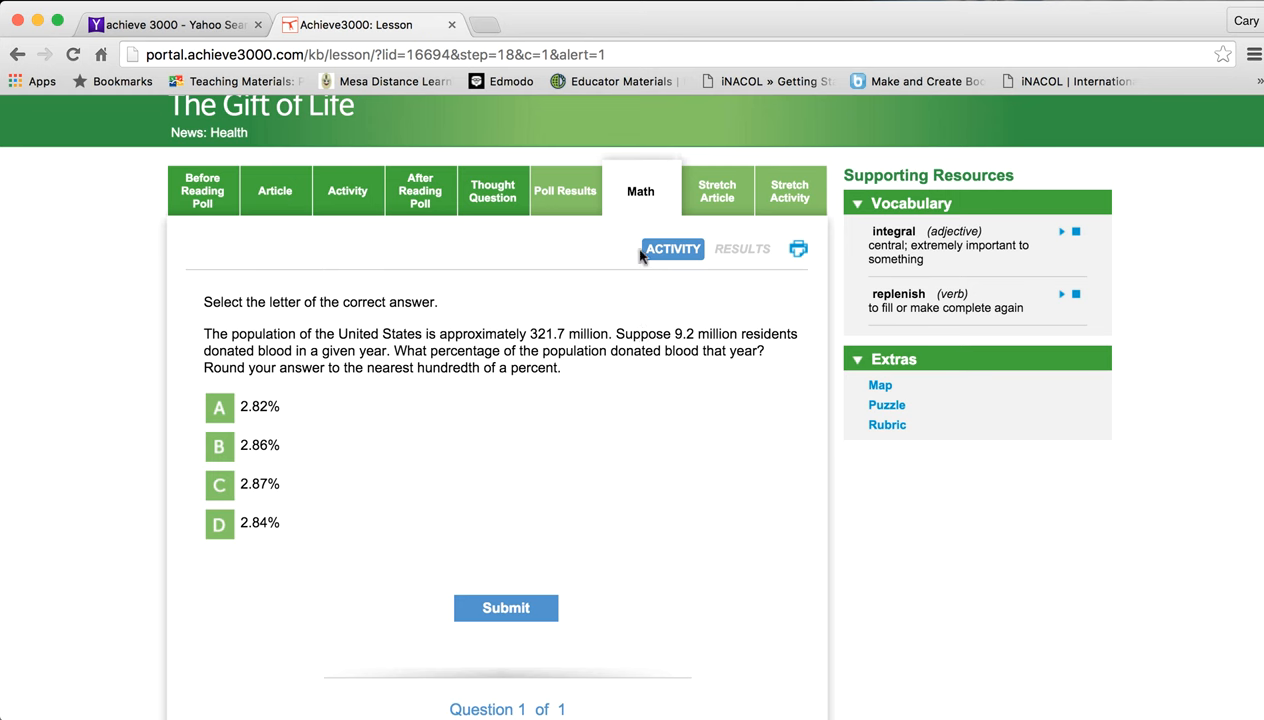
pyautogui.moveTo(448, 198)
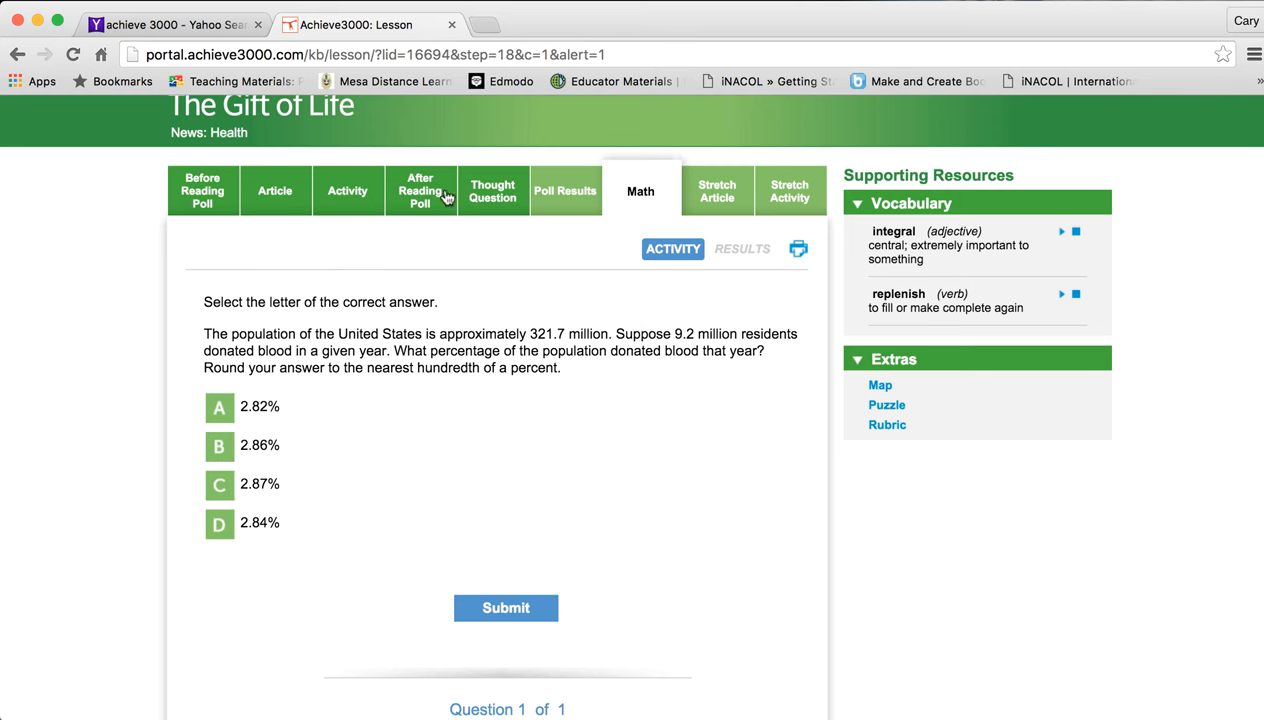
pyautogui.moveTo(836, 194)
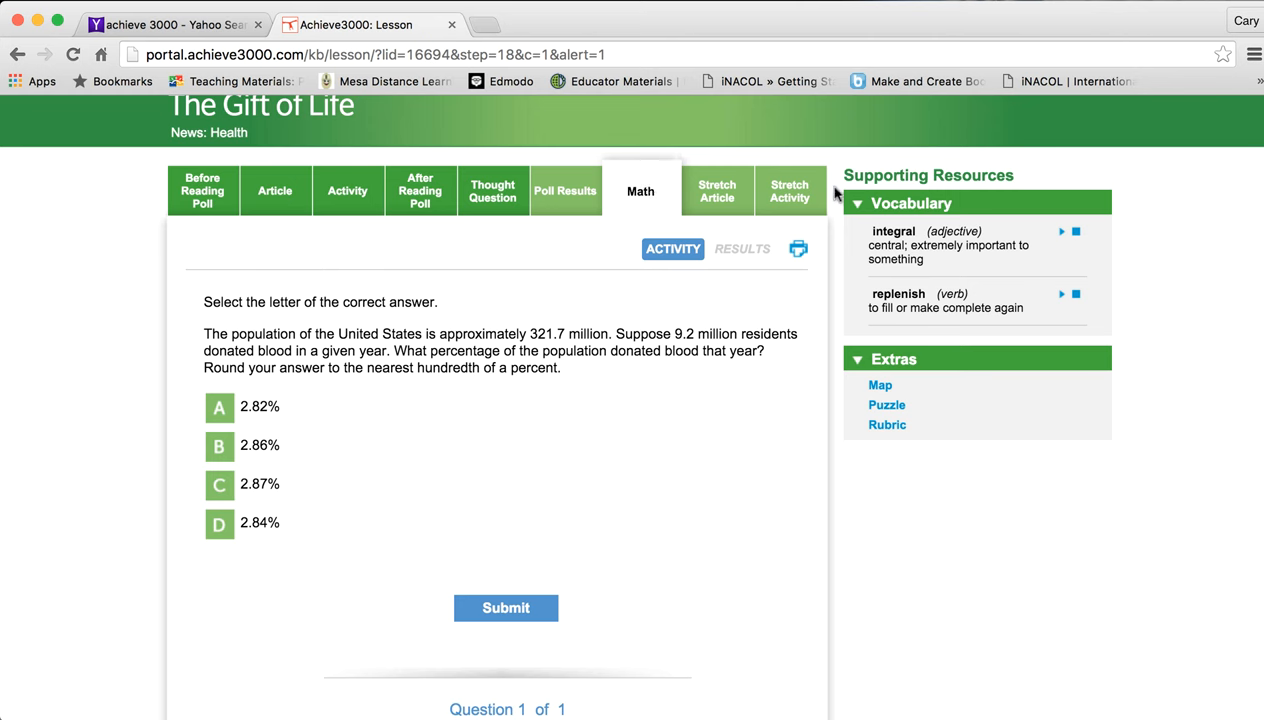
pyautogui.moveTo(506, 608)
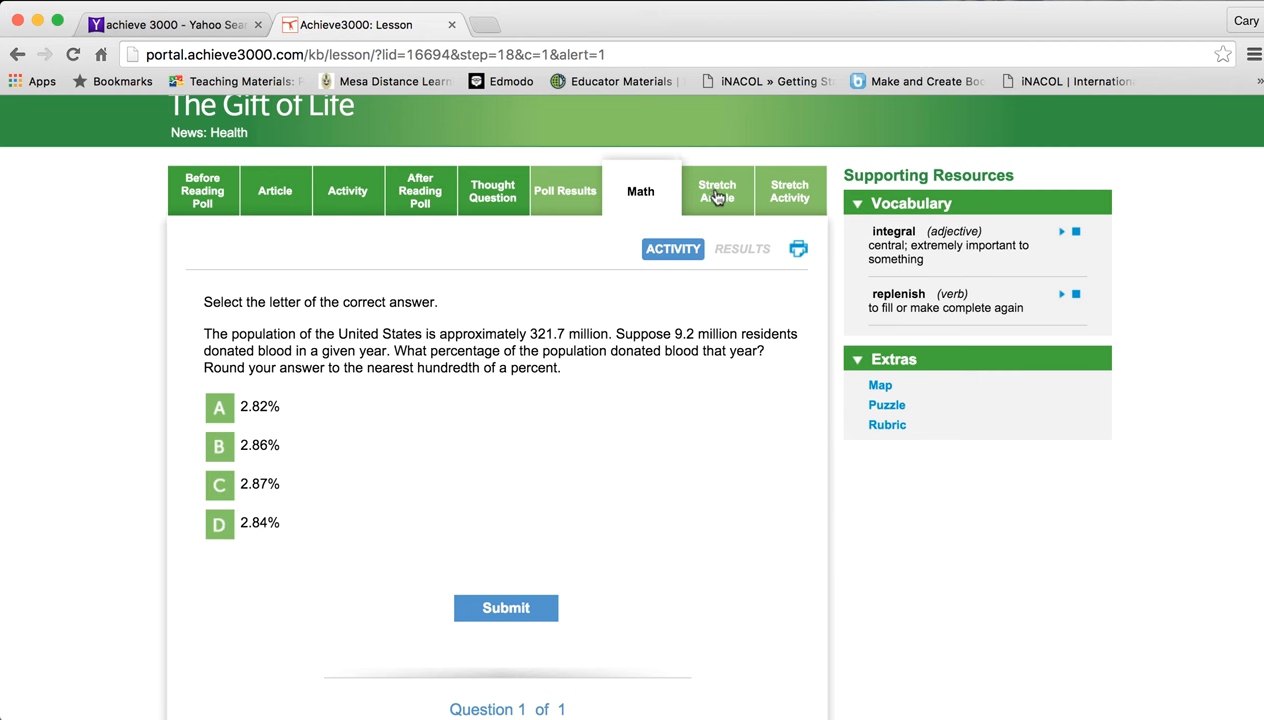
pyautogui.moveTo(716, 192)
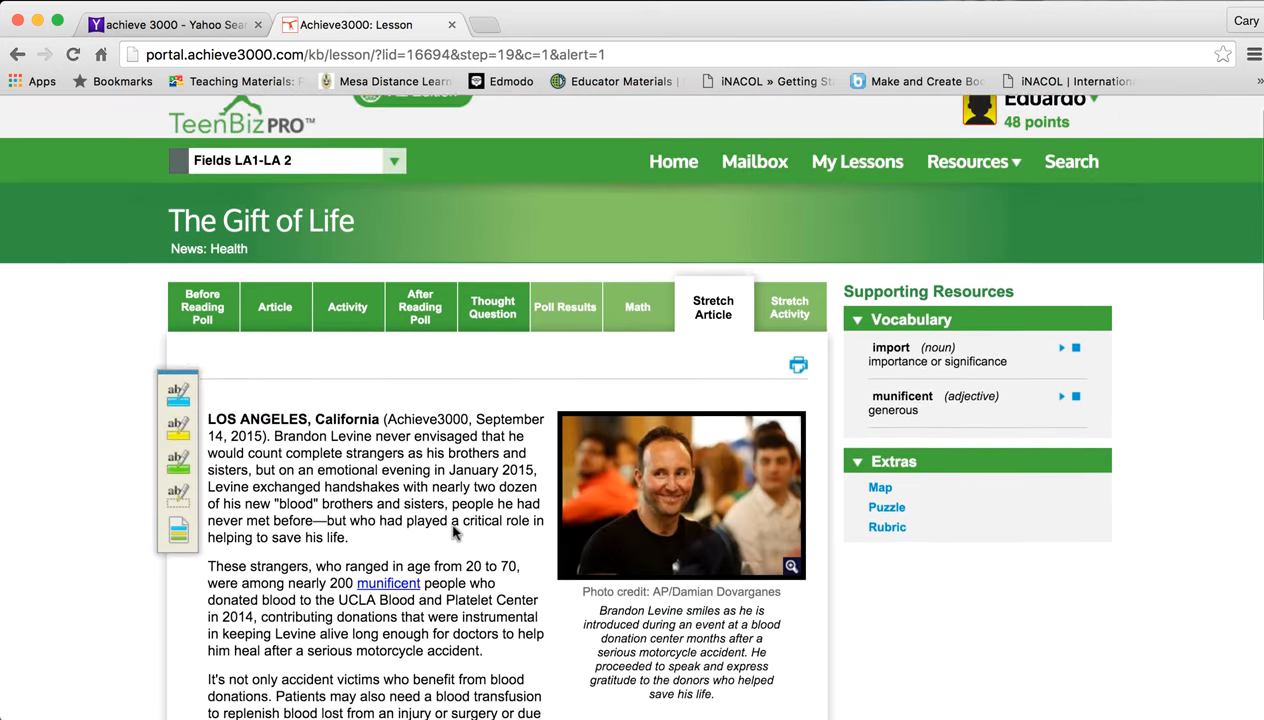
# Finish the Stretch Article and move to the Stretch Activity question about Brandon Levine.
pyautogui.scroll(-3)
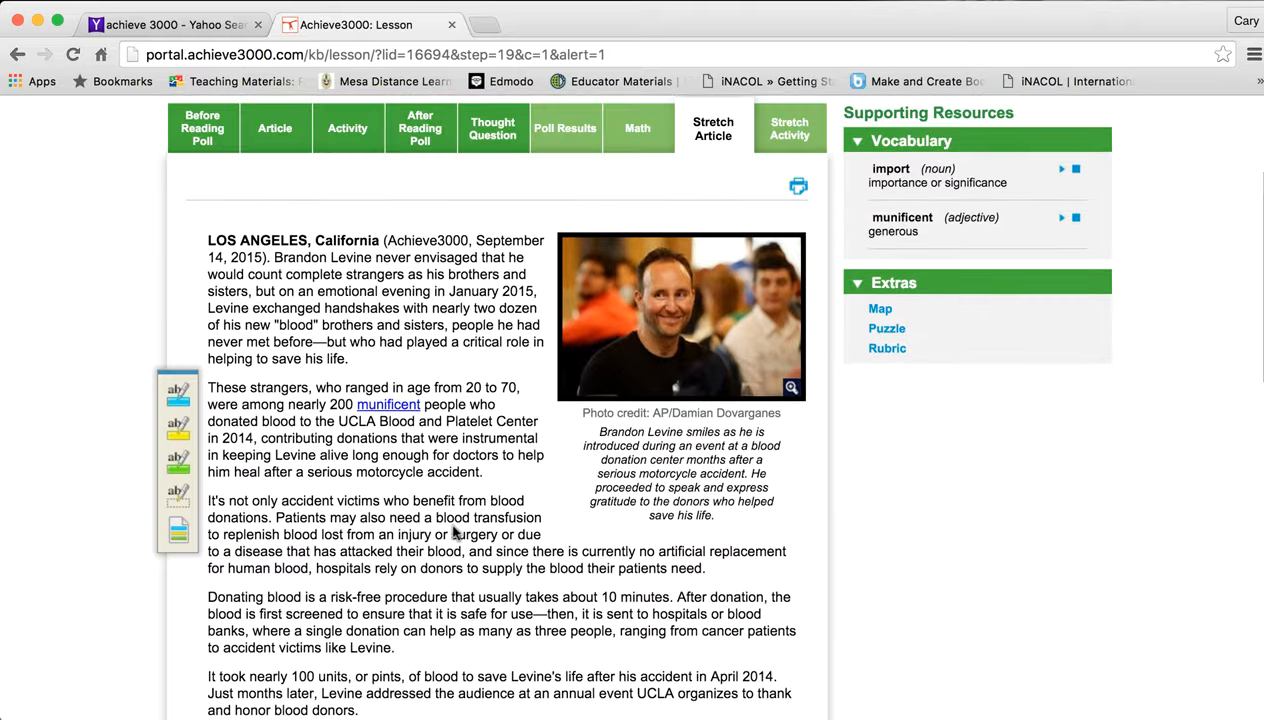
pyautogui.scroll(-3)
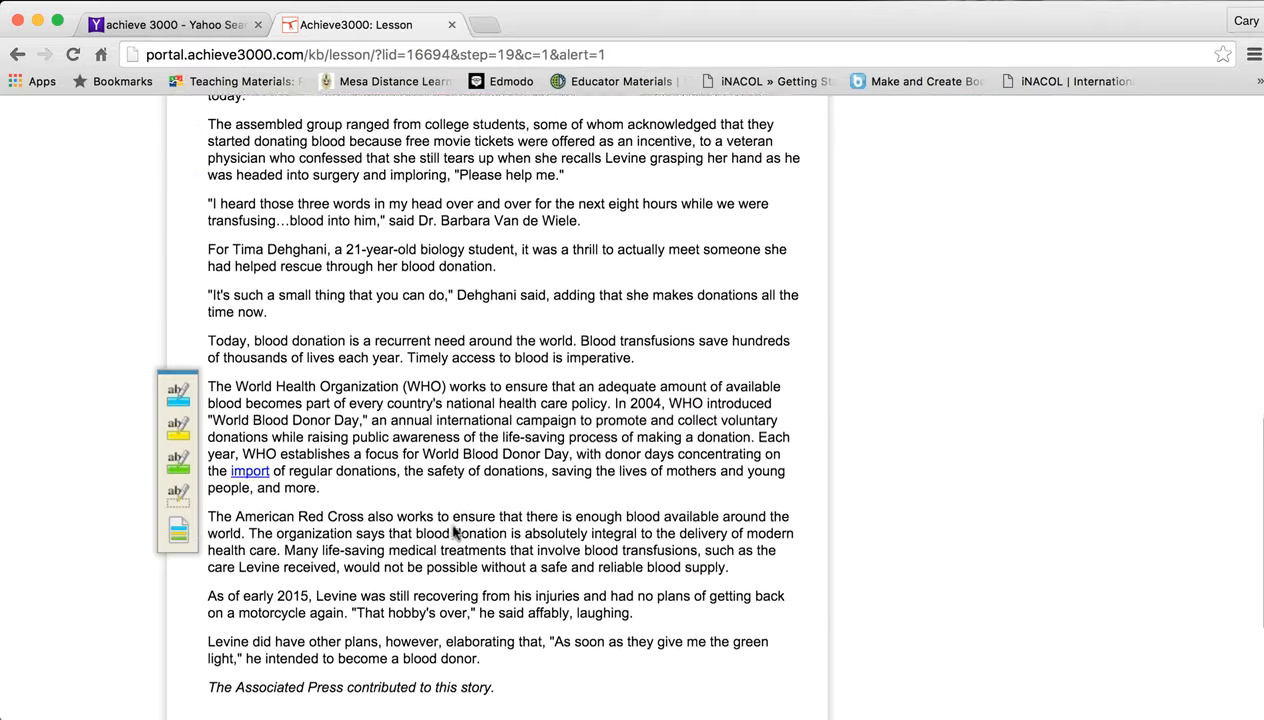
pyautogui.scroll(-3)
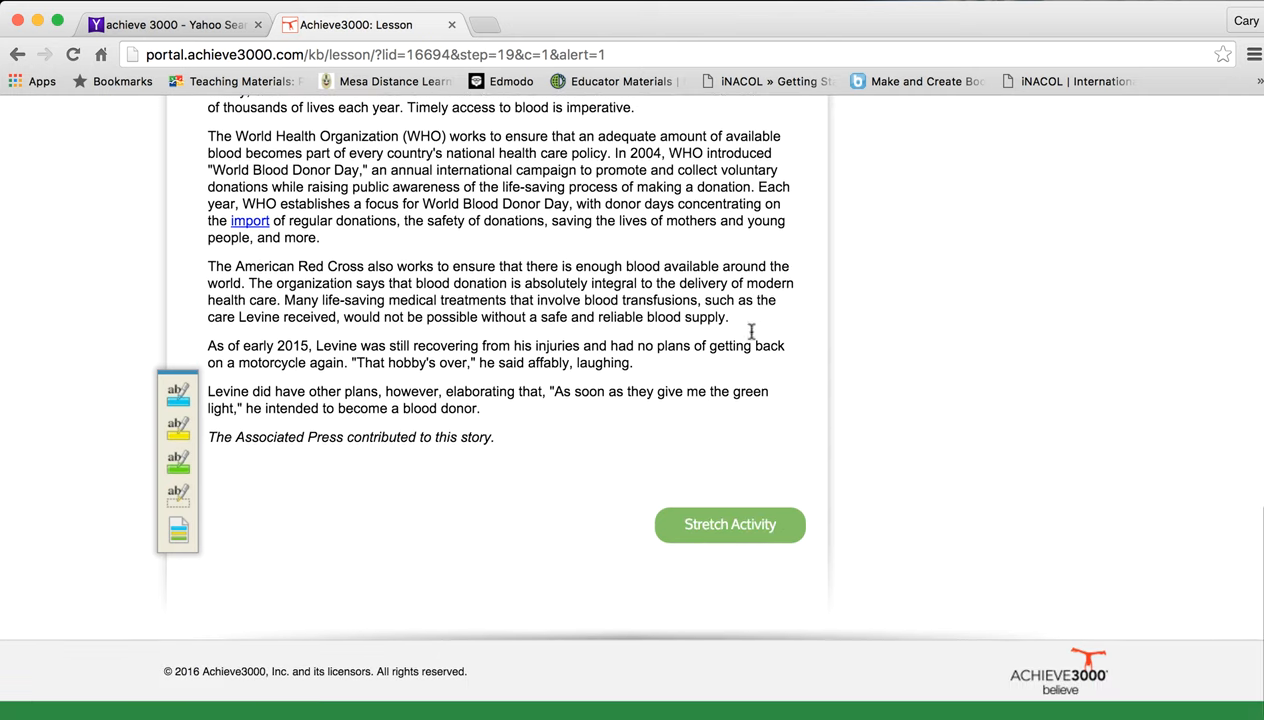
pyautogui.click(728, 524)
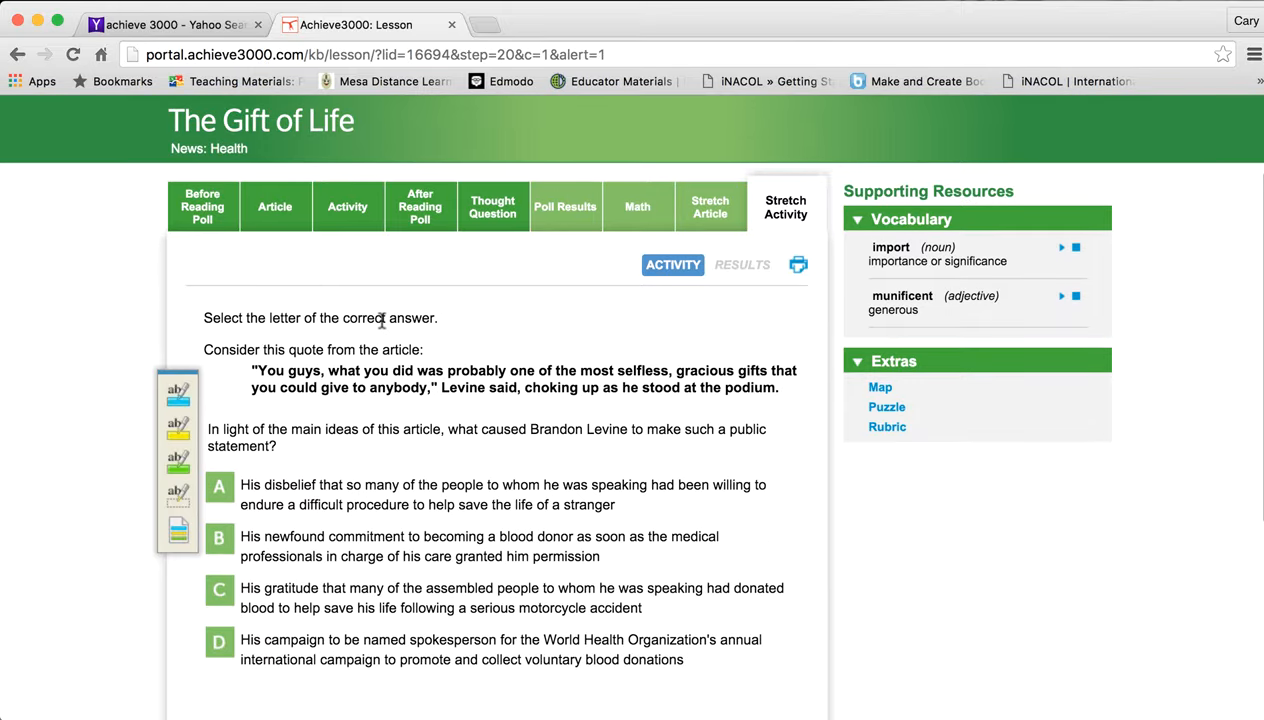
pyautogui.moveTo(316, 348)
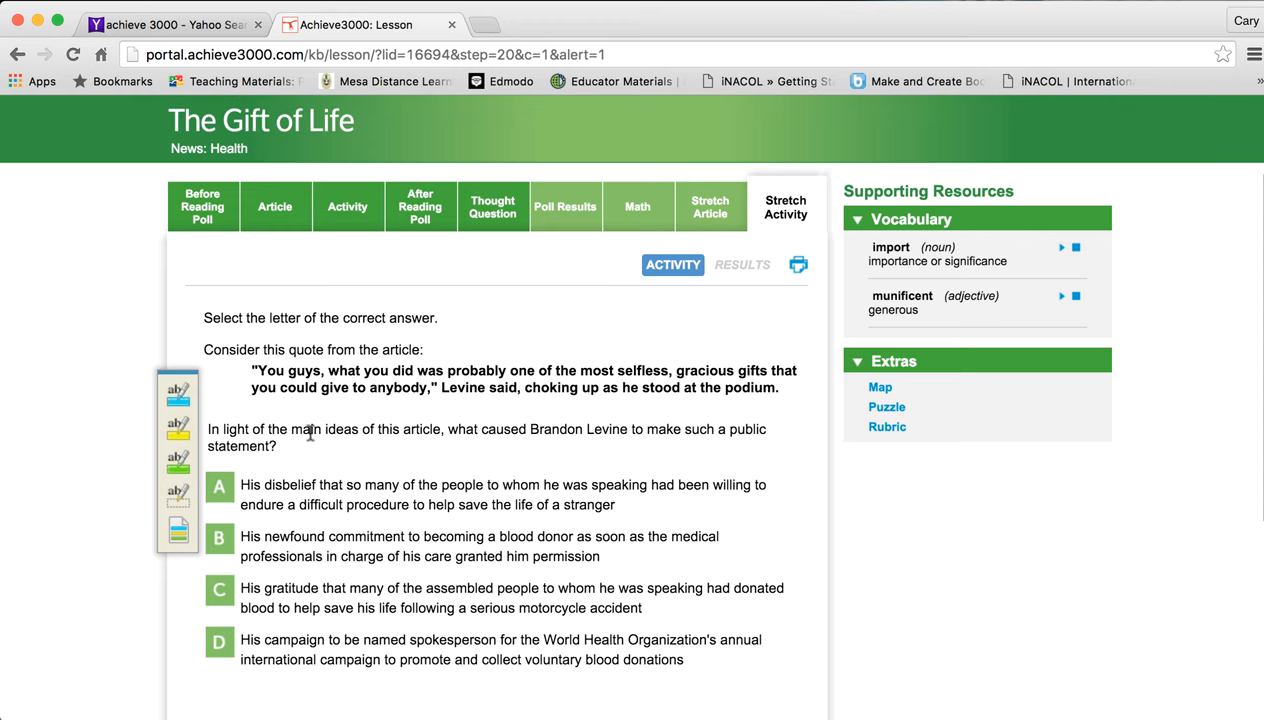
pyautogui.scroll(-3)
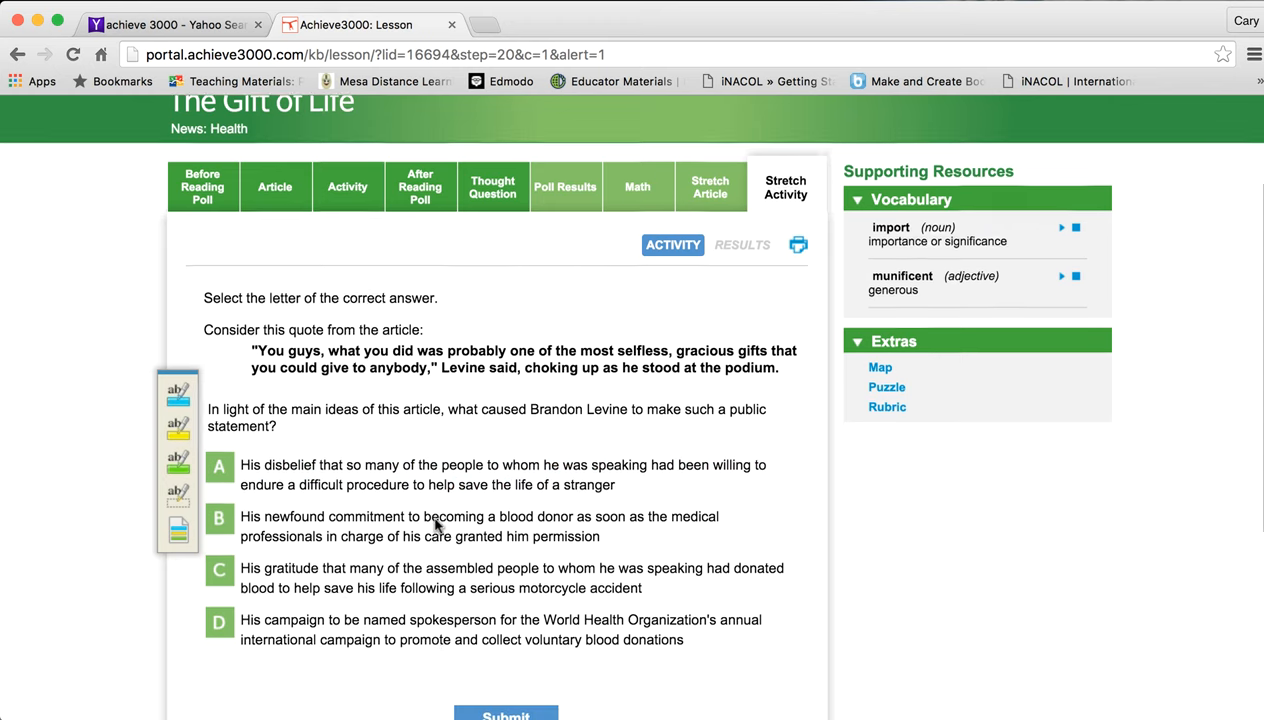
pyautogui.scroll(-3)
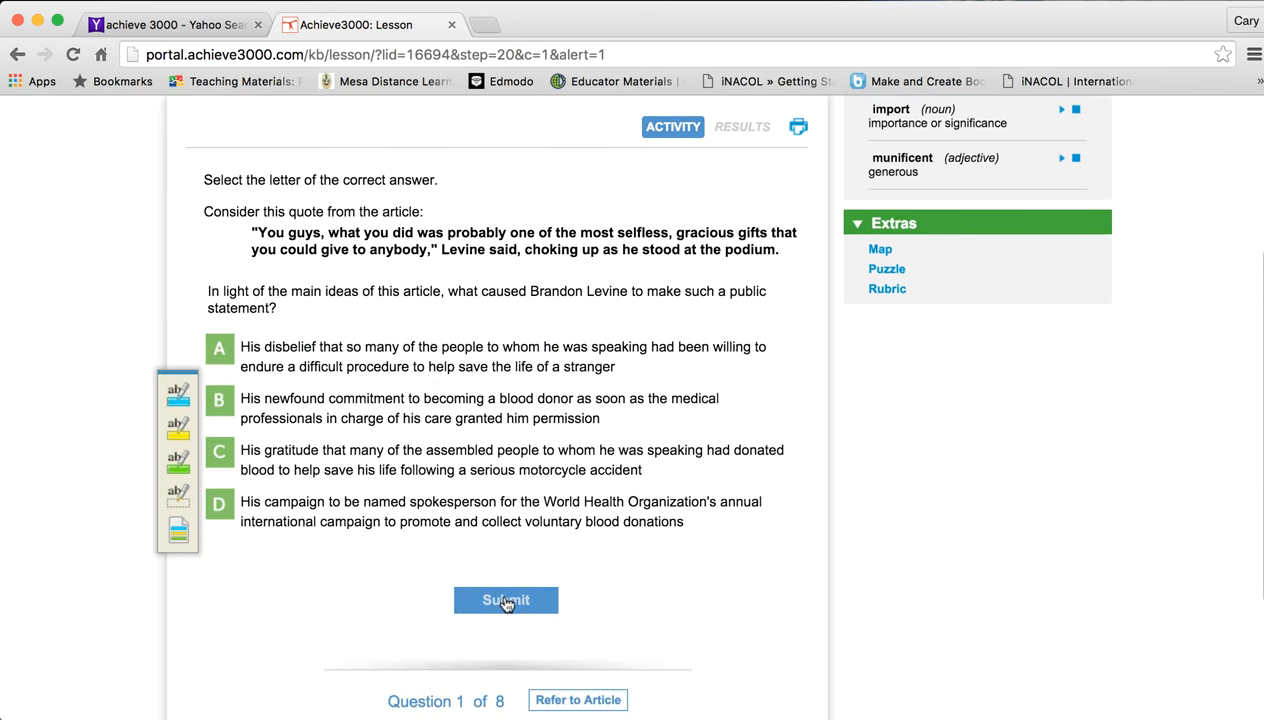
pyautogui.click(500, 512)
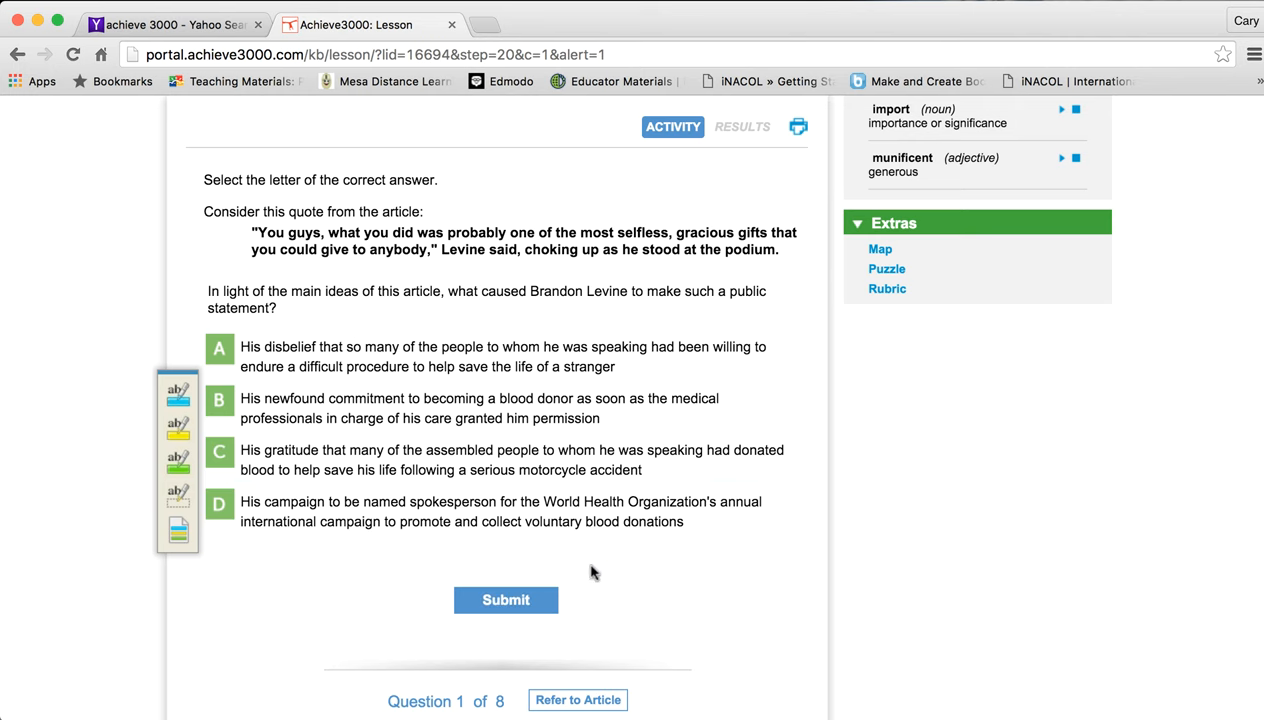
pyautogui.moveTo(472, 268)
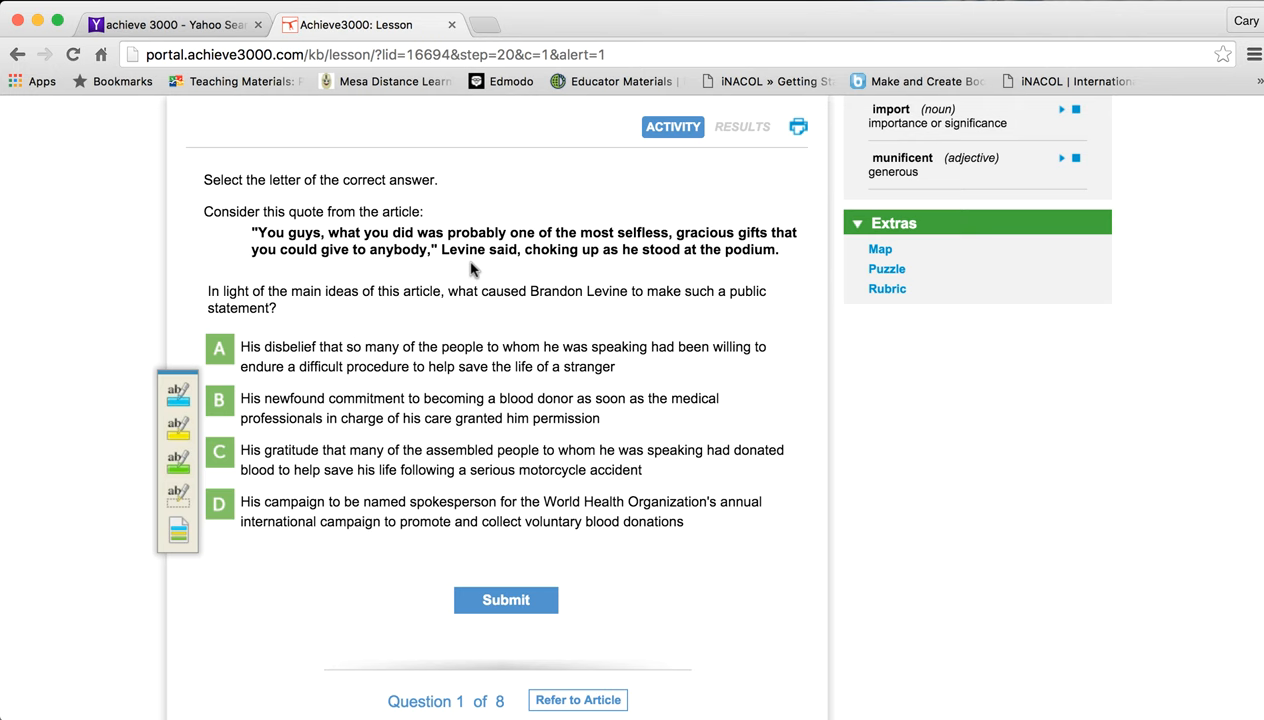
pyautogui.moveTo(254, 232); pyautogui.dragTo(778, 248)
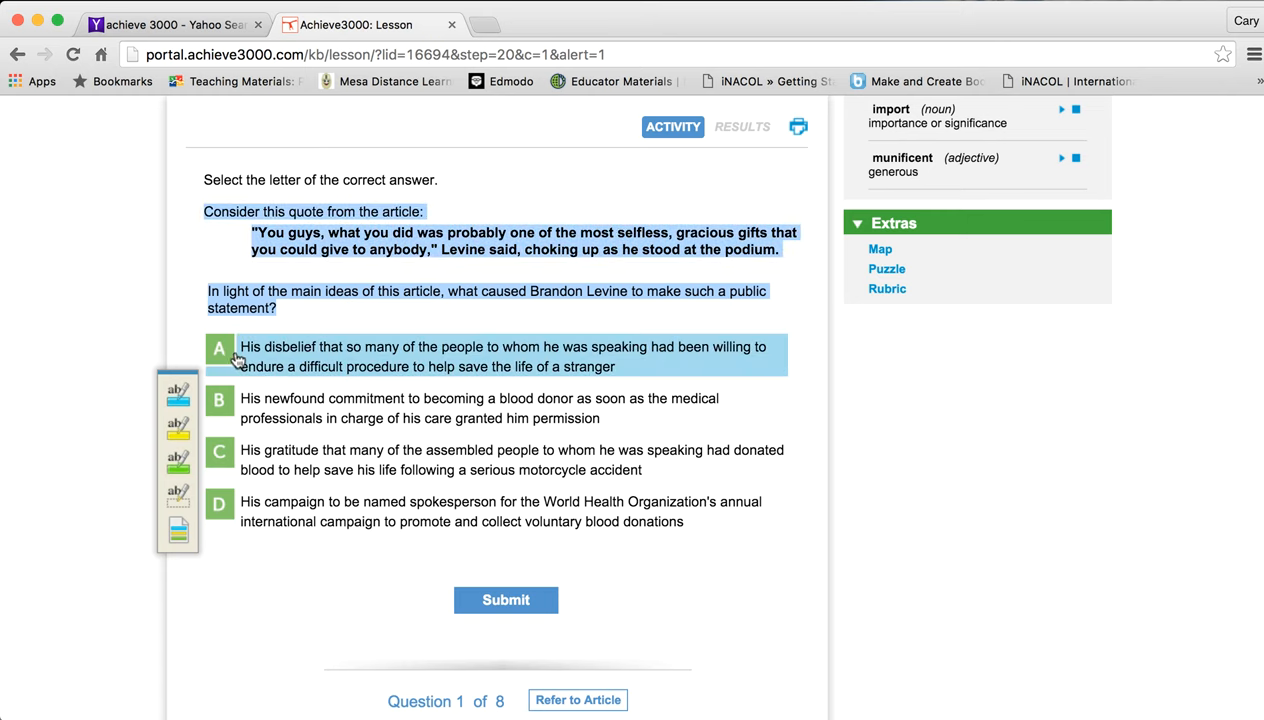
pyautogui.click(500, 512)
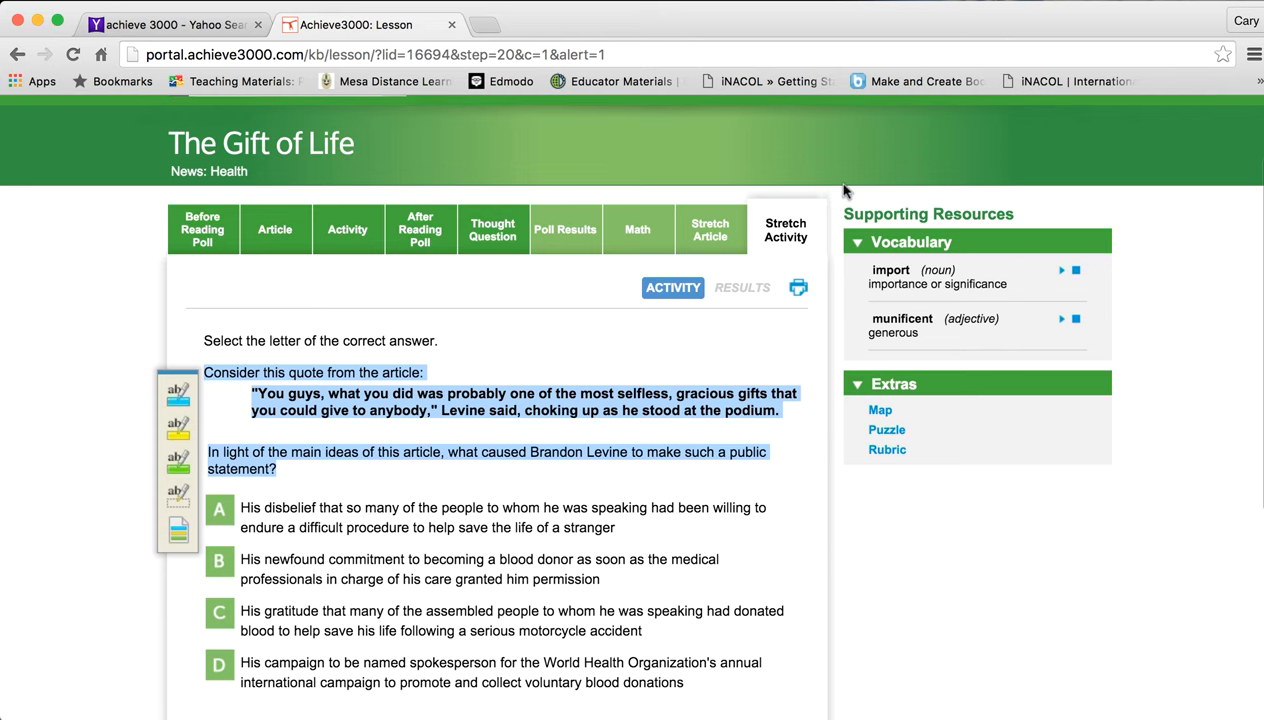
pyautogui.moveTo(790, 264)
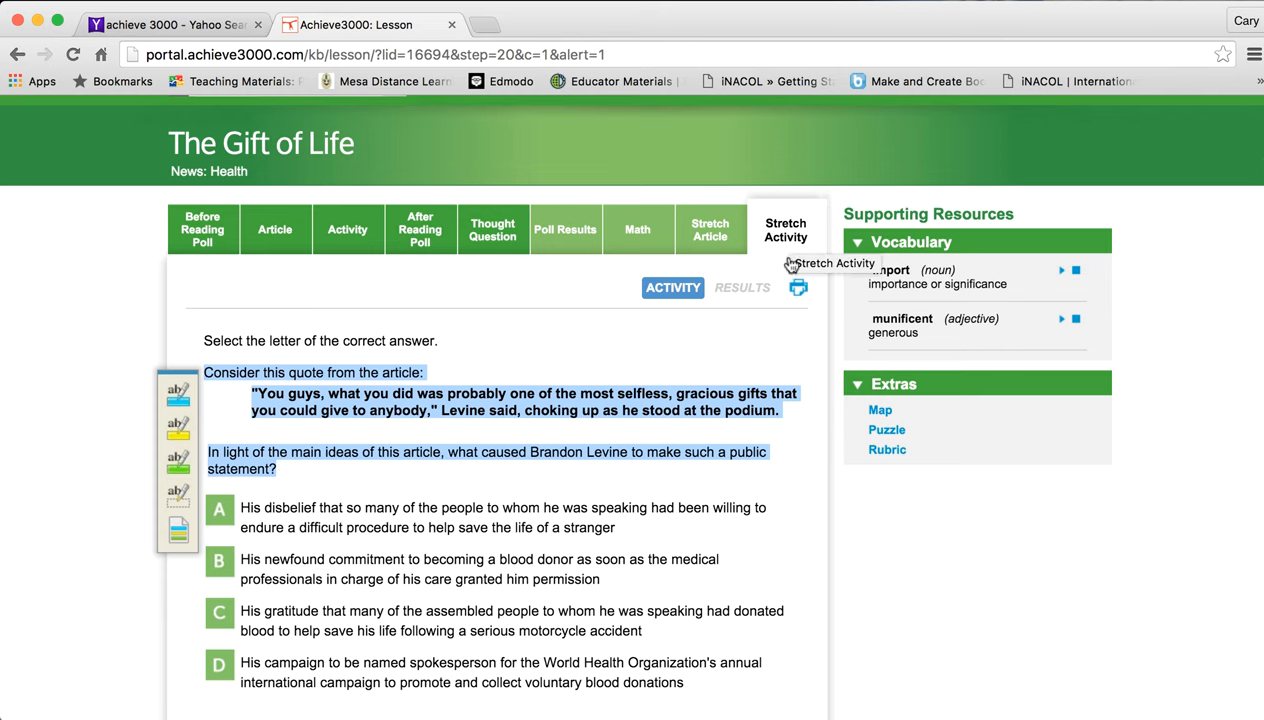
pyautogui.moveTo(710, 230)
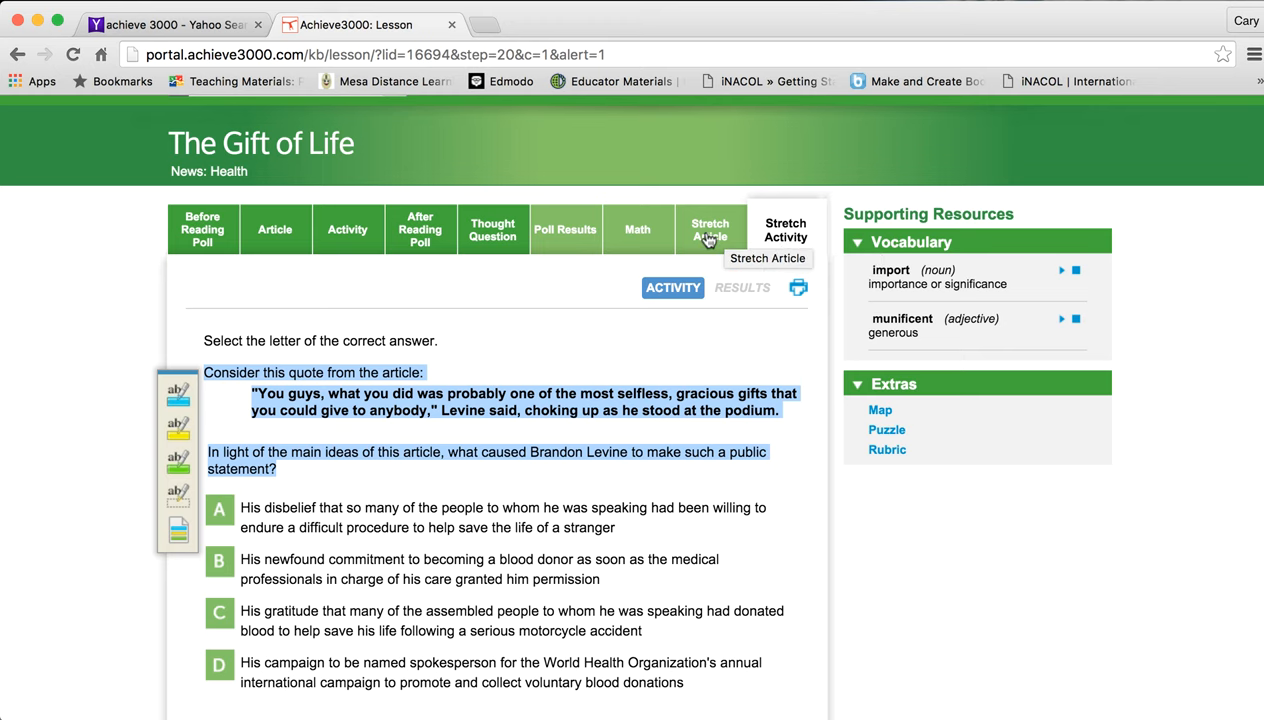
pyautogui.scroll(-3)
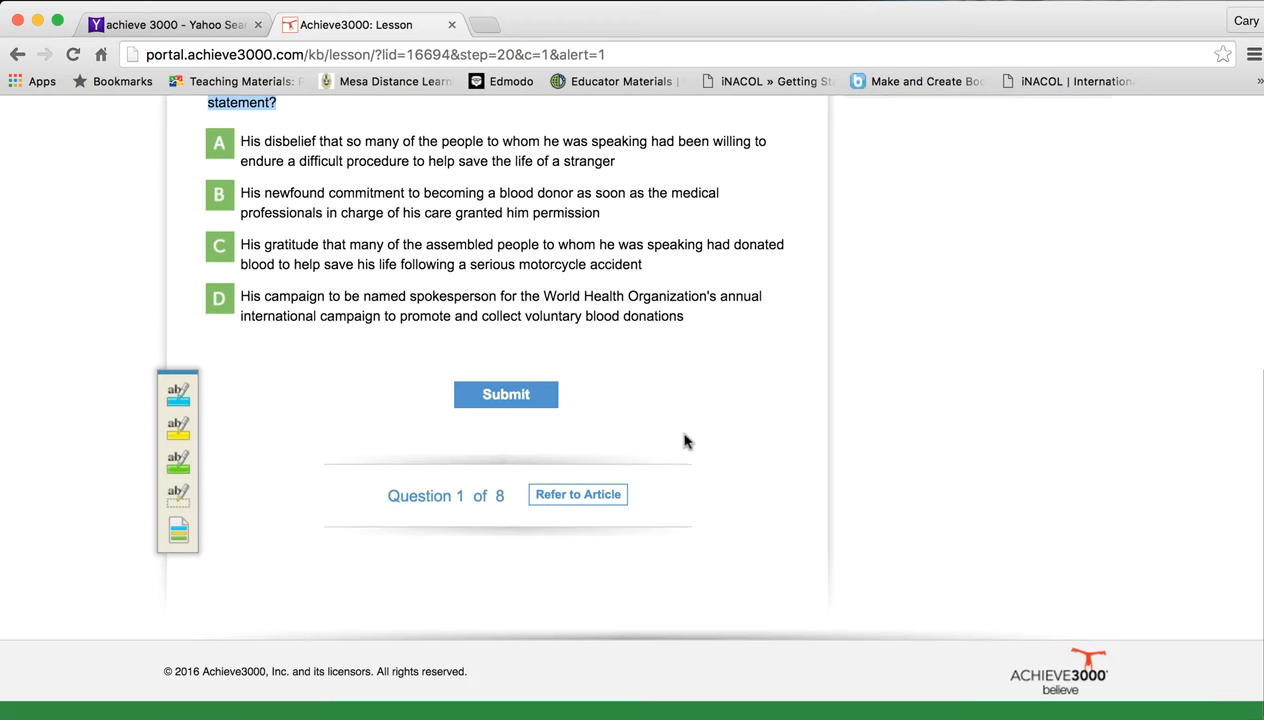
pyautogui.moveTo(564, 516)
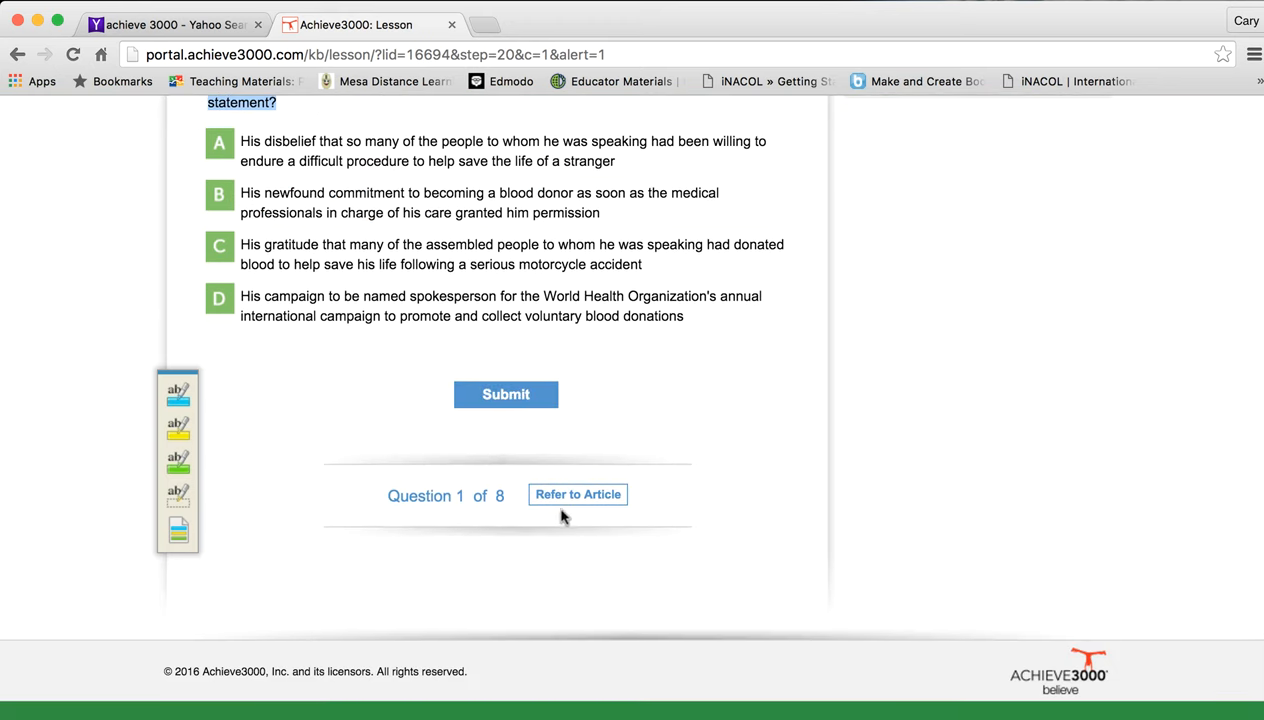
pyautogui.moveTo(790, 392)
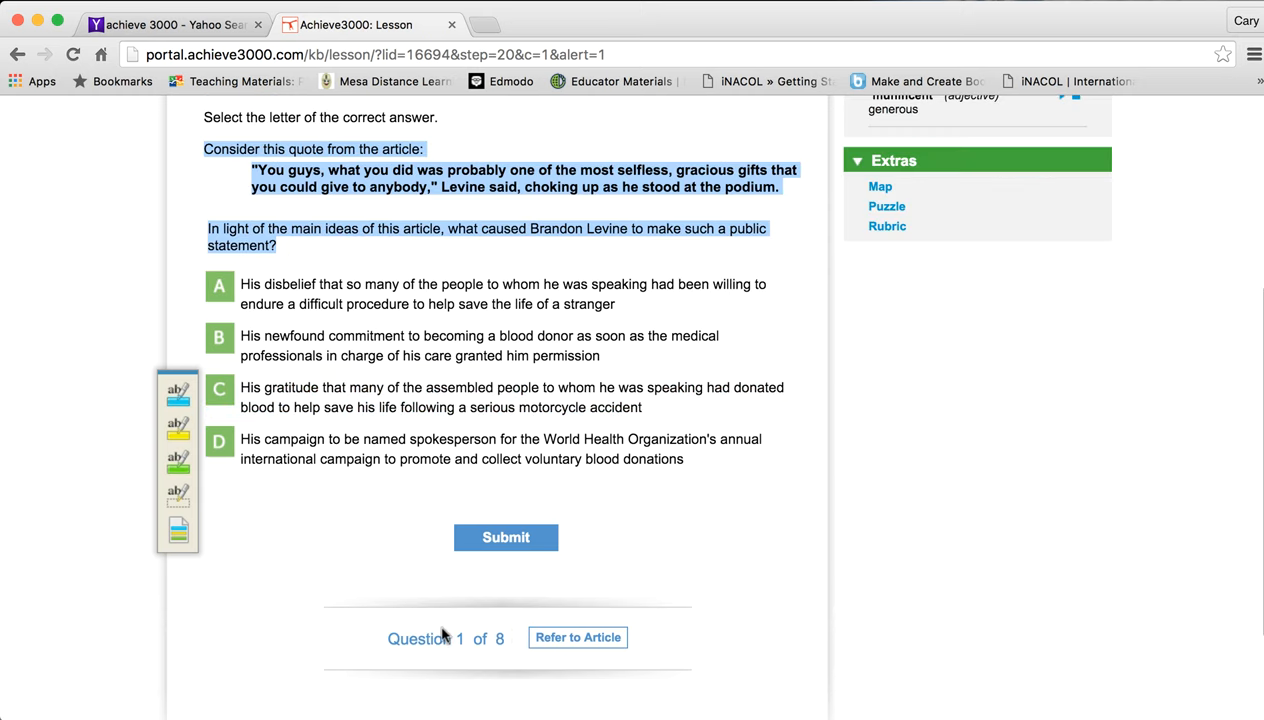
pyautogui.moveTo(640, 510)
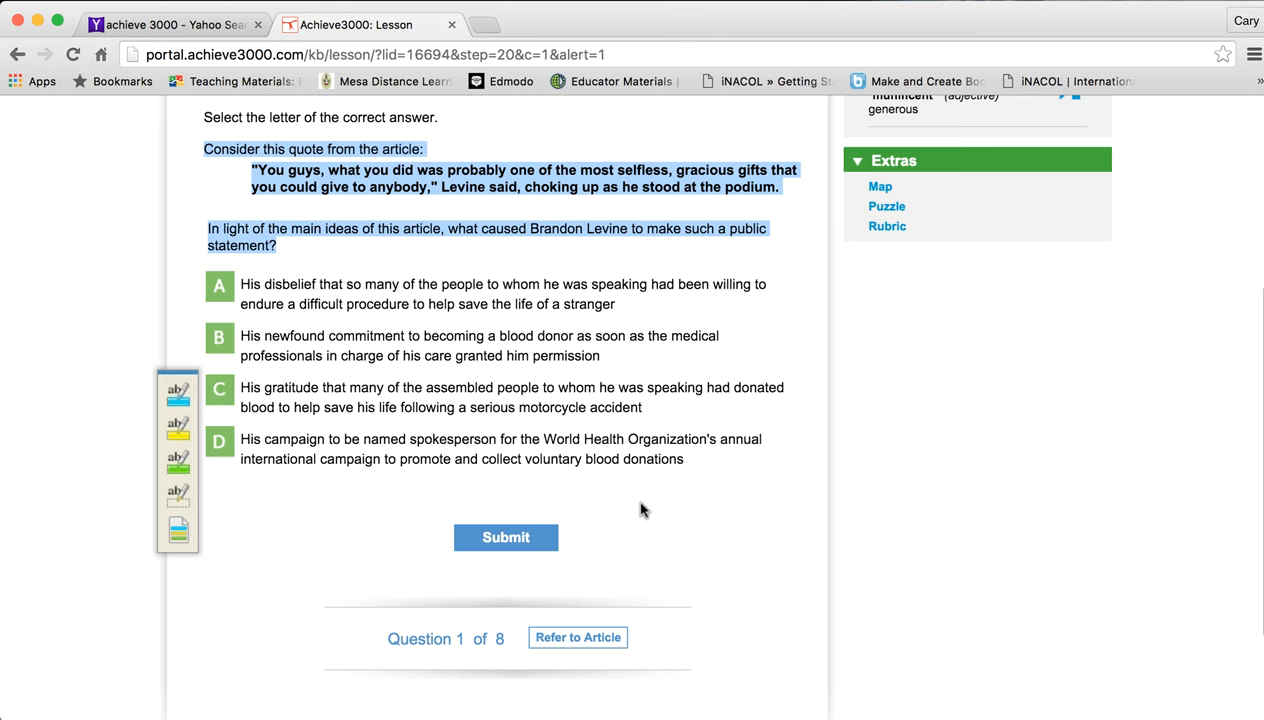
pyautogui.click(500, 396)
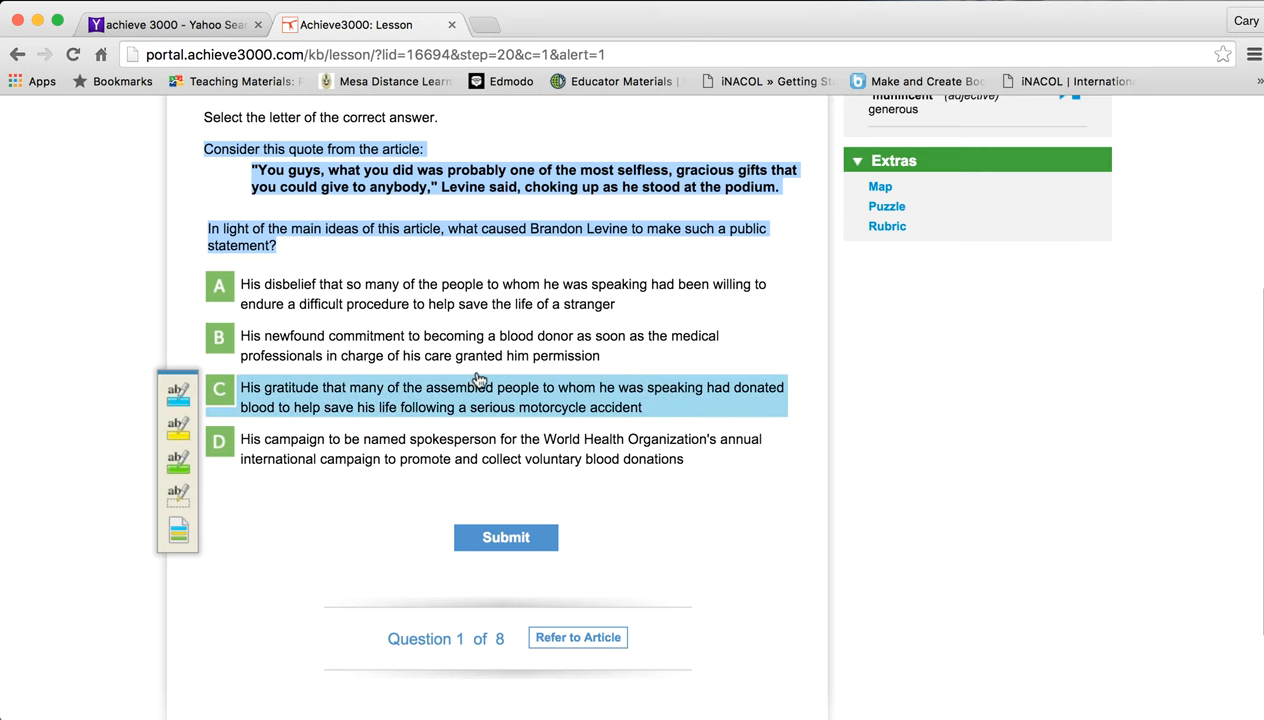
pyautogui.click(288, 294)
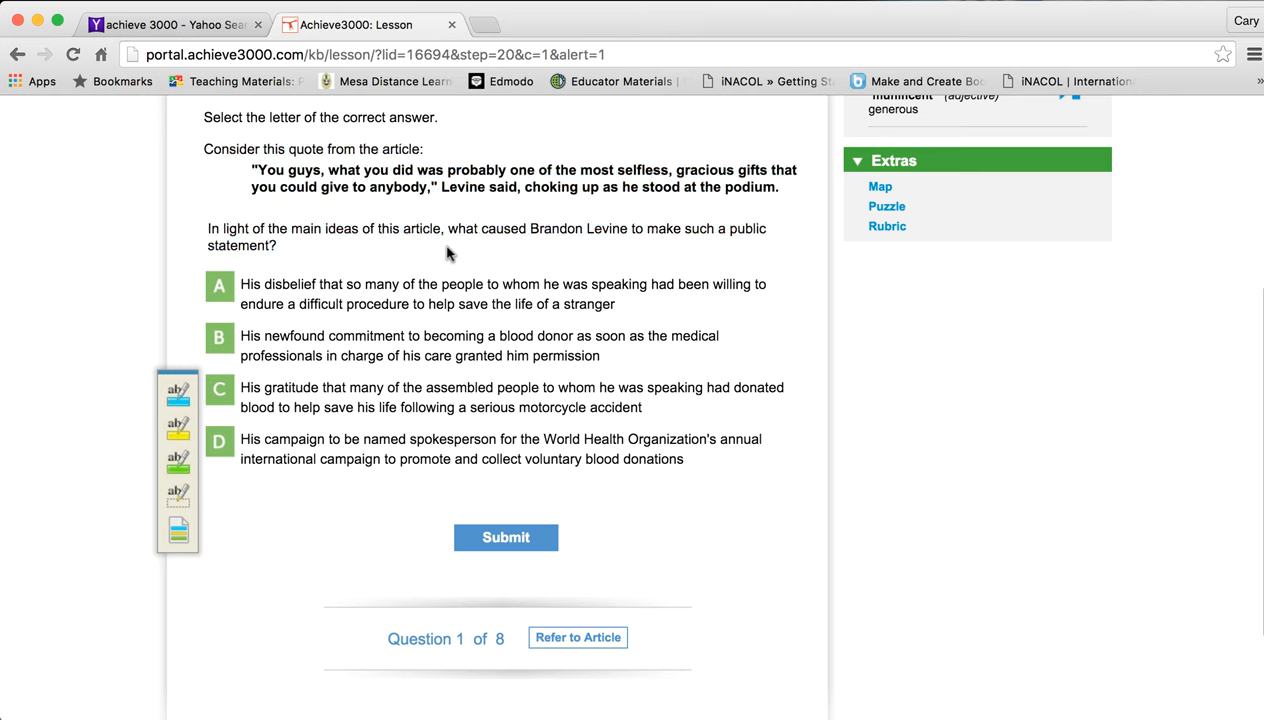
pyautogui.moveTo(384, 638)
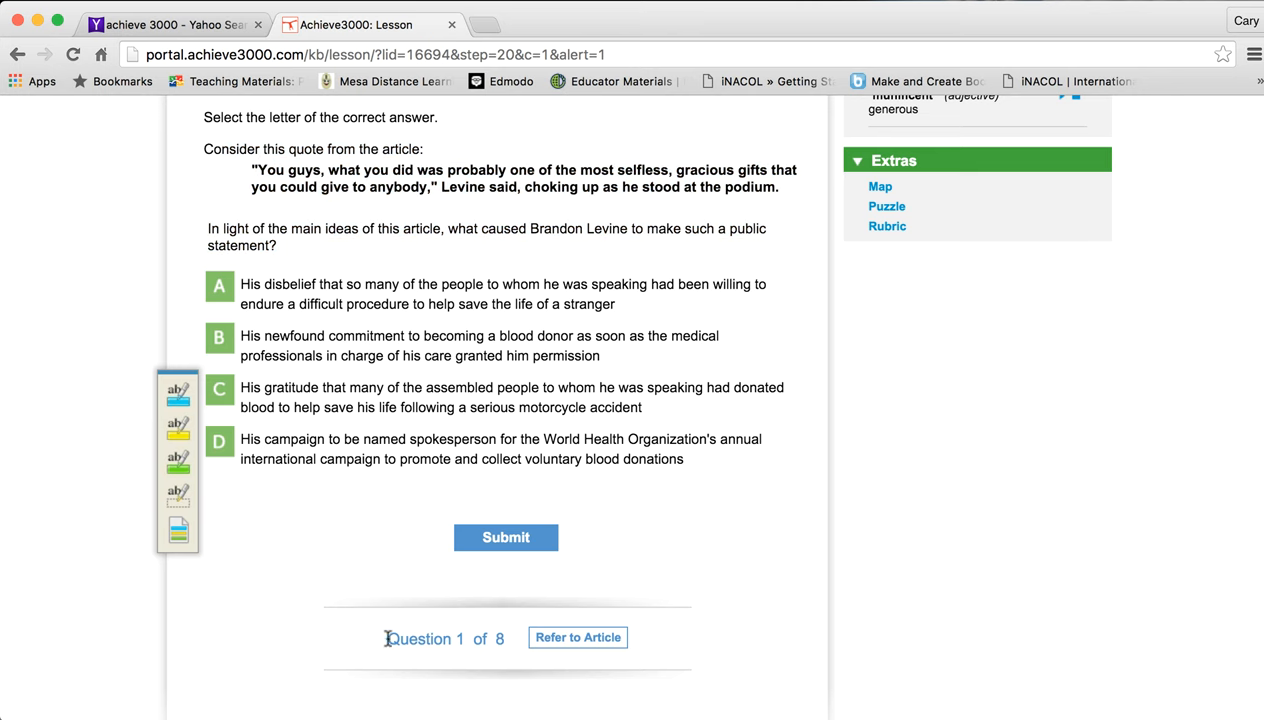
pyautogui.moveTo(484, 656)
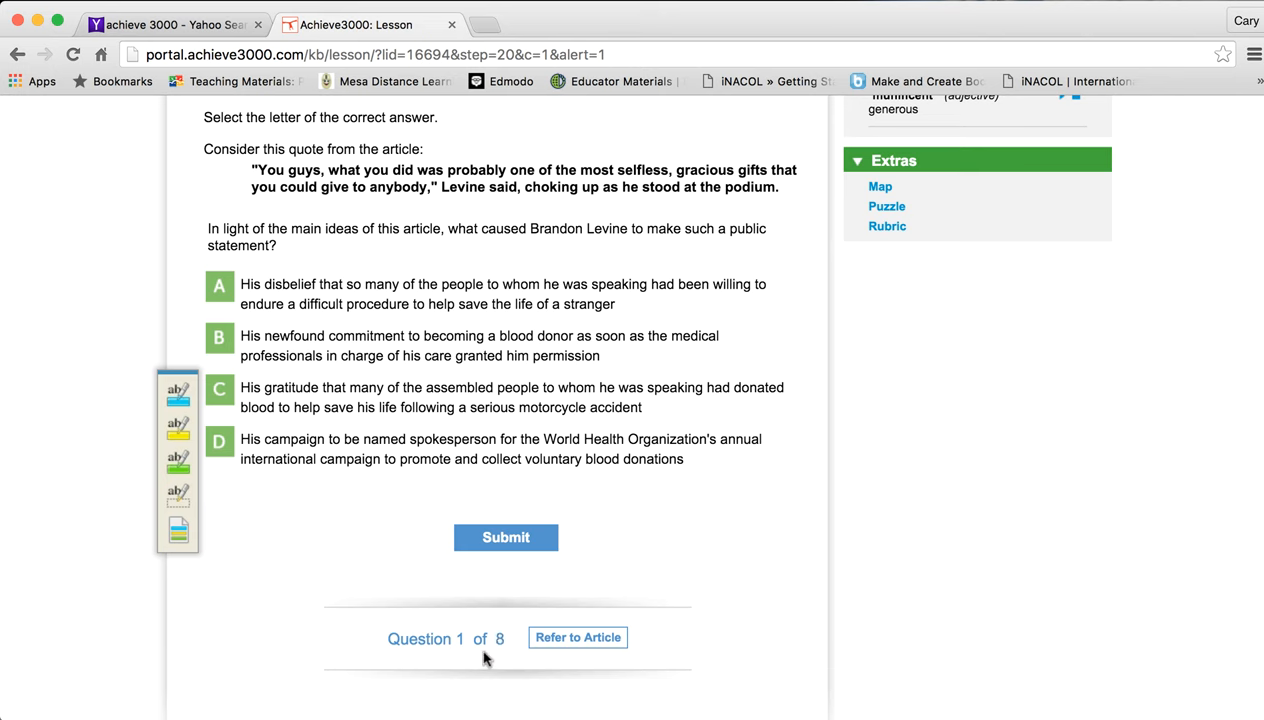
pyautogui.moveTo(578, 638)
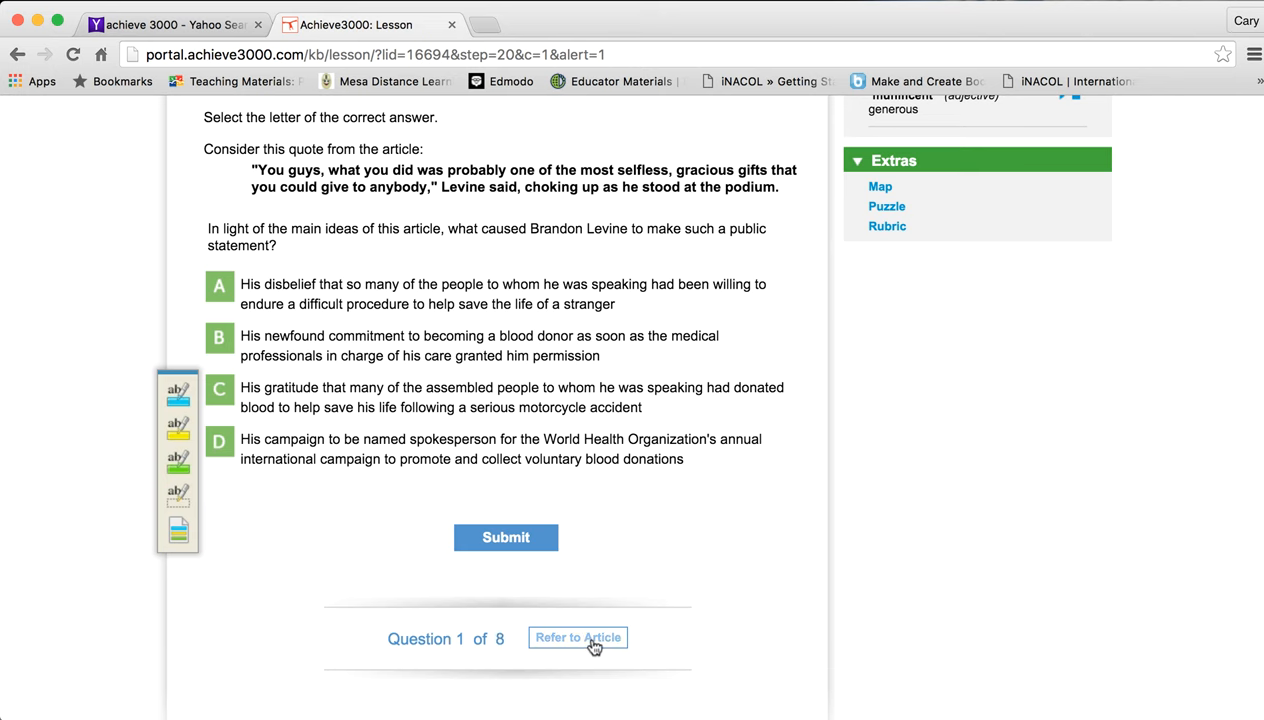
pyautogui.click(576, 636)
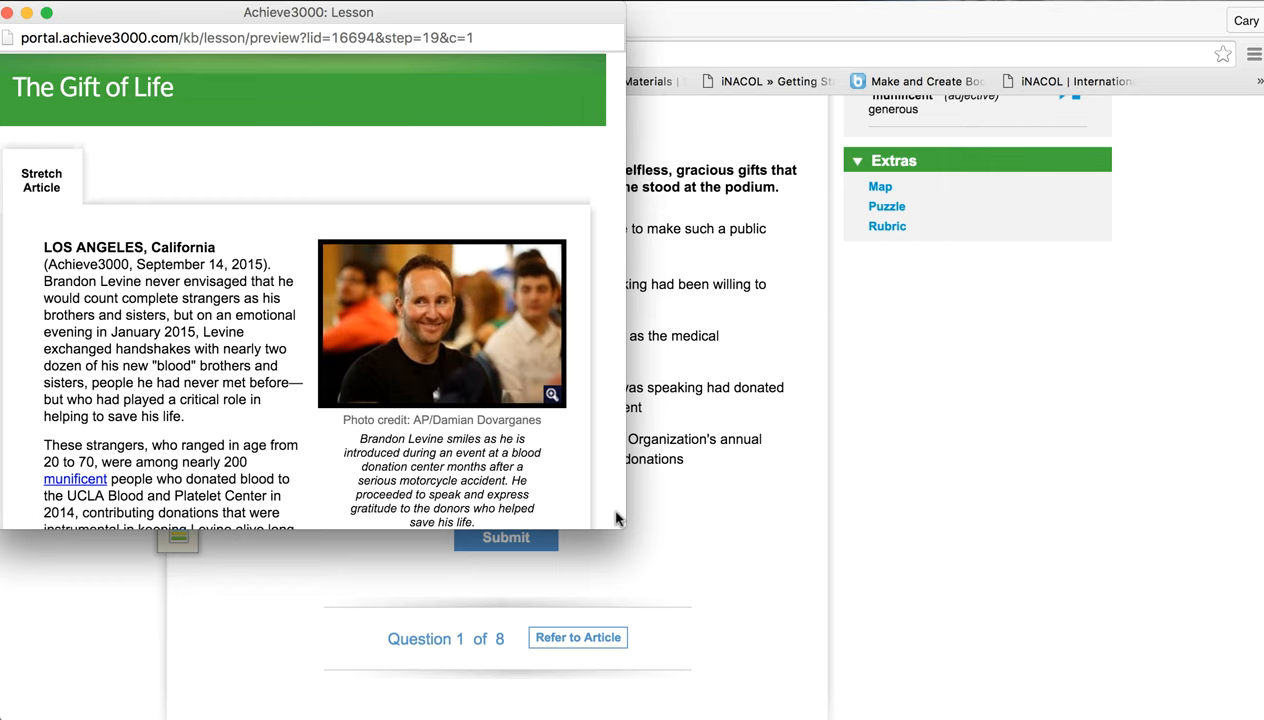
pyautogui.scroll(-3)
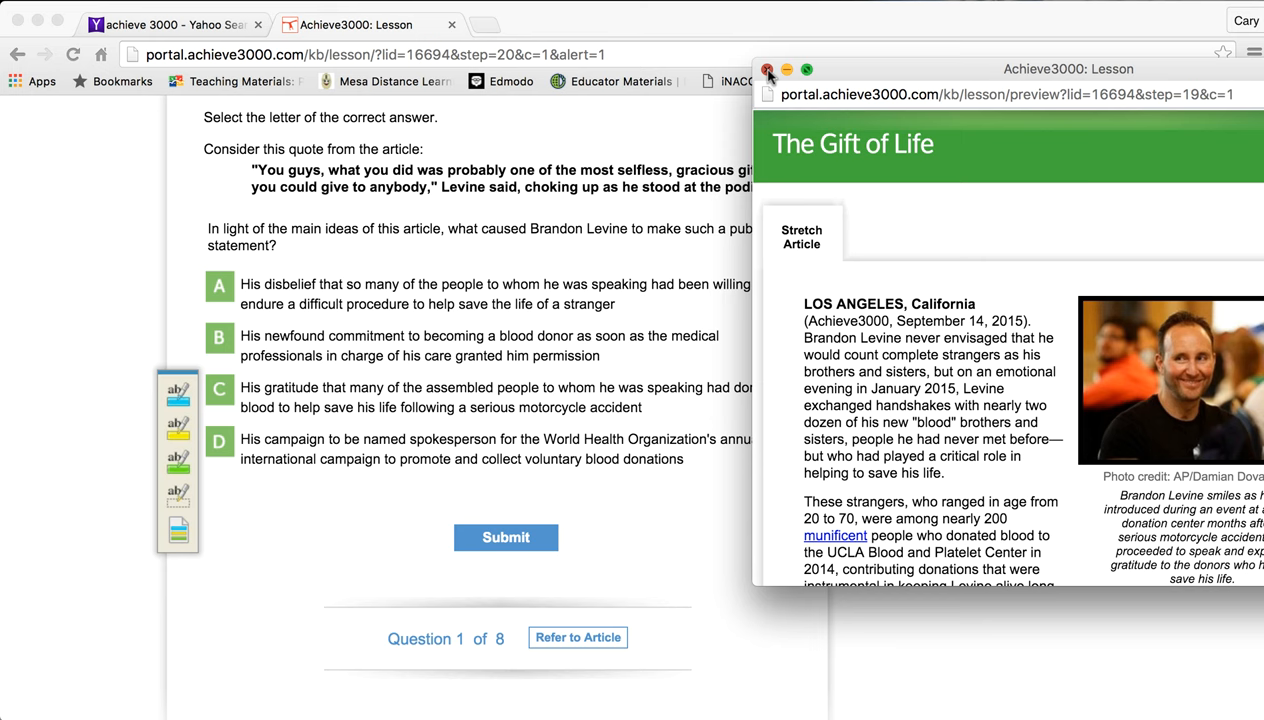
pyautogui.click(768, 68)
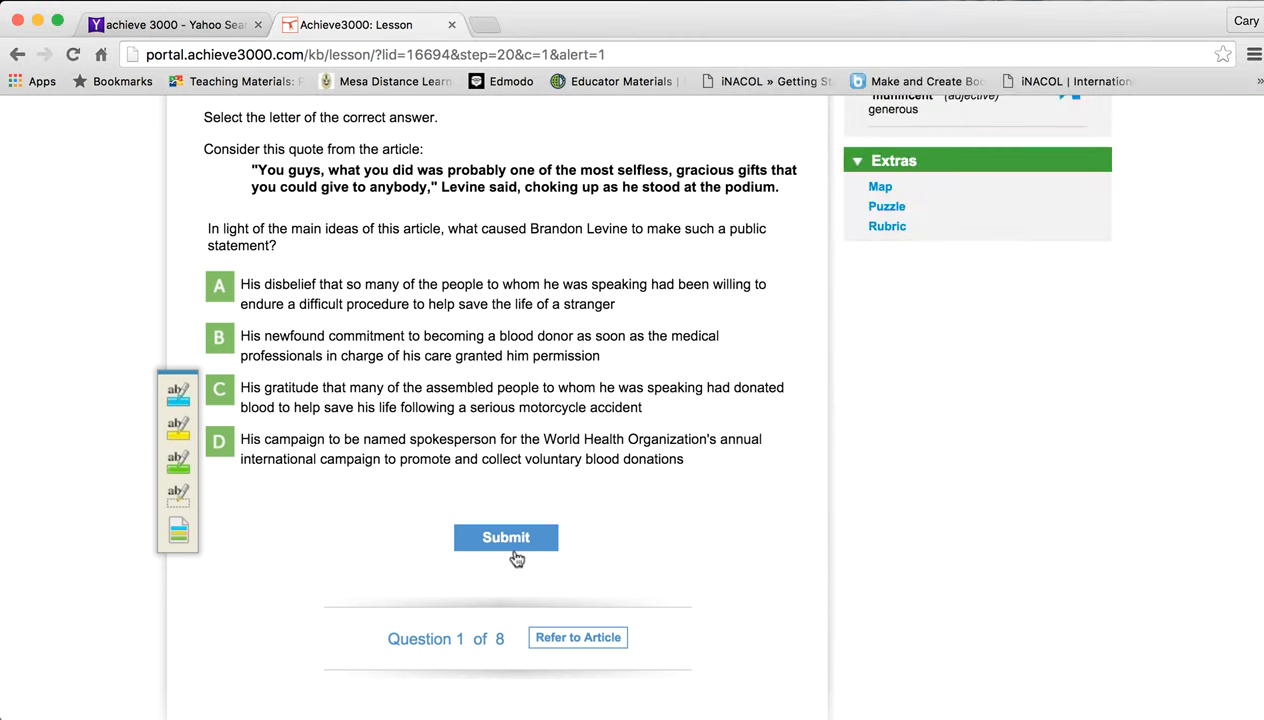
pyautogui.click(500, 448)
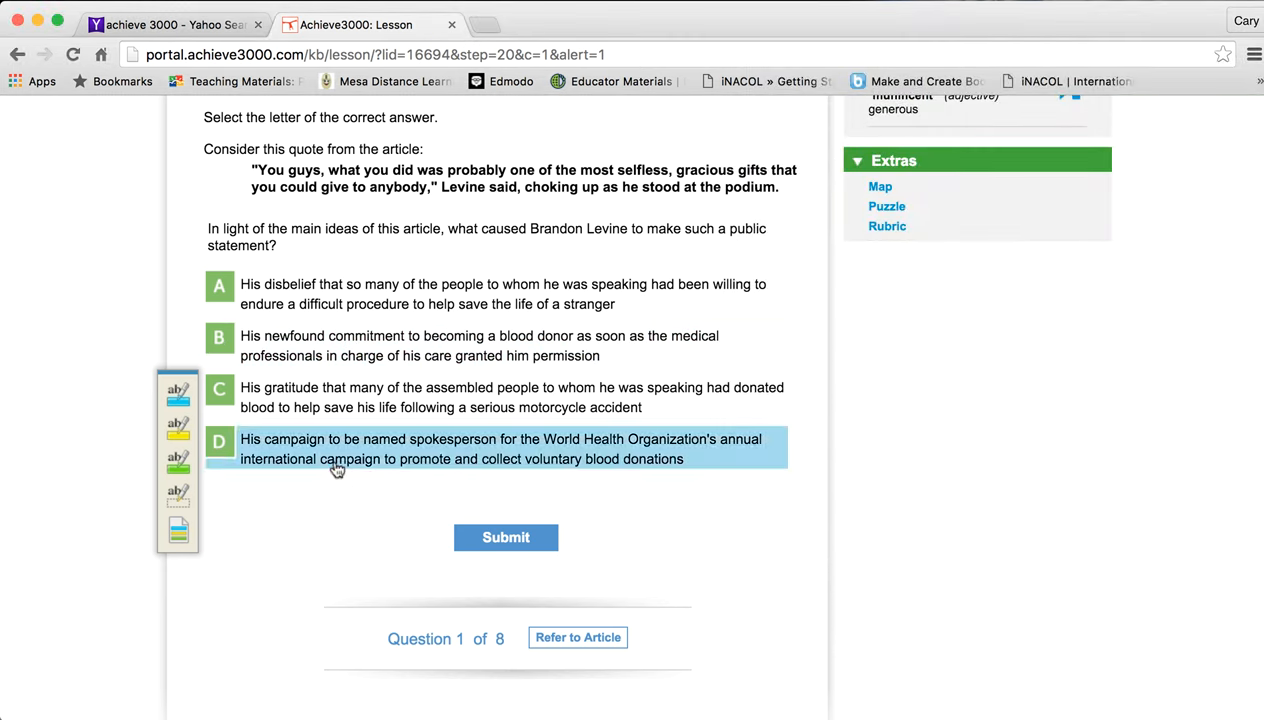
pyautogui.click(500, 344)
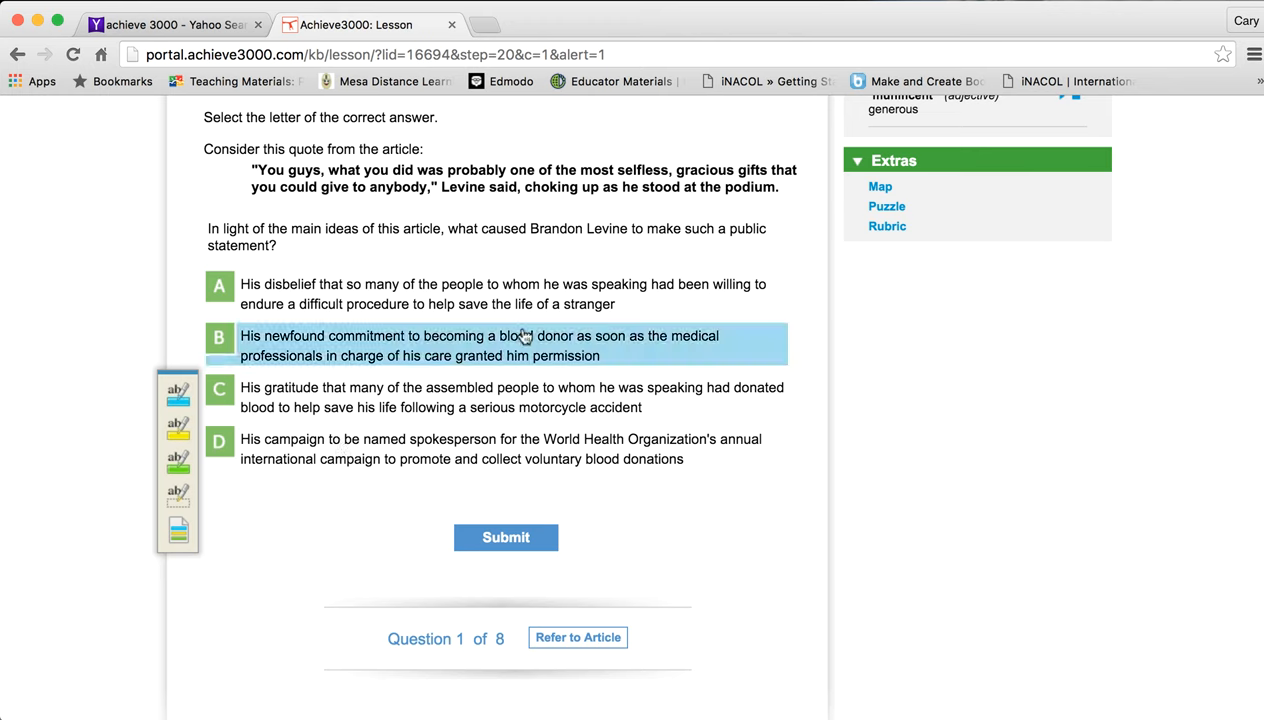
pyautogui.moveTo(646, 504)
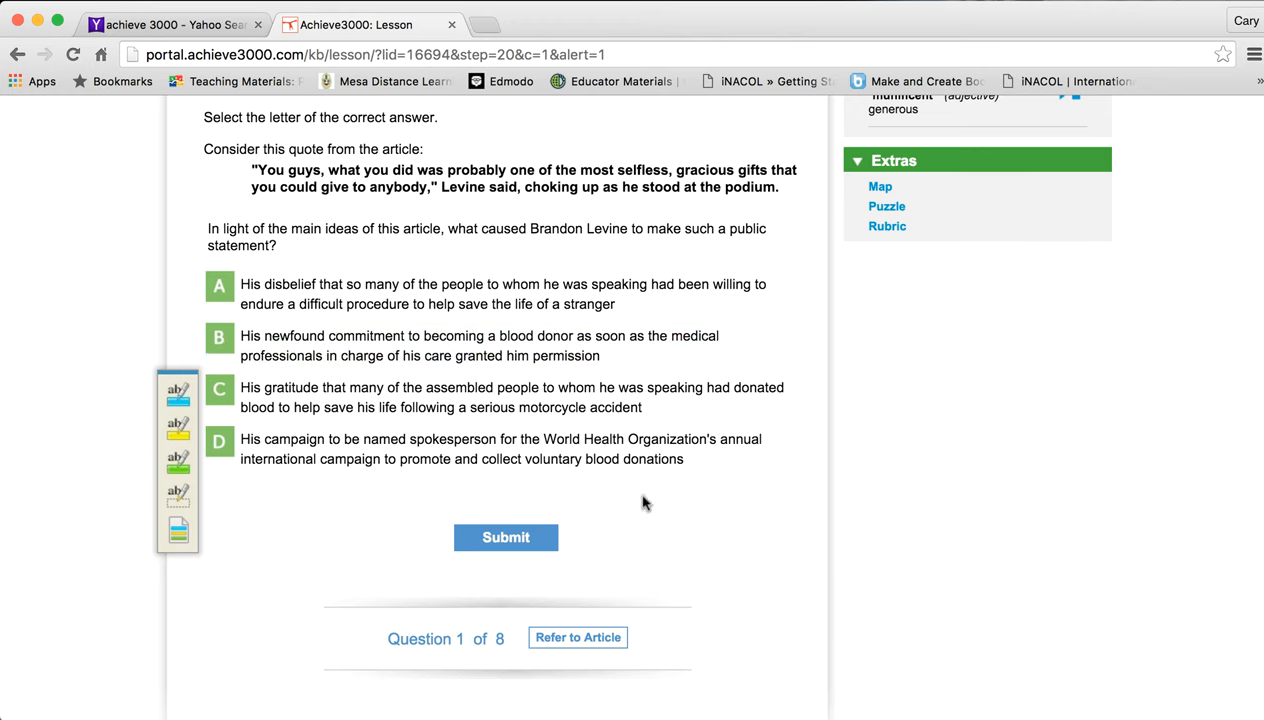